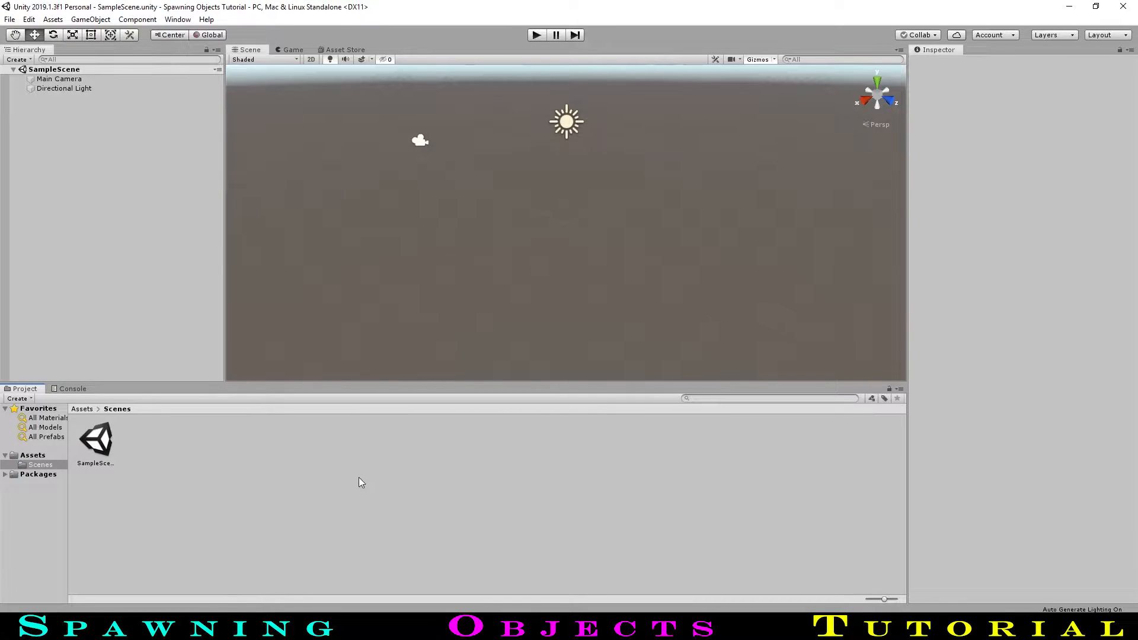
mouse_move(343, 467)
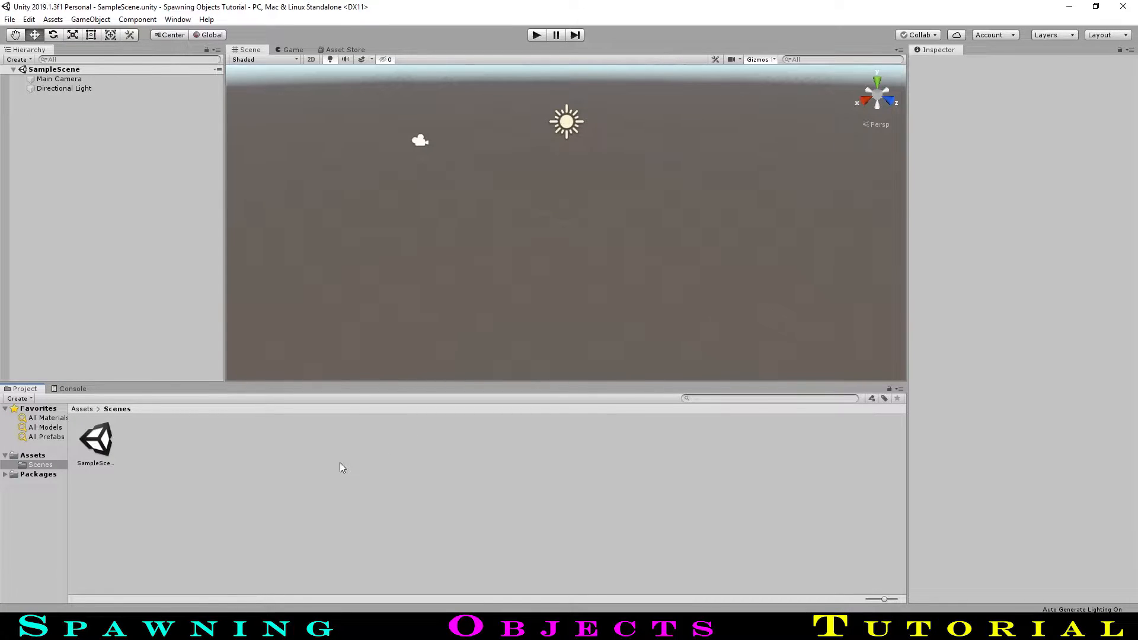
Add a sphere named Ball to the scene and set its Position Y to 10.
right_click(116, 168)
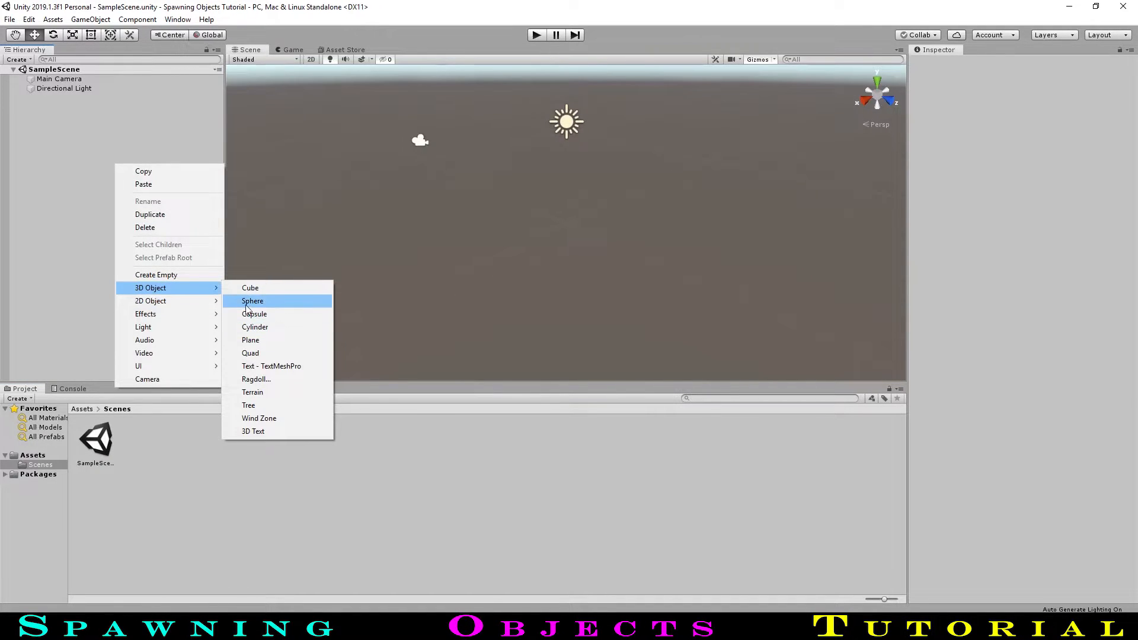
click(252, 300)
text(Ball)
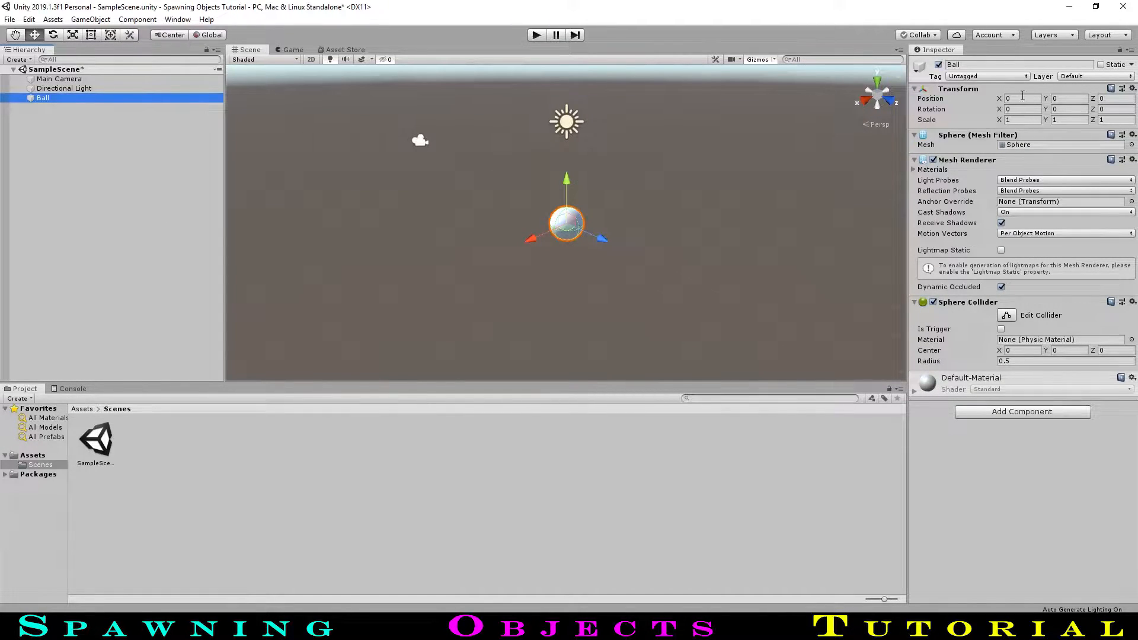
text(10)
text(ri)
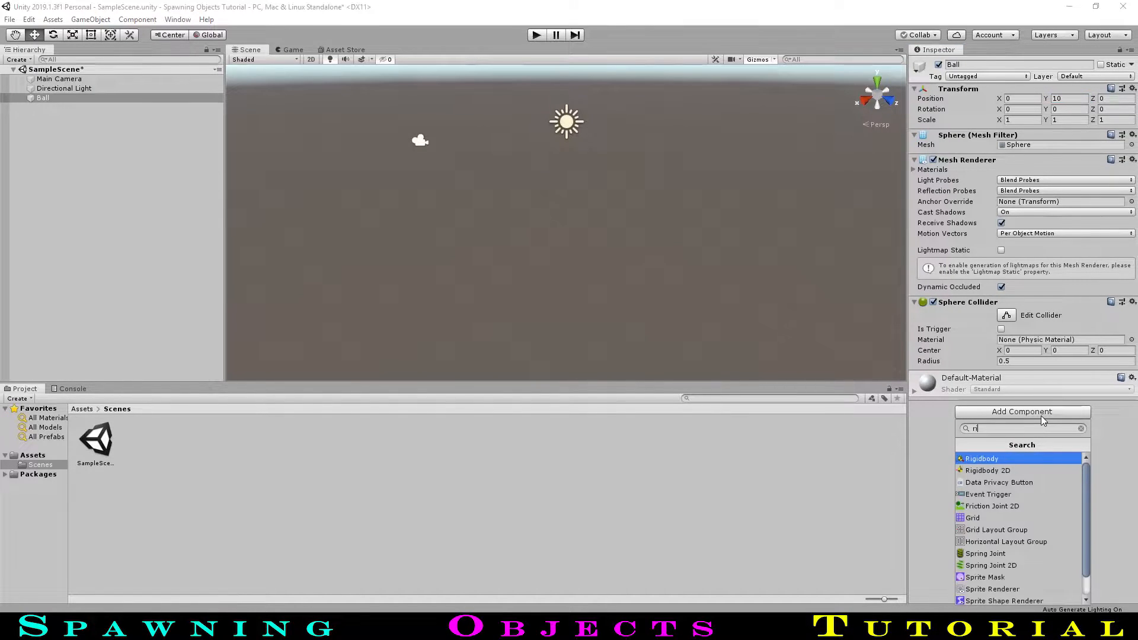
Add a Rigidbody component to Ball, then stop play mode after testing the fall.
click(980, 458)
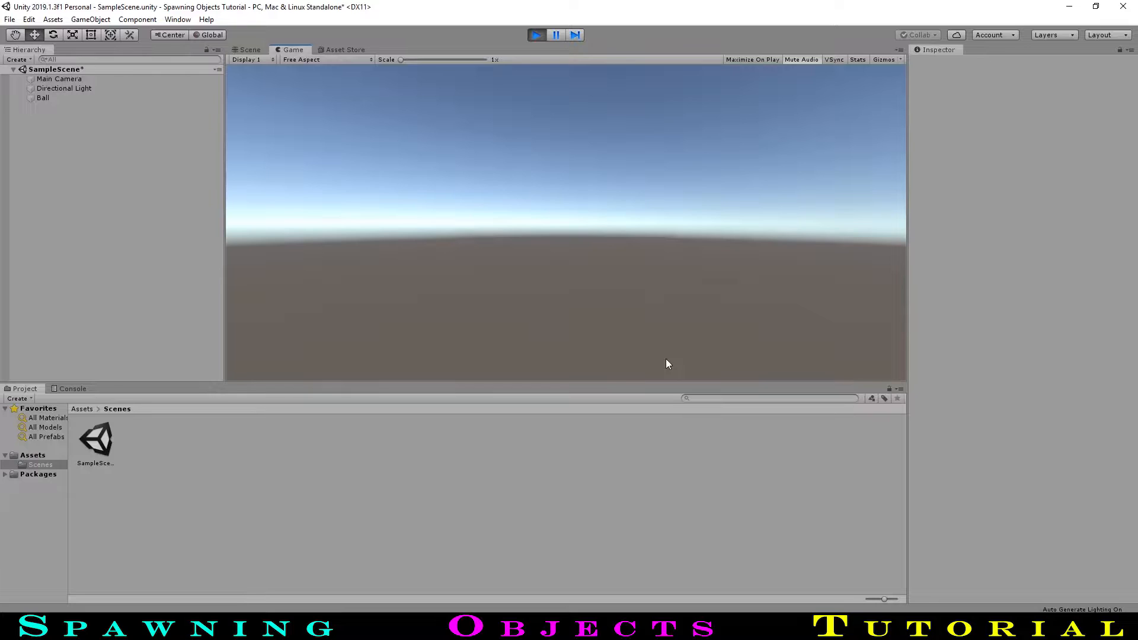
click(249, 50)
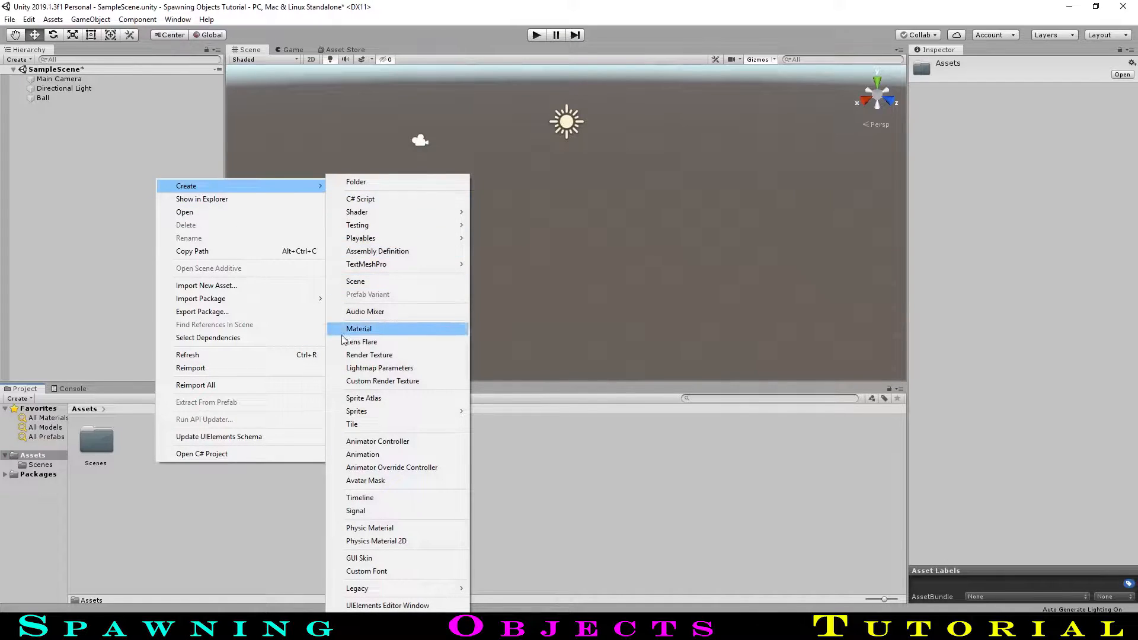
Create a Materials folder containing a material named Blue with a blue albedo colour.
click(358, 328)
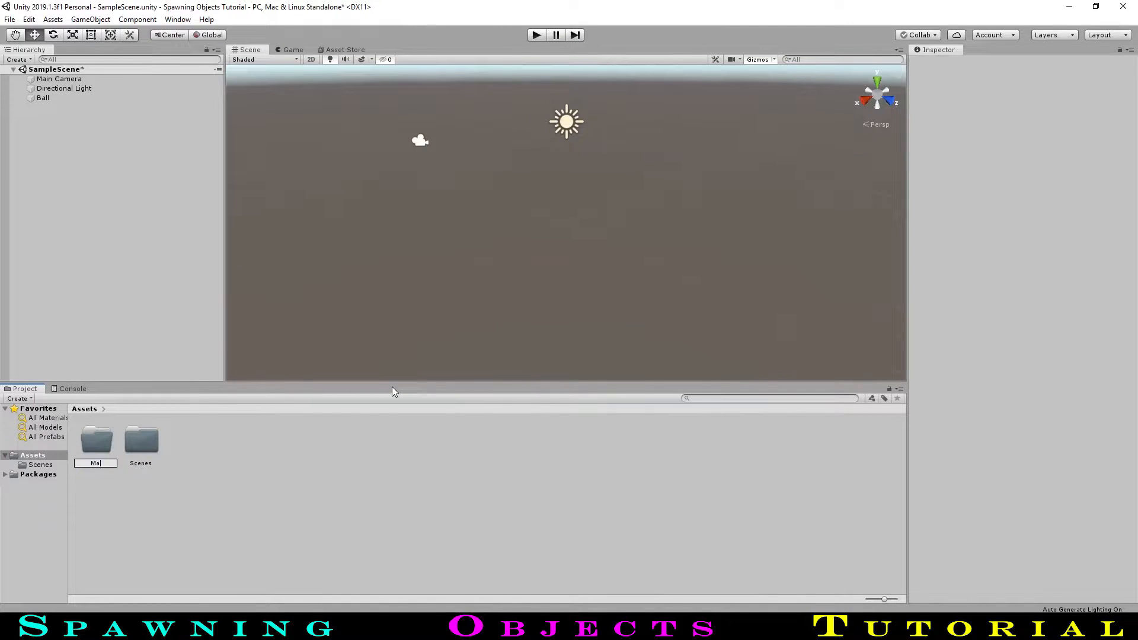
click(95, 440)
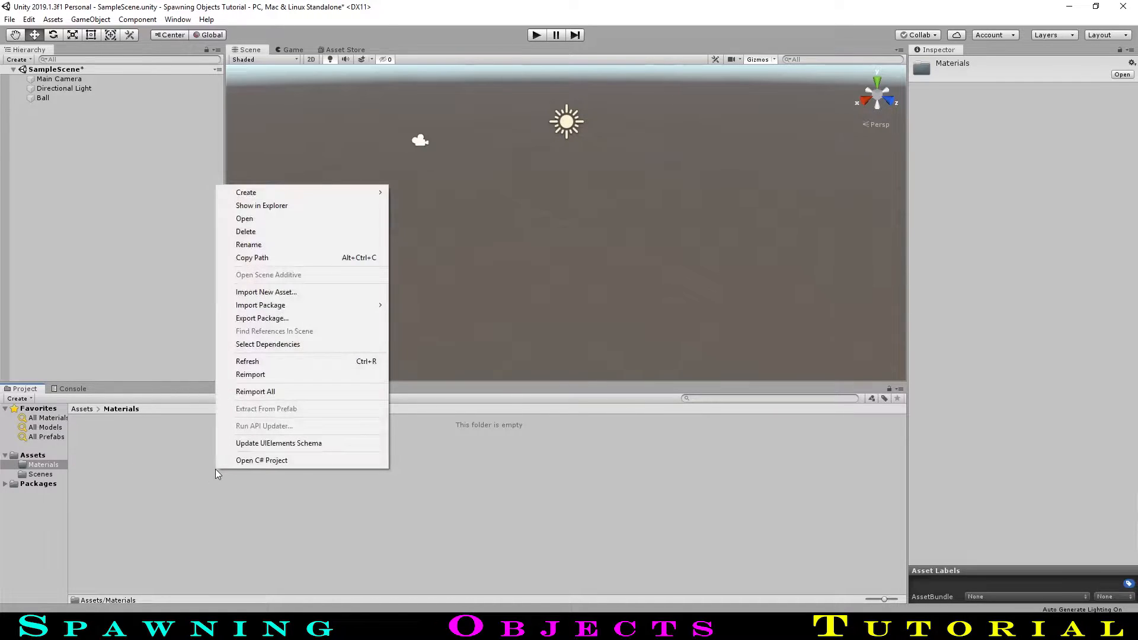
click(245, 192)
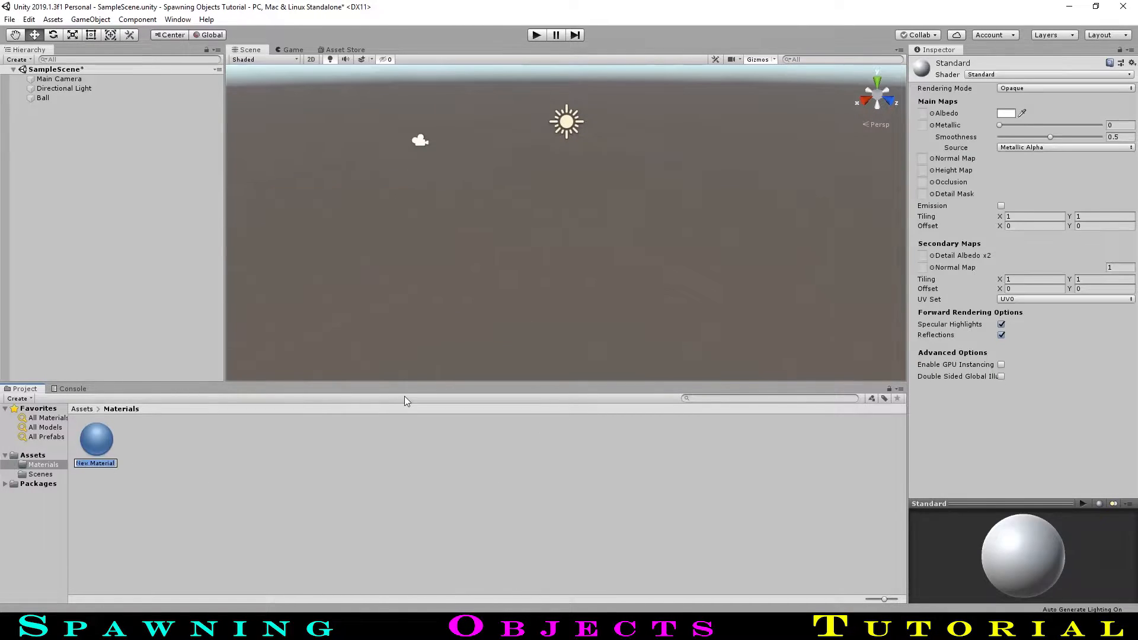
text(Blue)
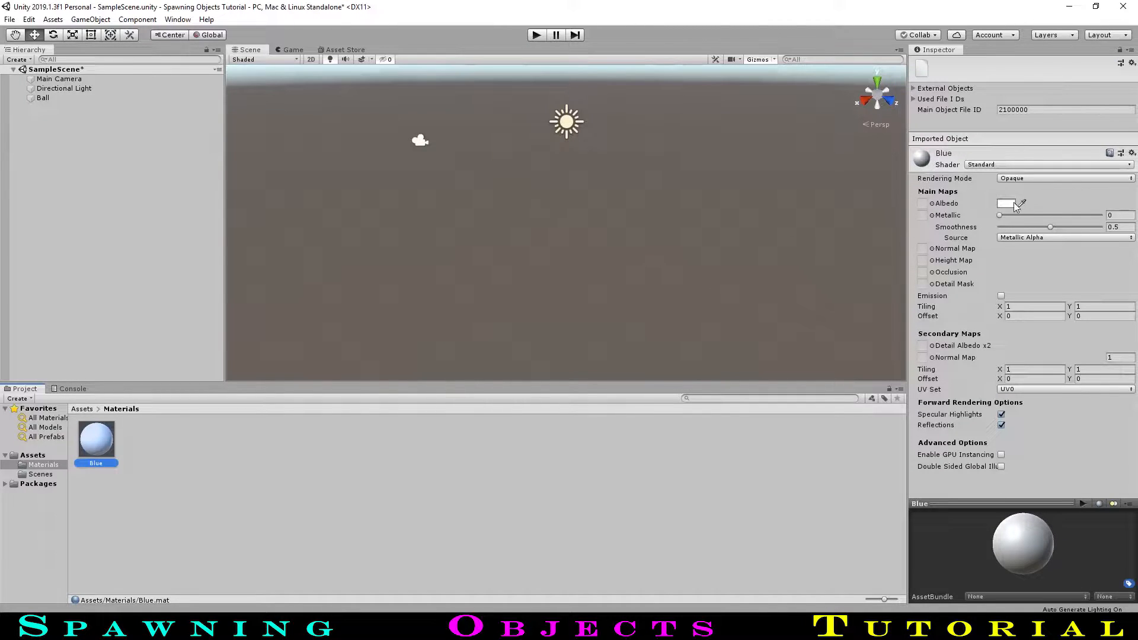
click(1007, 204)
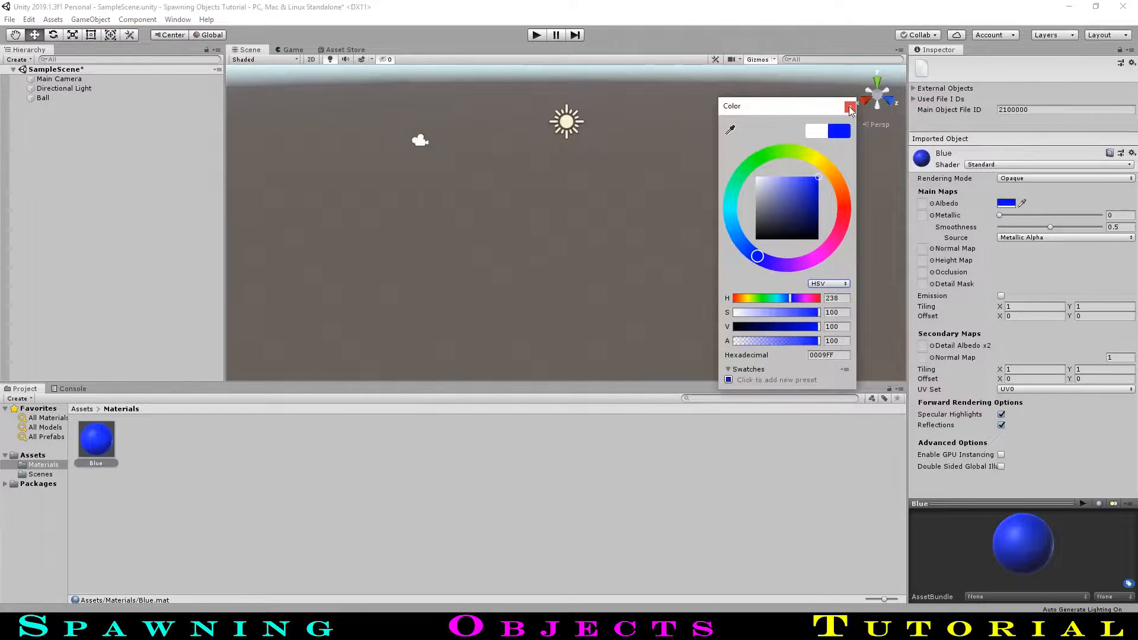
click(849, 106)
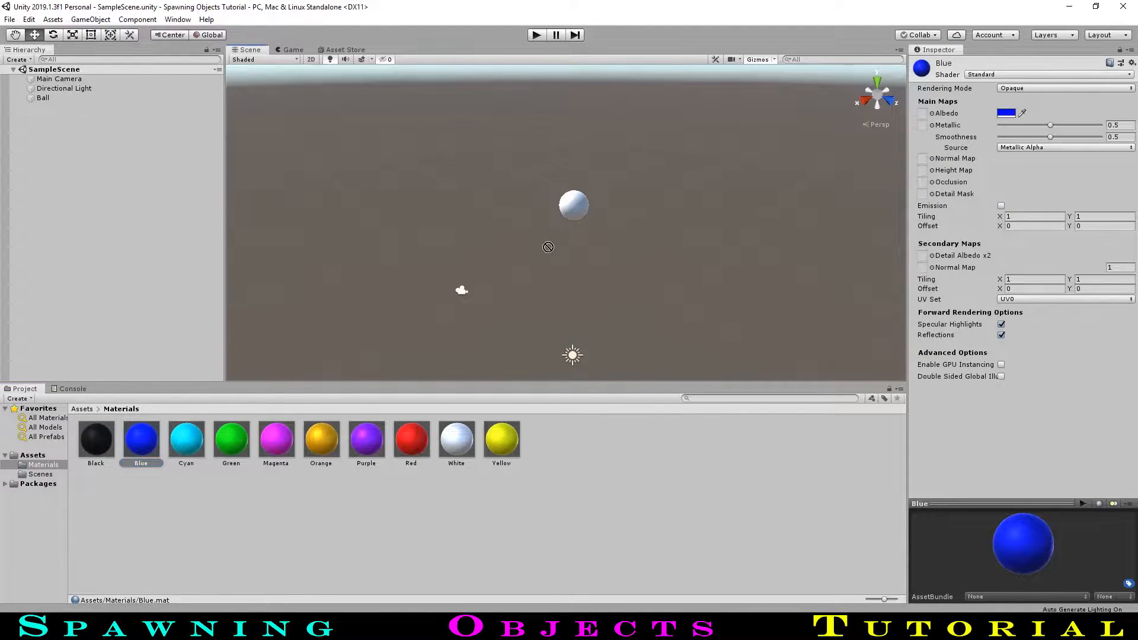
Apply Blue to Ball, set Main Camera Position Y 0 and Rotation X 10, and preview Game view.
drag(141, 436, 573, 205)
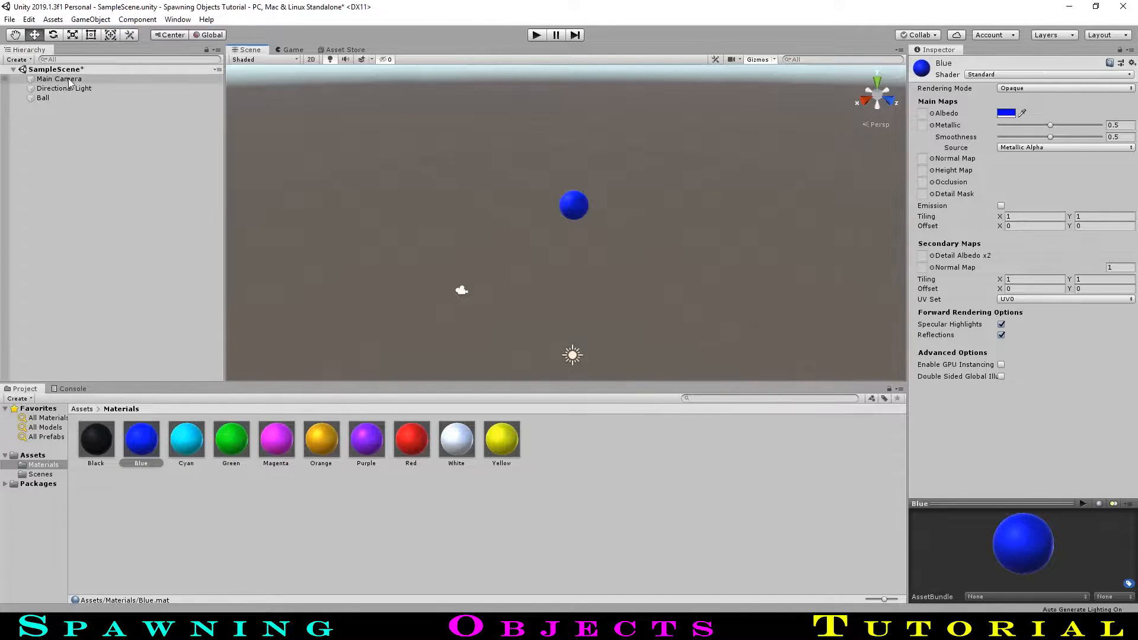
click(59, 79)
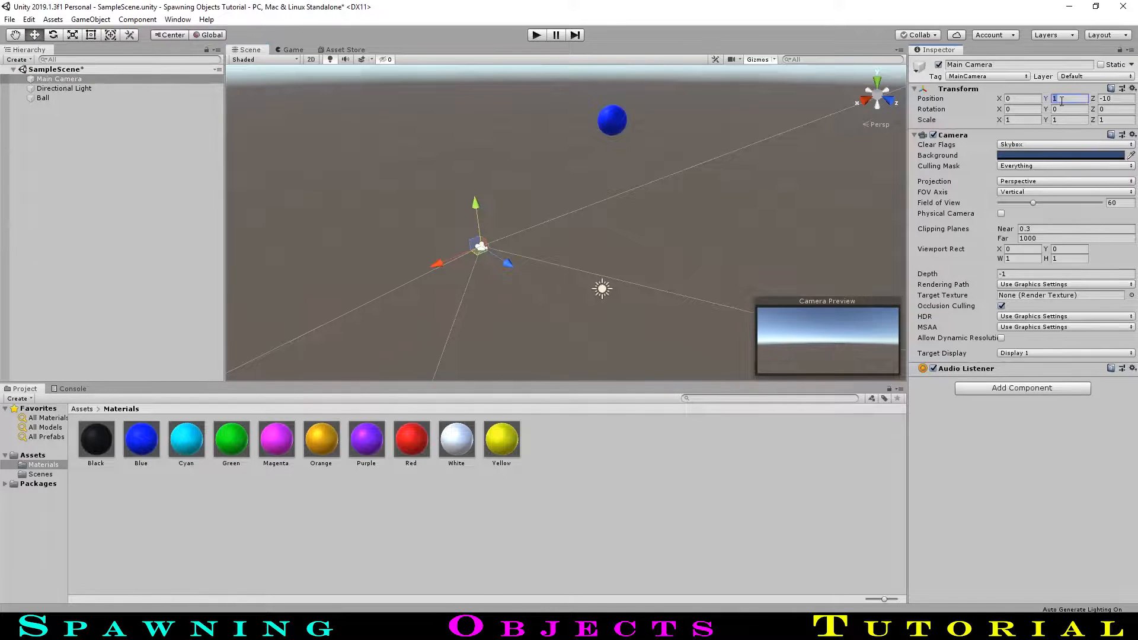
text(0)
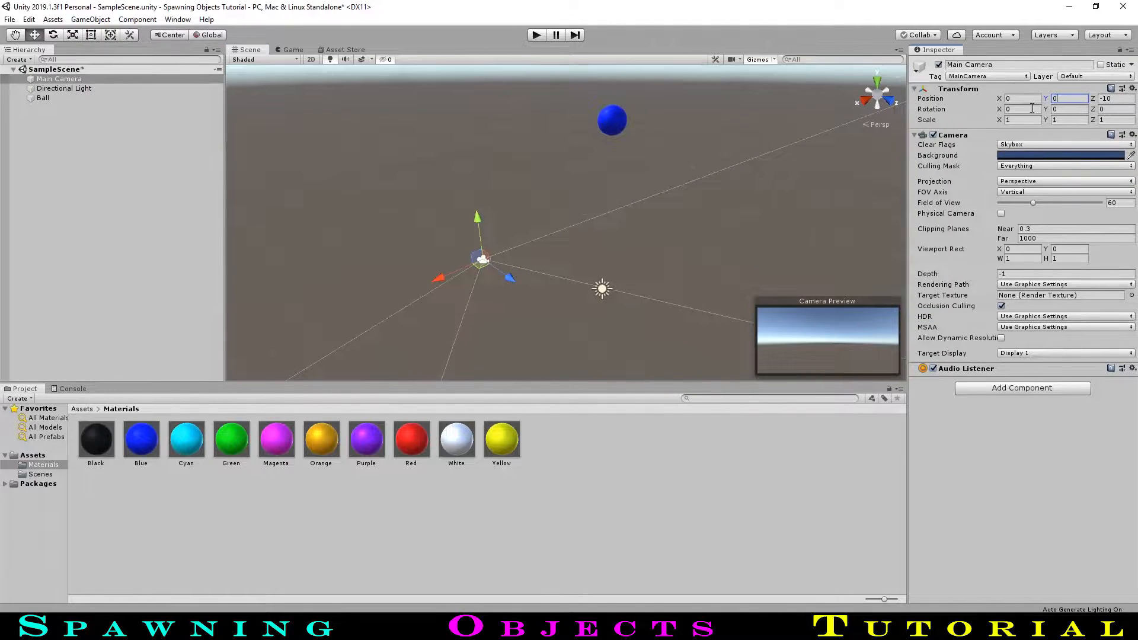
text(10)
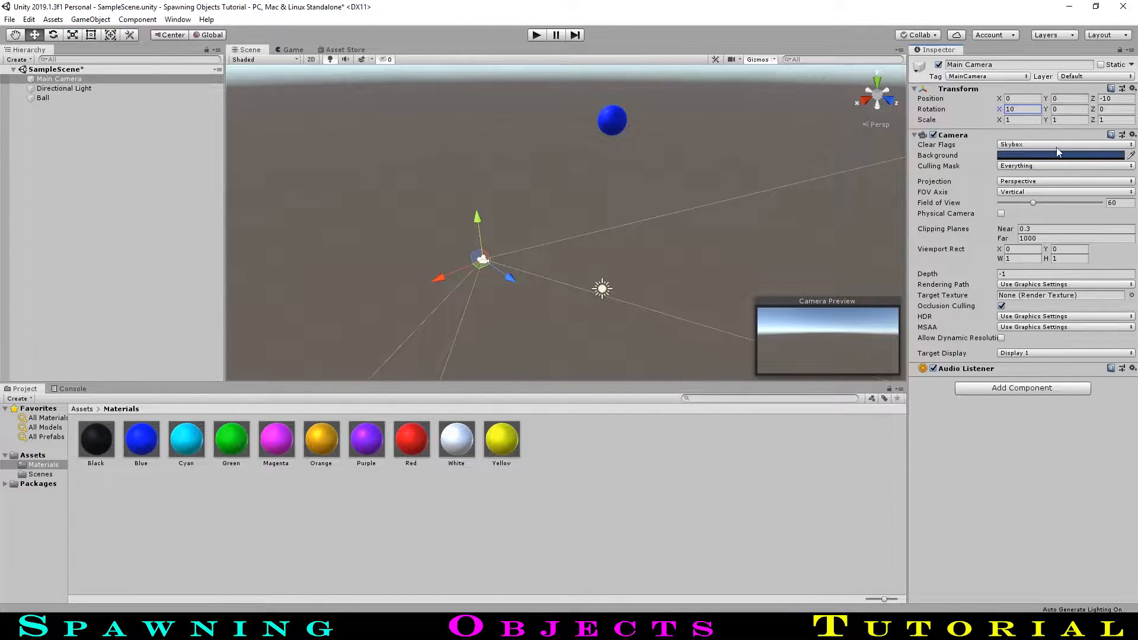
click(293, 49)
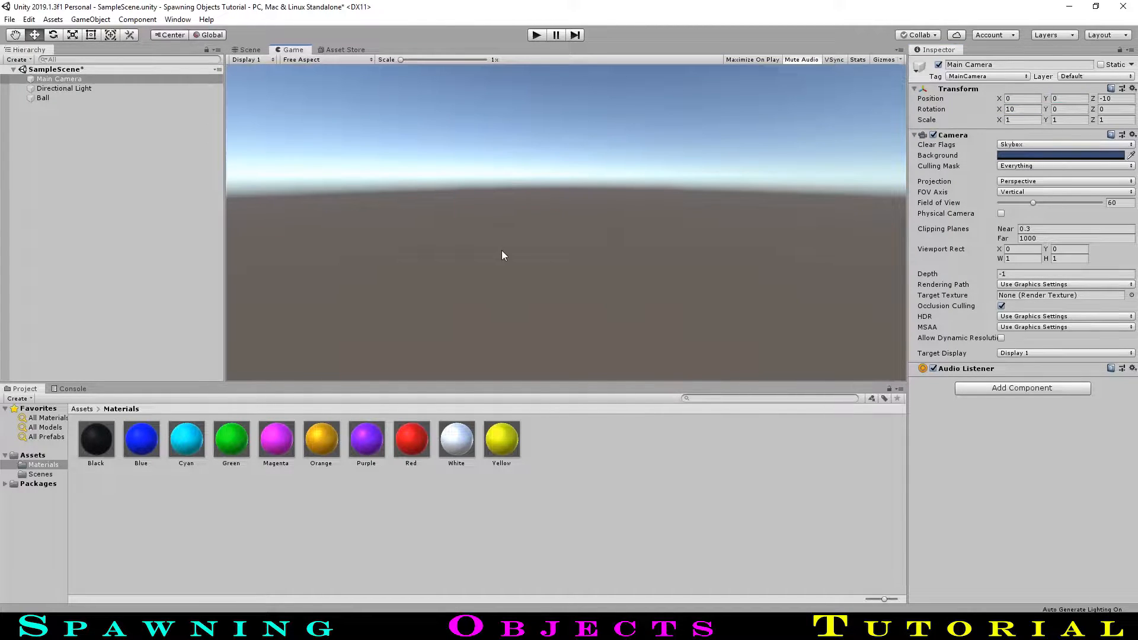
mouse_move(740, 253)
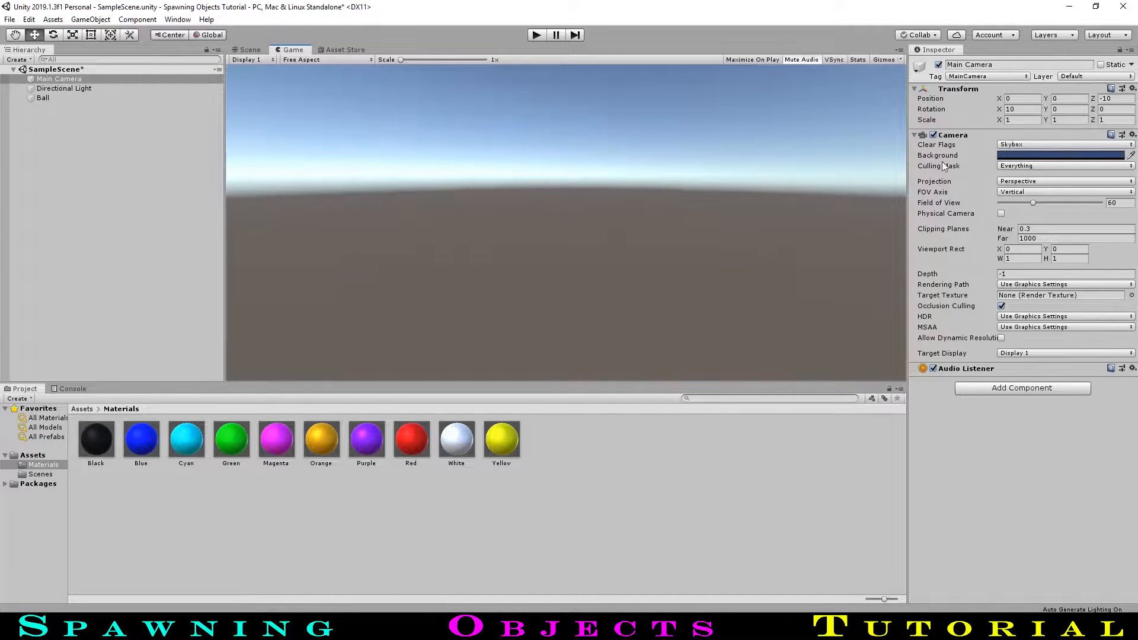
Set the Main Camera Clear Flags to Solid Color with a brown (804600) background.
click(1063, 144)
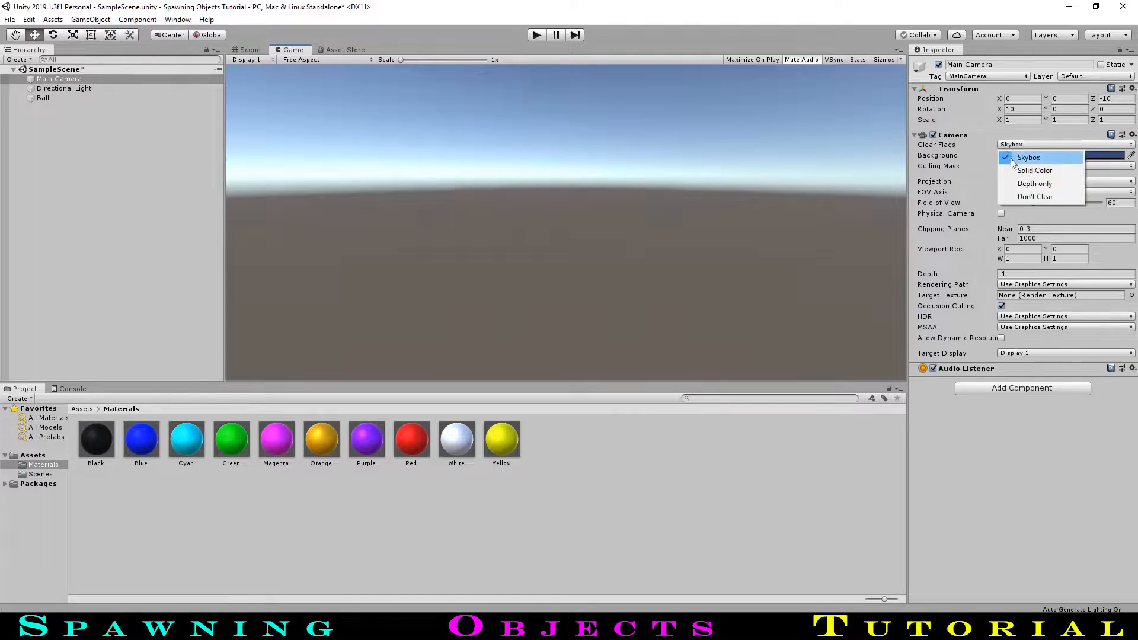
click(1034, 171)
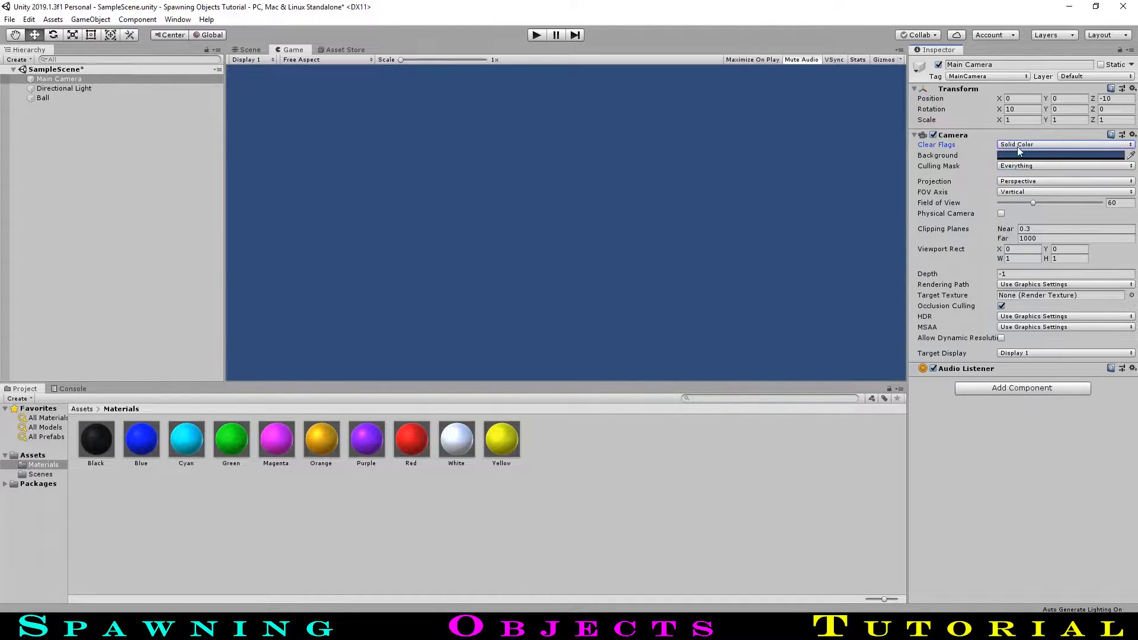
click(1063, 155)
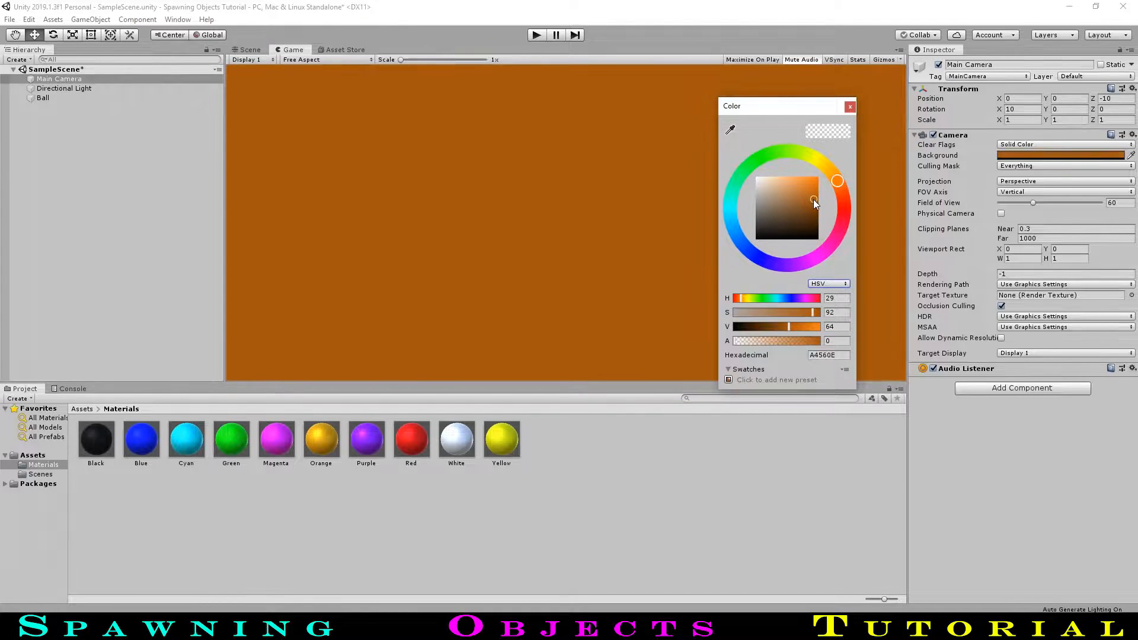
click(827, 354)
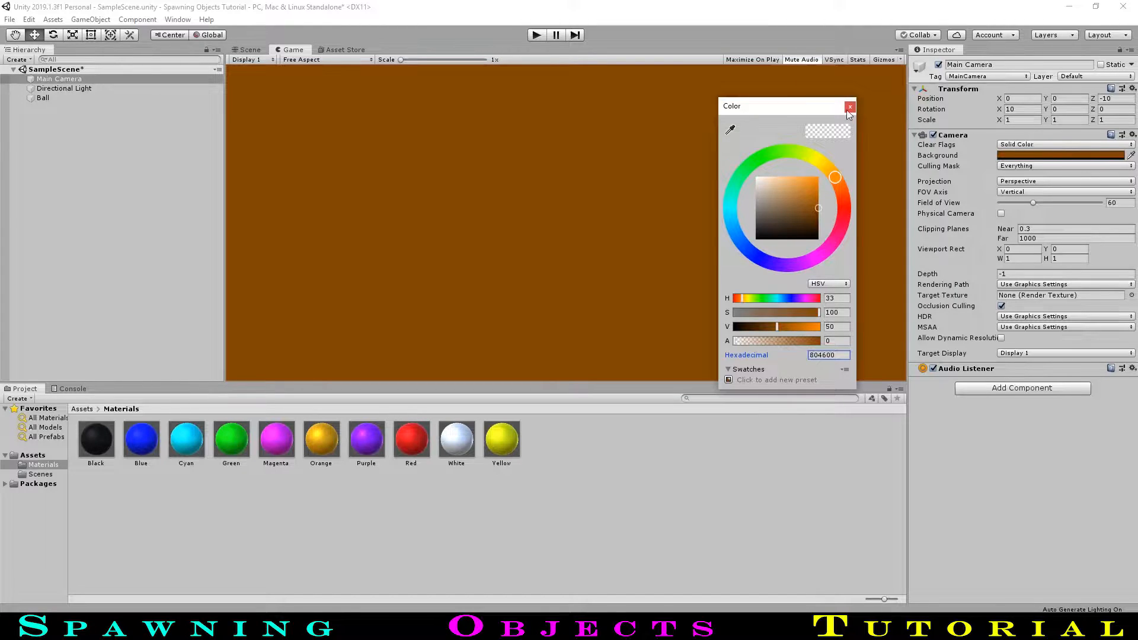
click(850, 106)
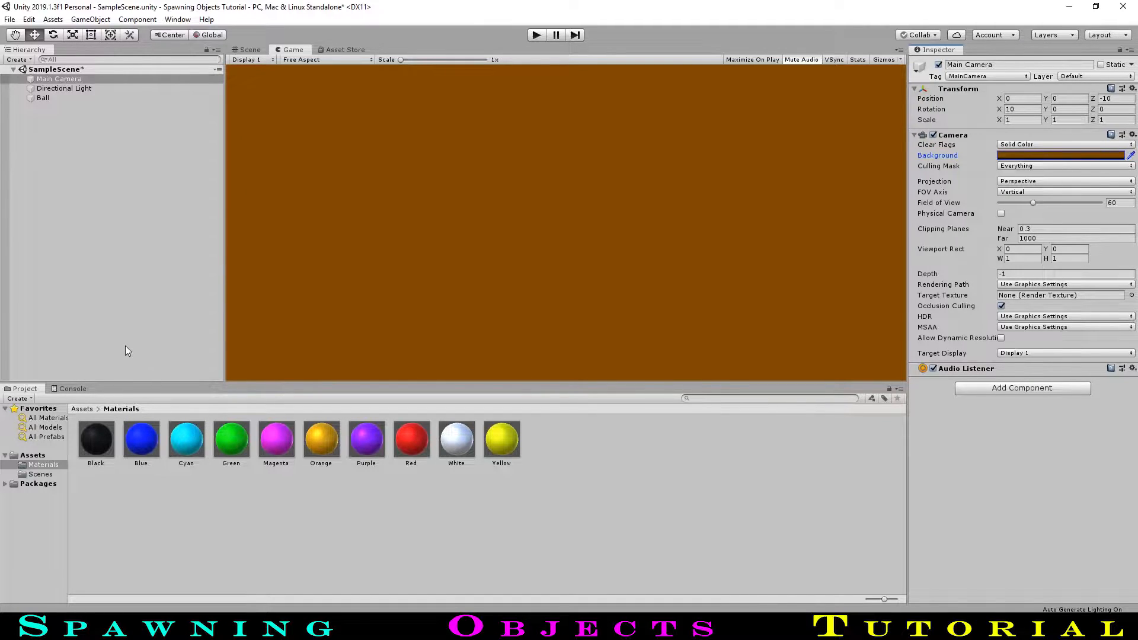
mouse_move(131, 353)
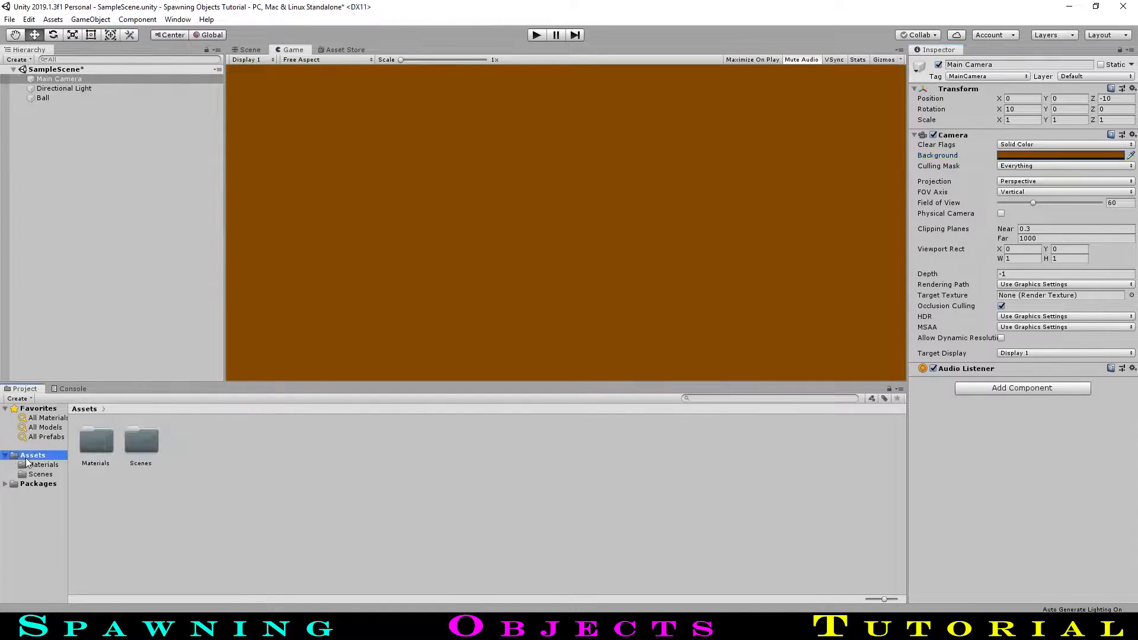
Create a Prefab folder and save the Ball there as a prefab.
right_click(32, 454)
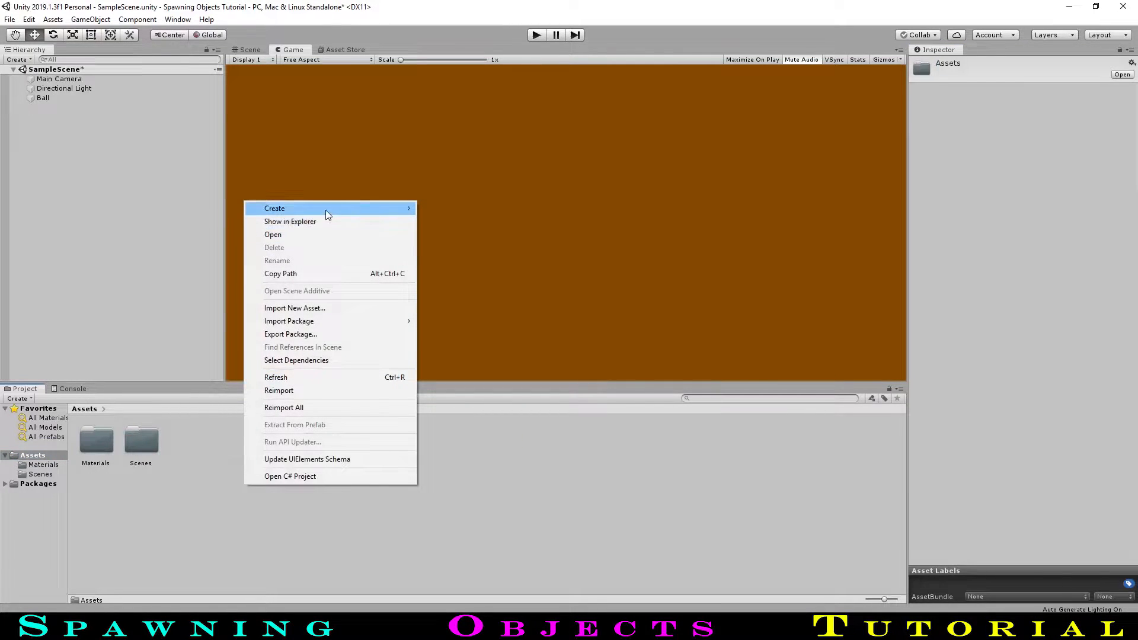
click(274, 208)
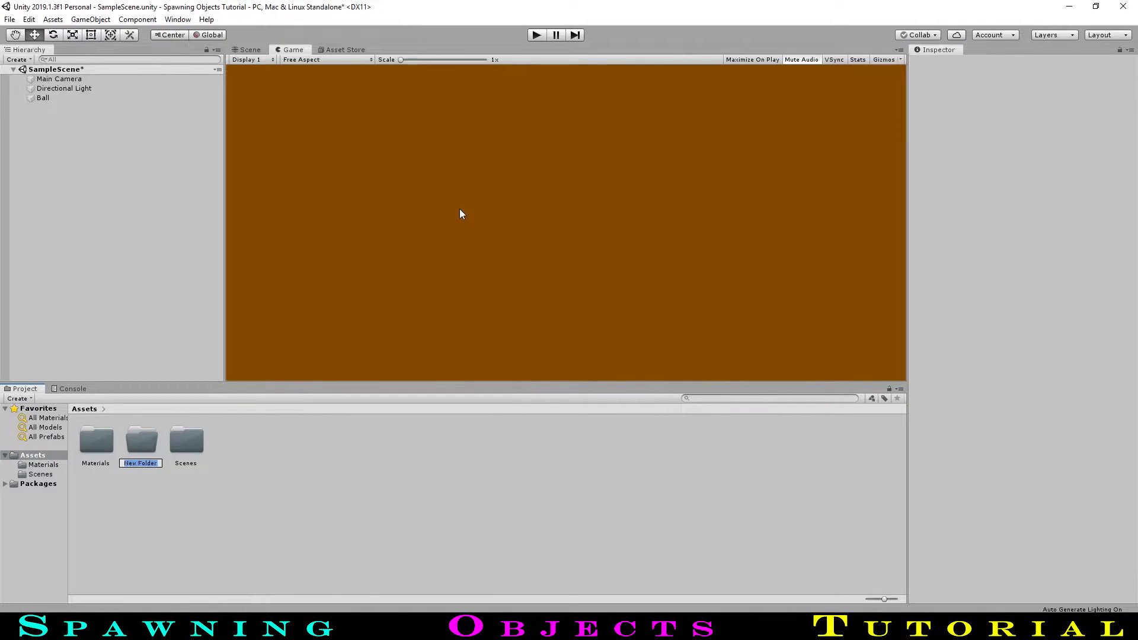
text(Prefabs)
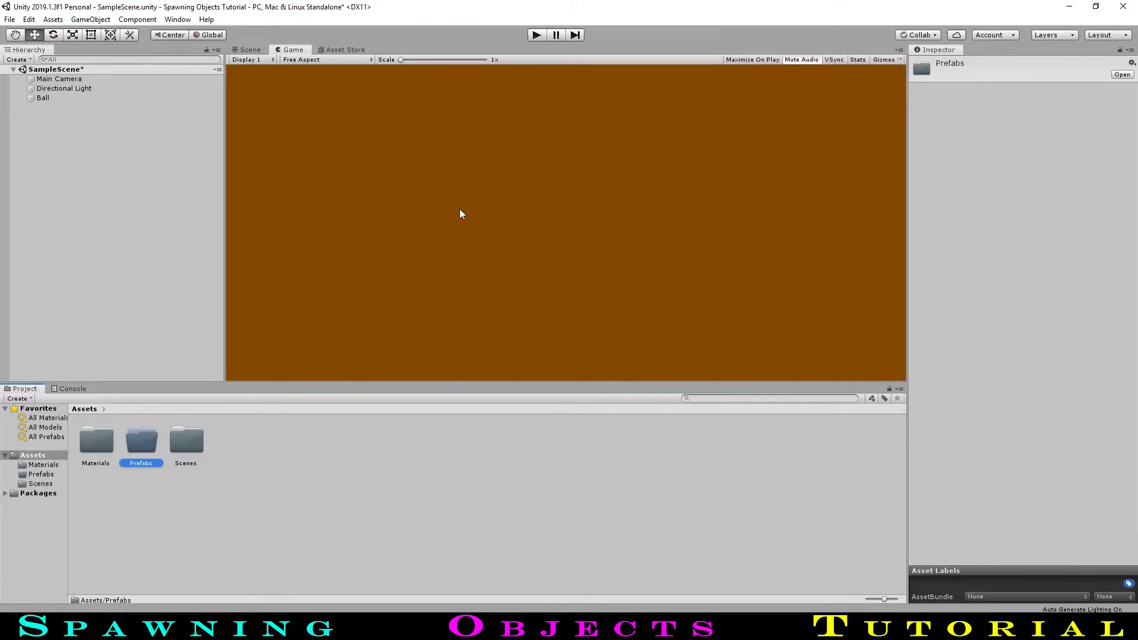
double_click(141, 440)
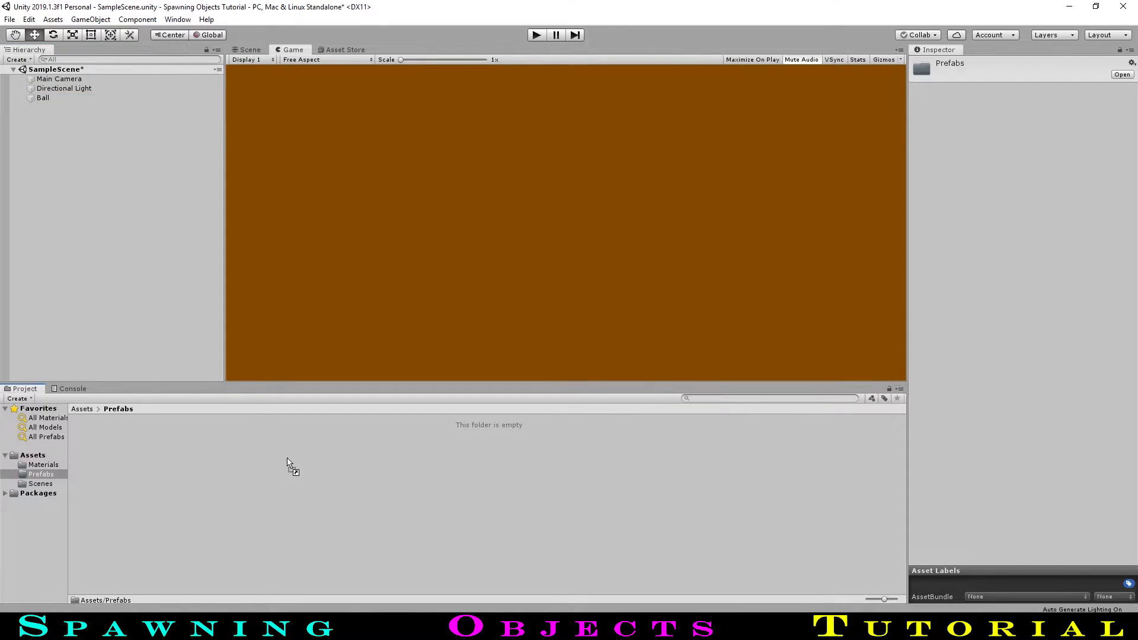
drag(42, 98, 97, 439)
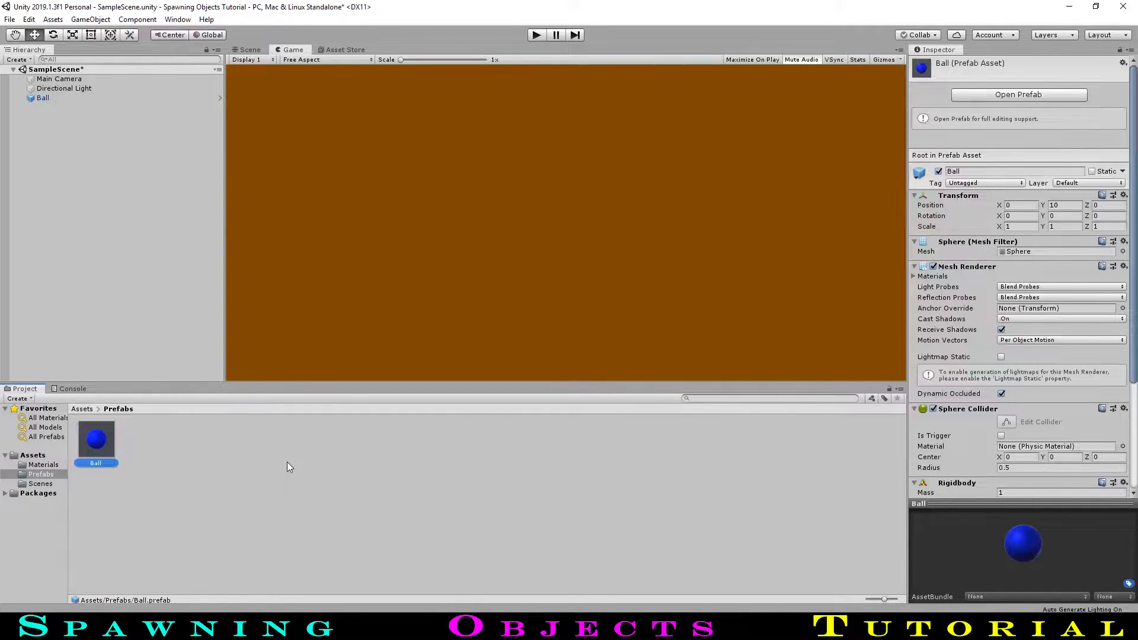
click(43, 97)
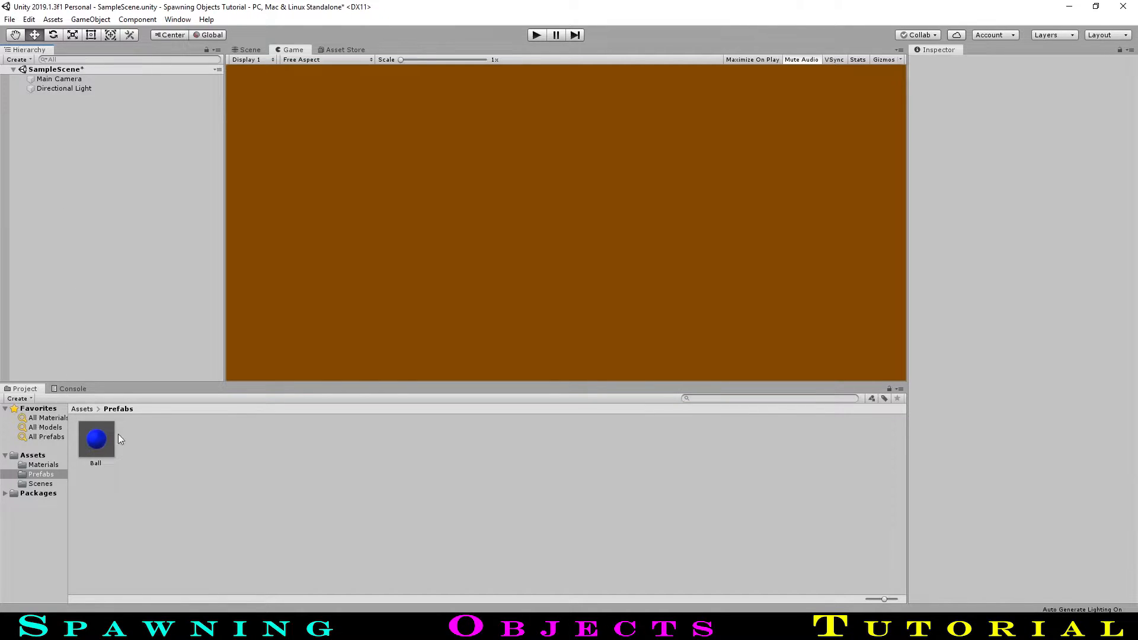
Create an empty GameObject named Spawner and set its Transform position.
click(17, 58)
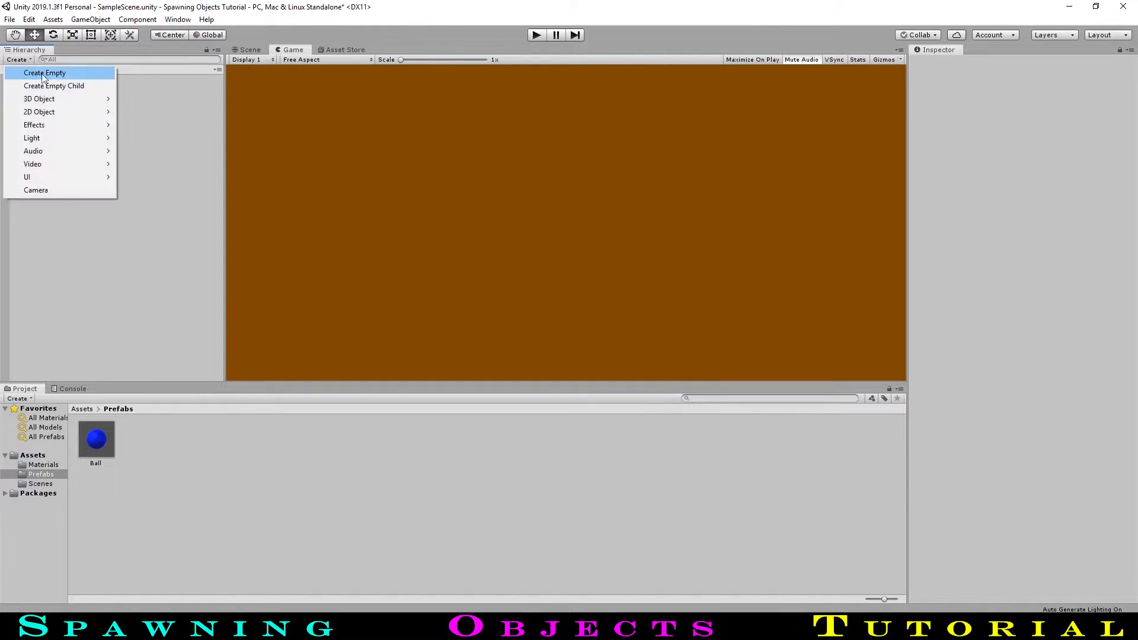
click(45, 72)
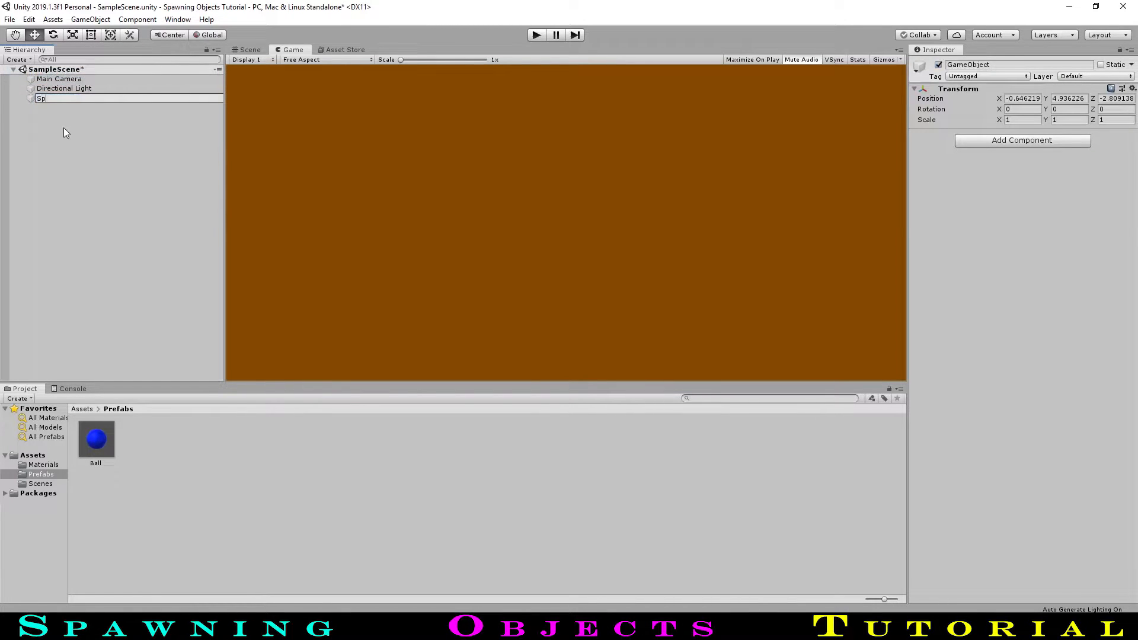
text(Spawner)
click(1022, 98)
text(0)
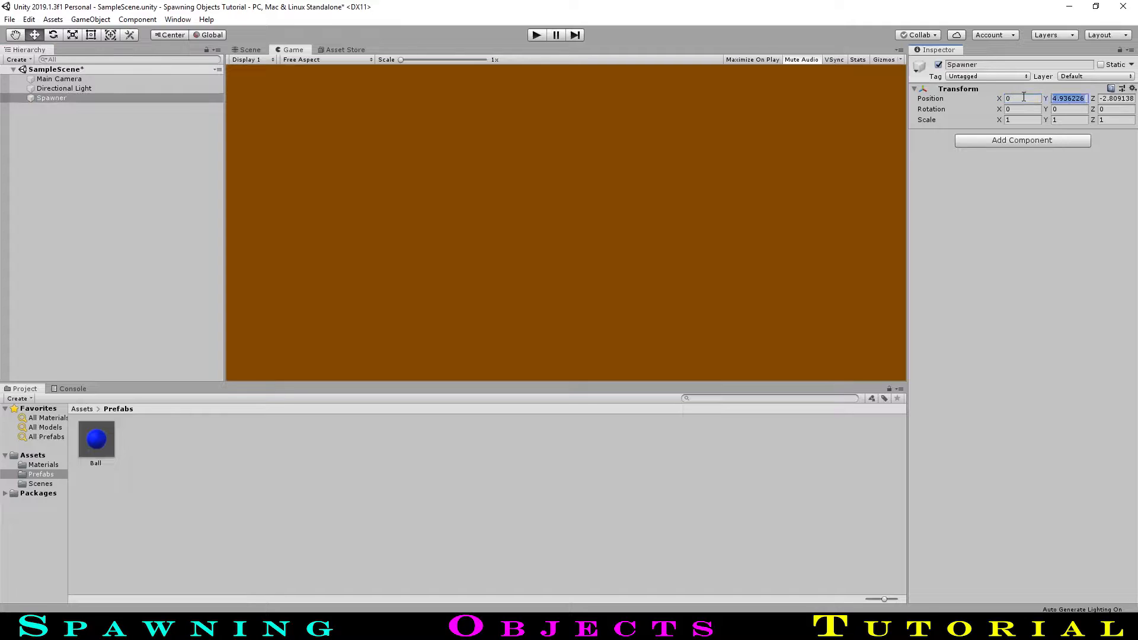
text(10)
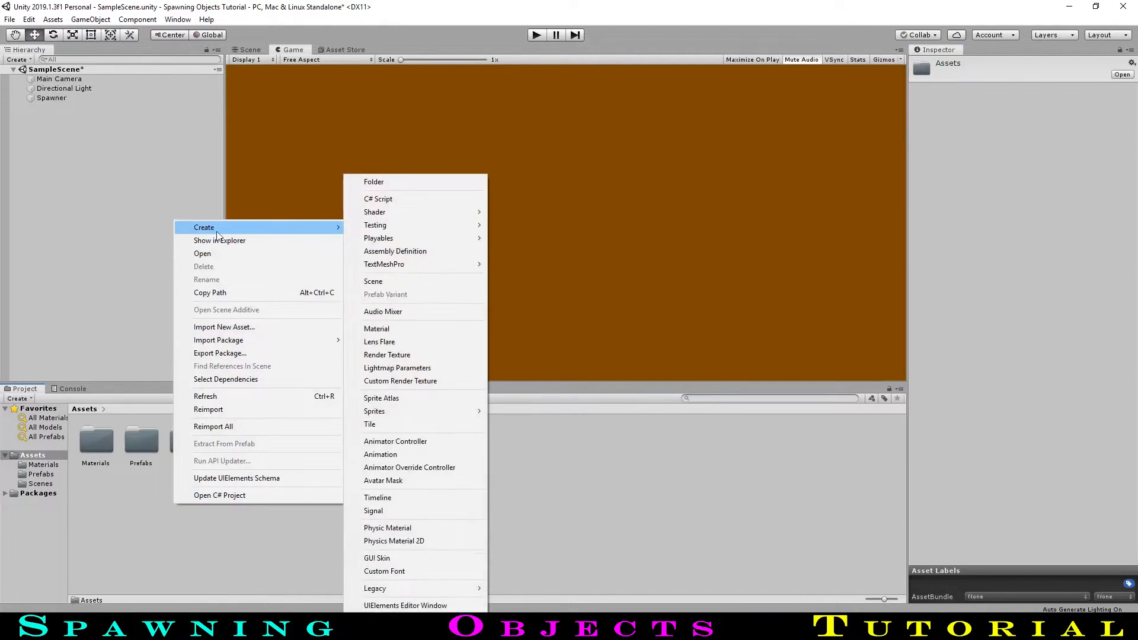
Create a Scripts folder with an ObjectSpawner C# script and open it in Visual Studio.
click(373, 181)
text(Scripts)
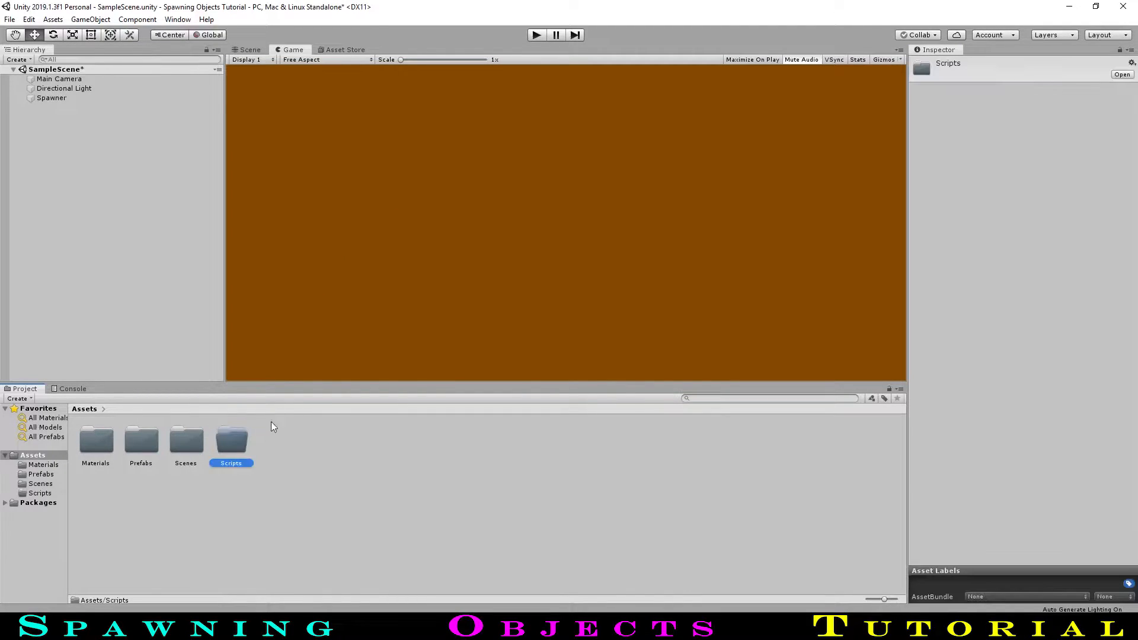
right_click(230, 443)
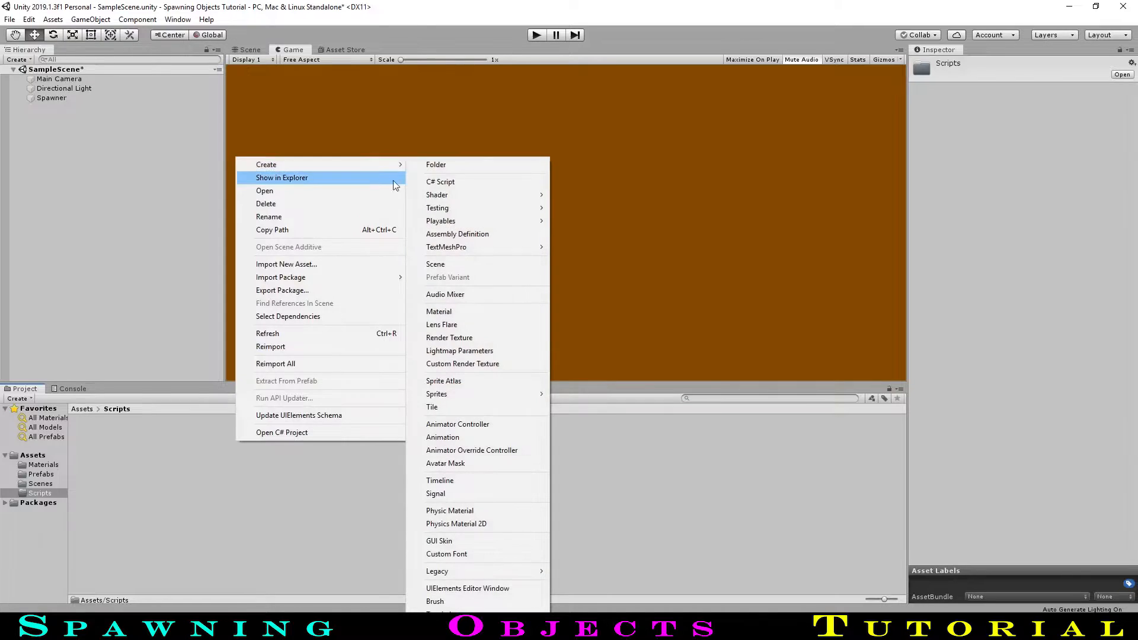
click(441, 182)
text(bjectSpawner)
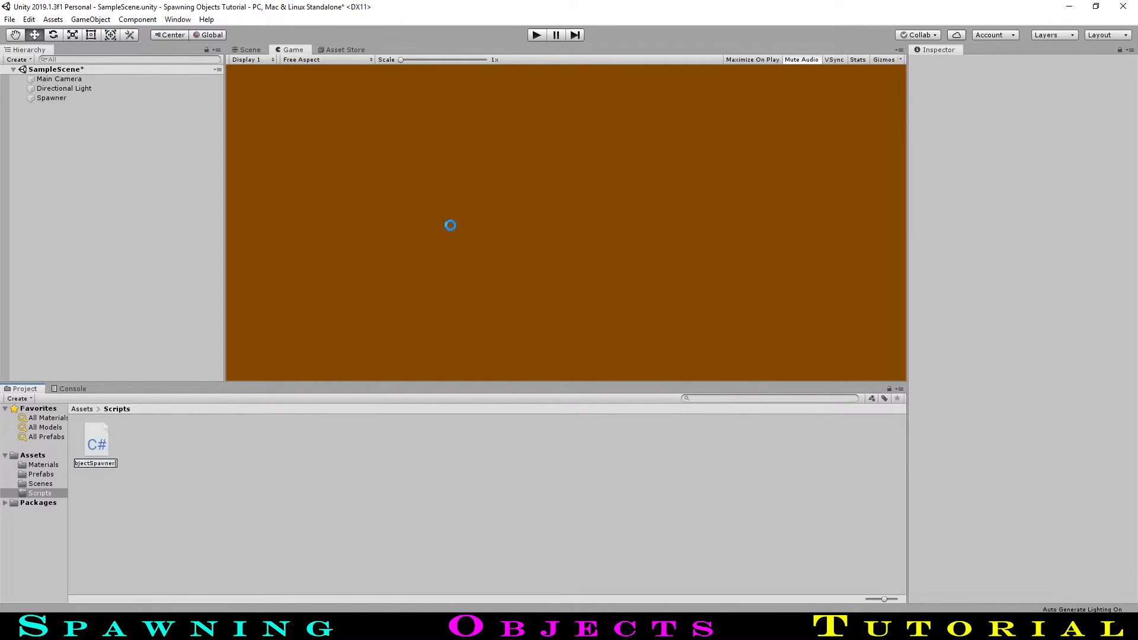
double_click(96, 440)
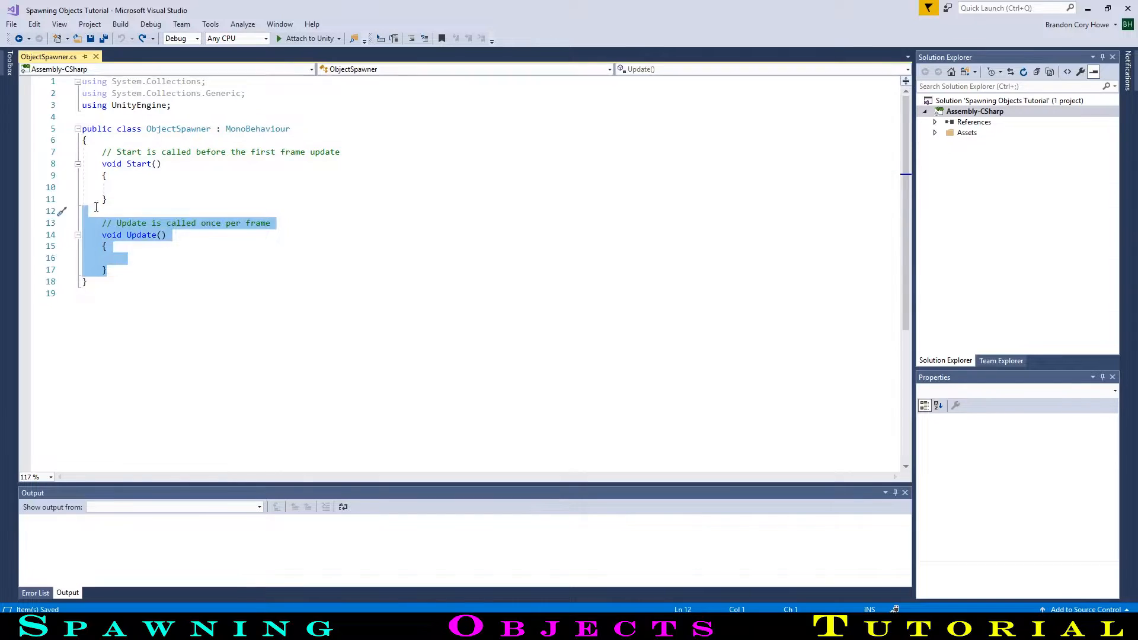
Delete the Update method and declare public GameObject objectToSpawn and public float delay.
key(Delete)
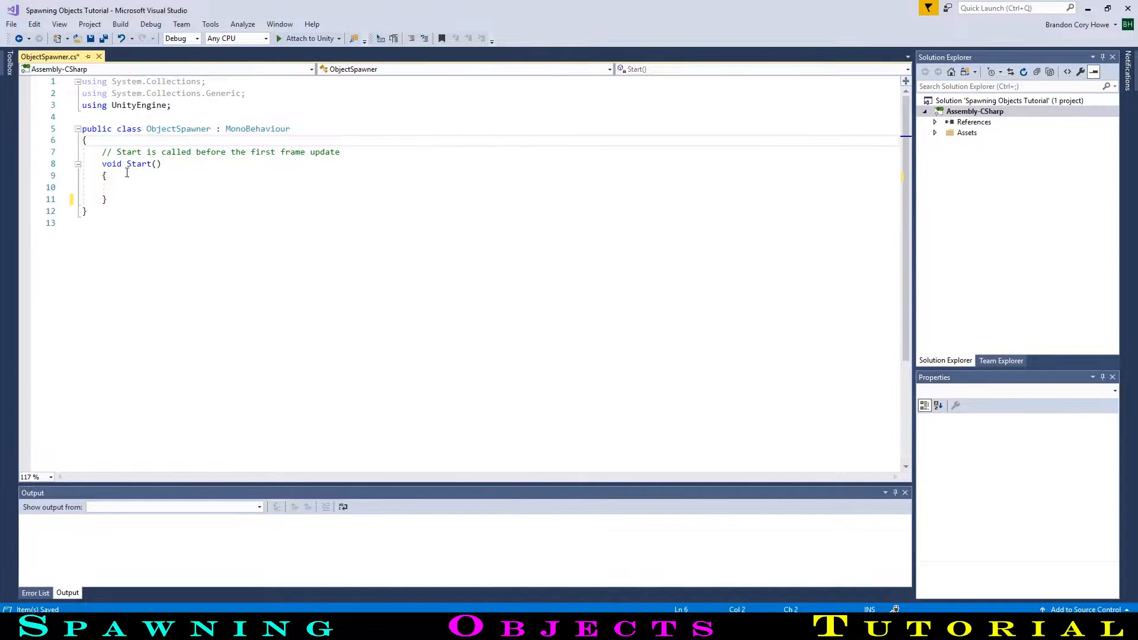
key(Enter)
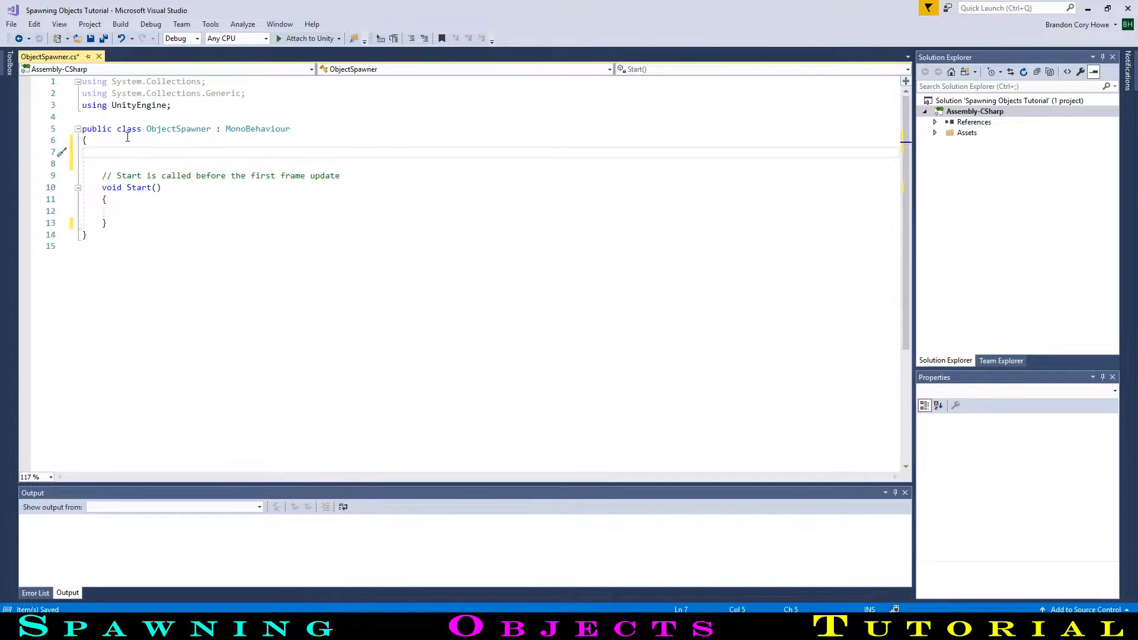
text(public Ga)
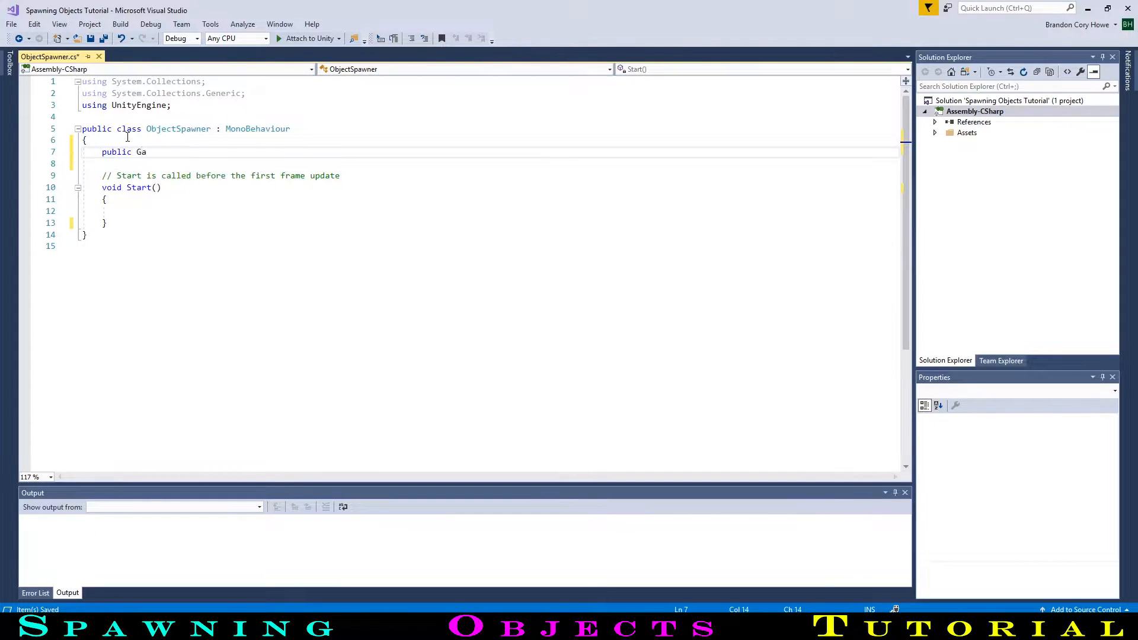
text(meObject)
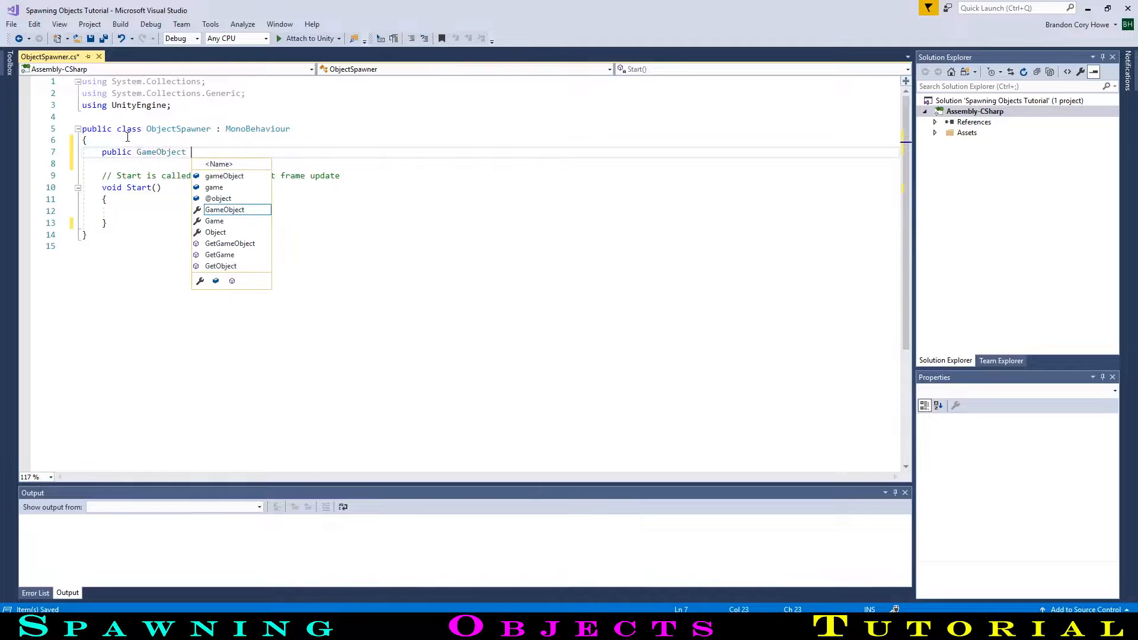
text(object)
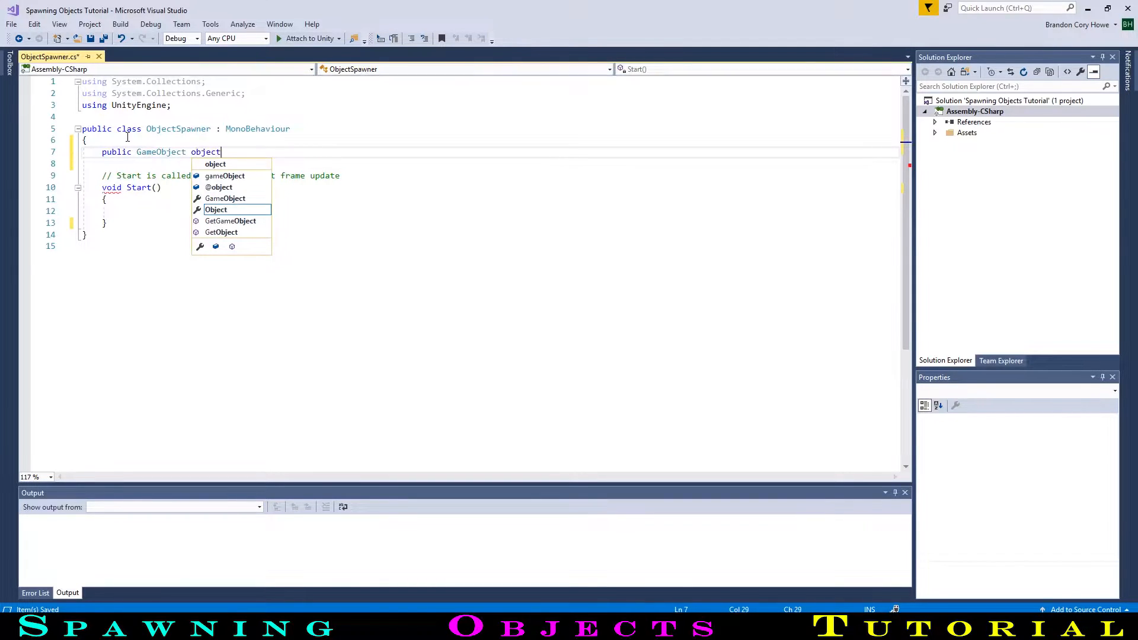
text(ToSpawn;)
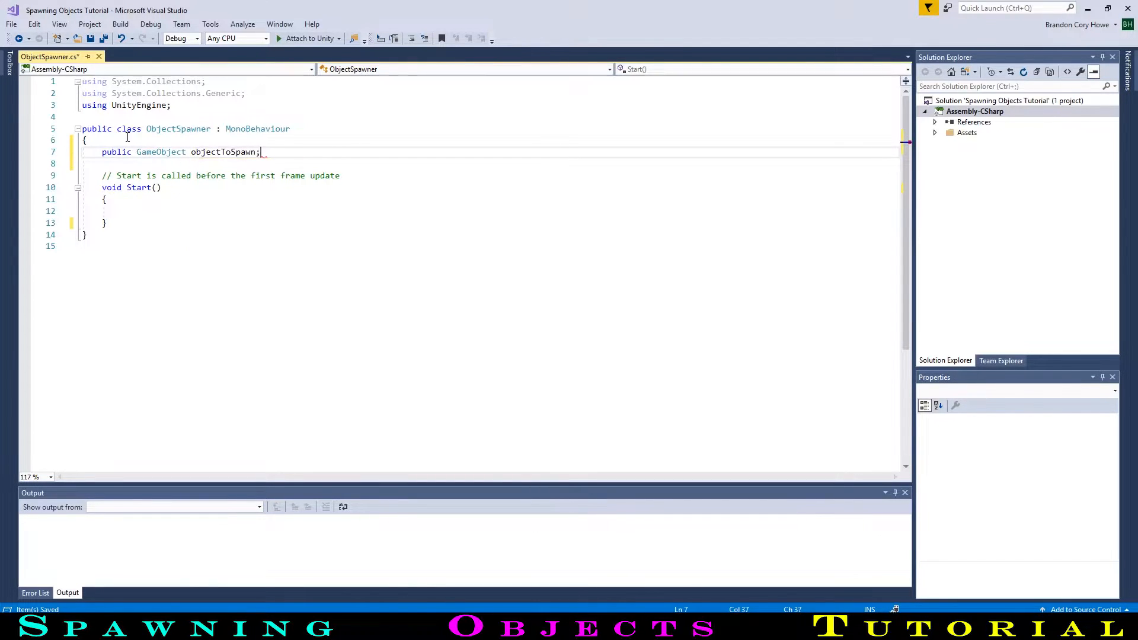
text(public float)
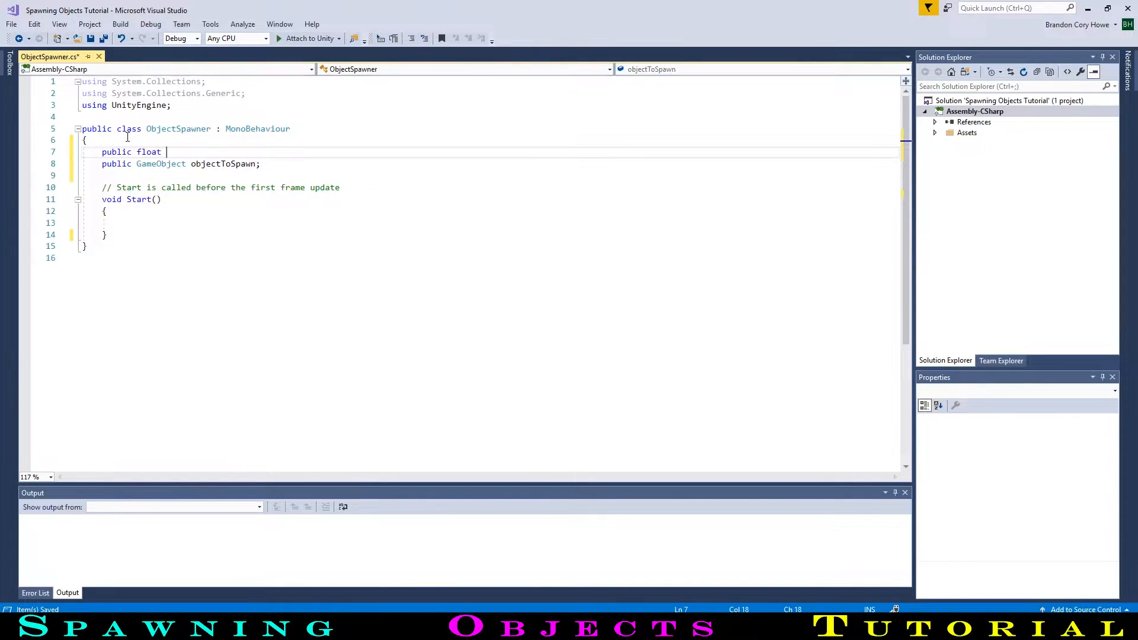
text(delay;)
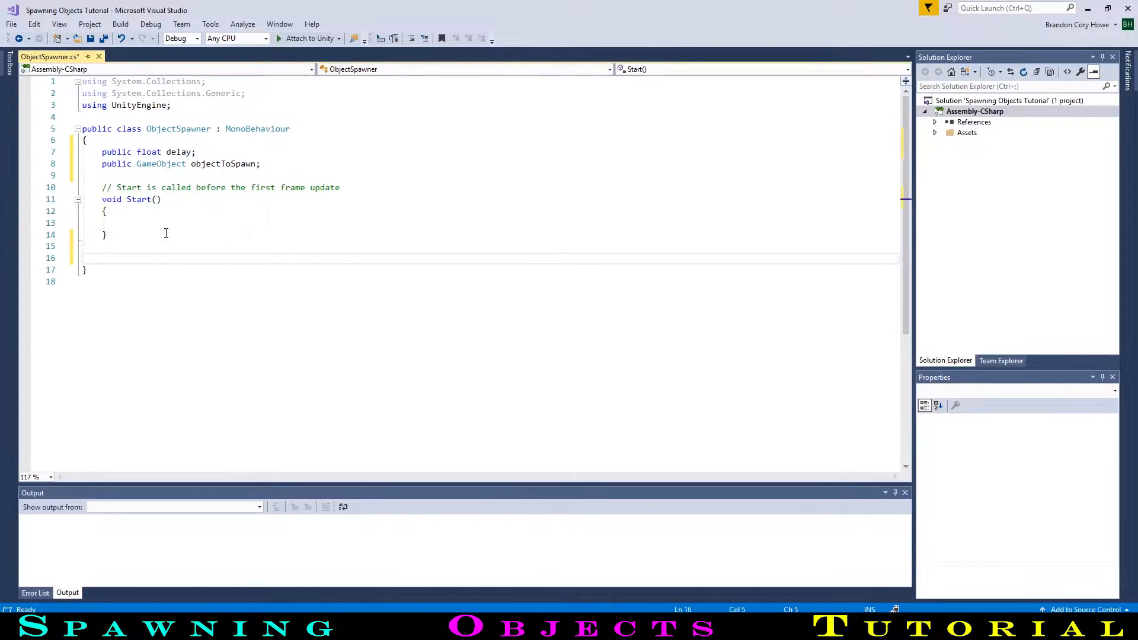
Write an IEnumerator WaitToSpawn coroutine that yields WaitForSeconds(delay).
text(Ie)
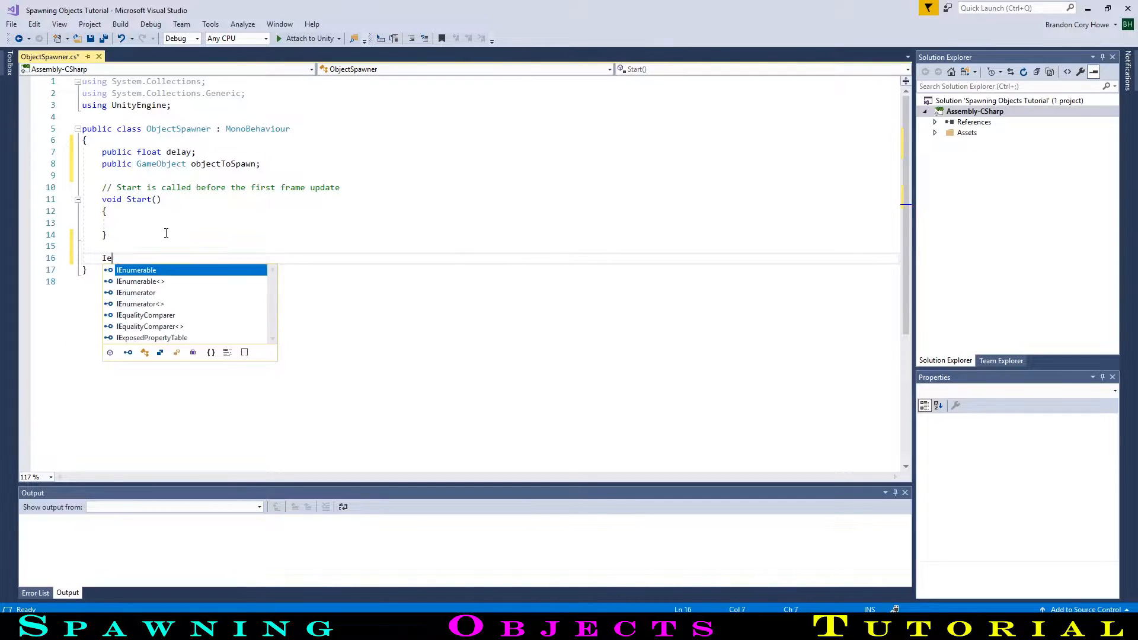
text(numerator)
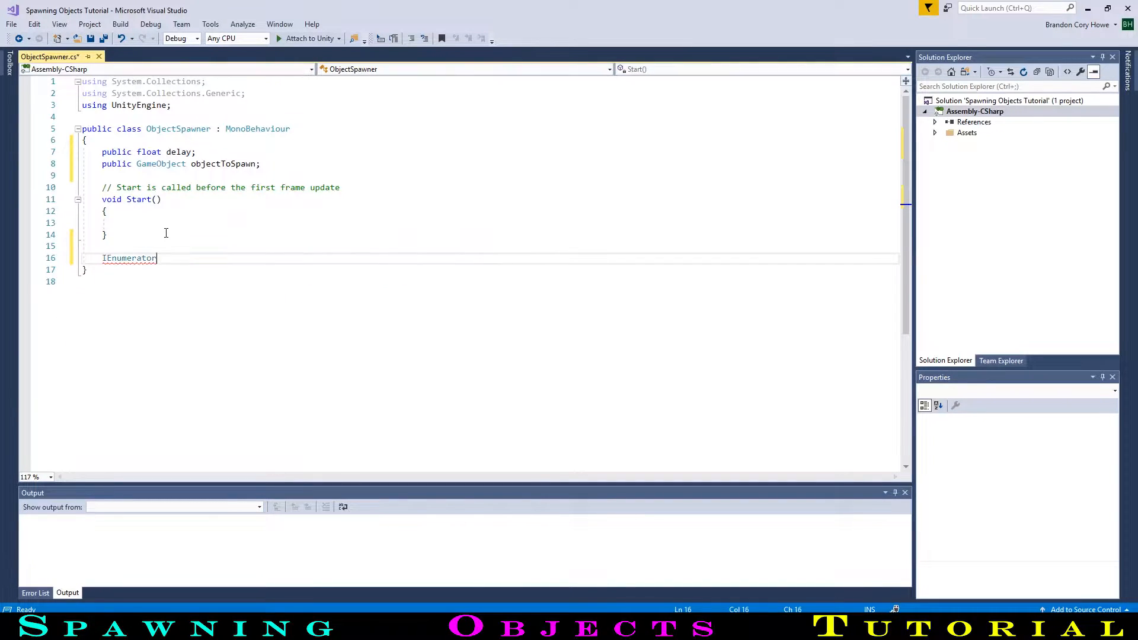
text(WaiTo)
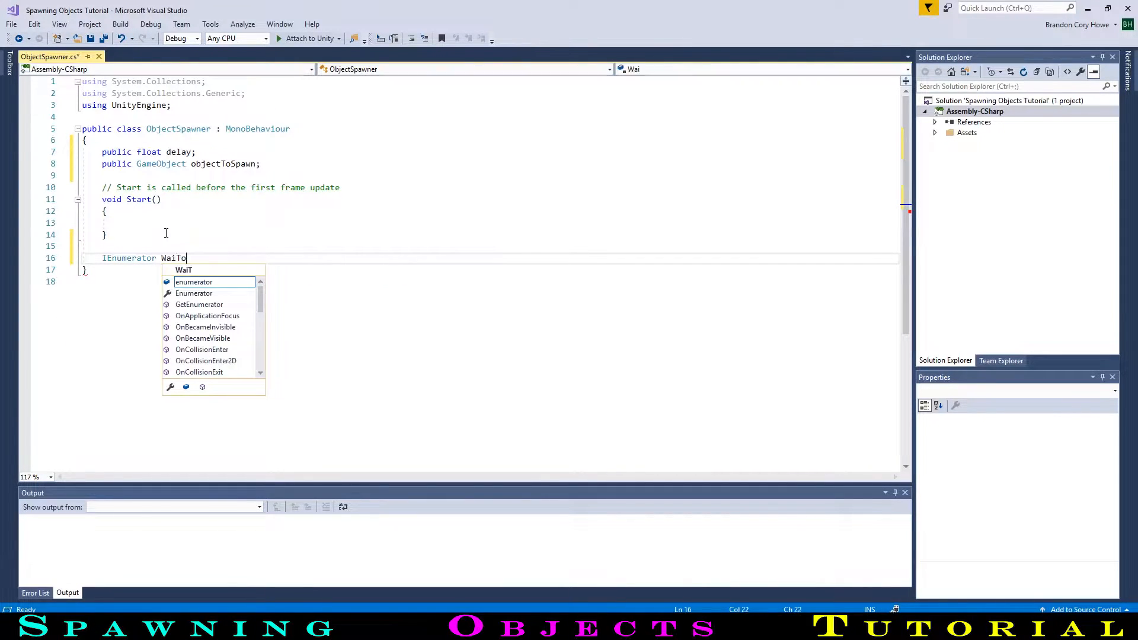
text(Spa)
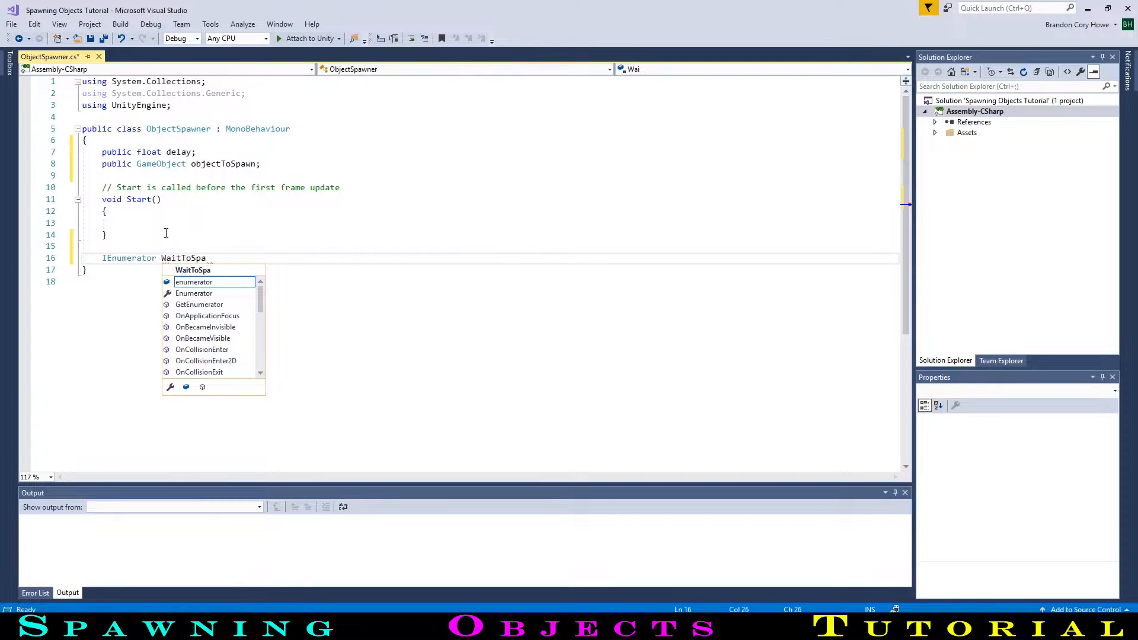
text(wn ())
text({)
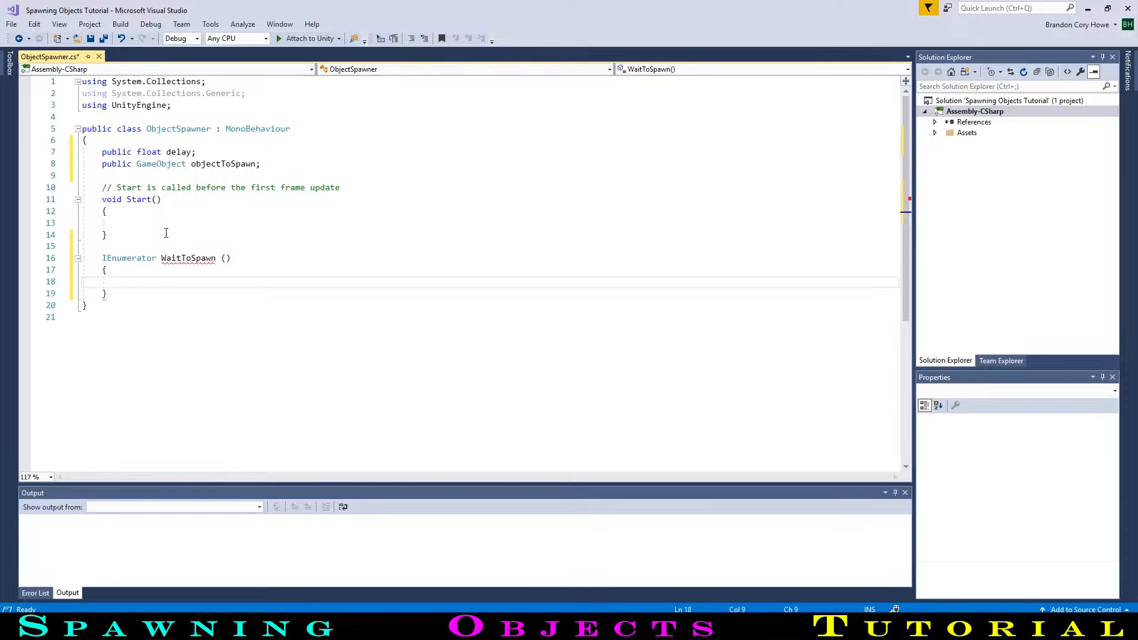
text(yield return new WaitForSeconds)
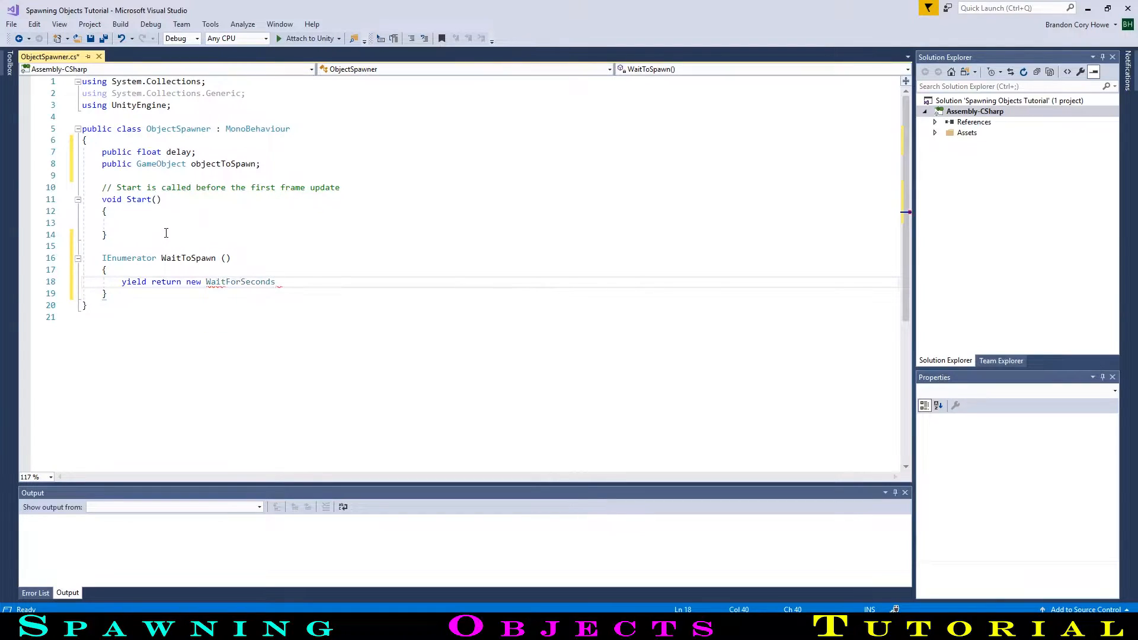
text(())
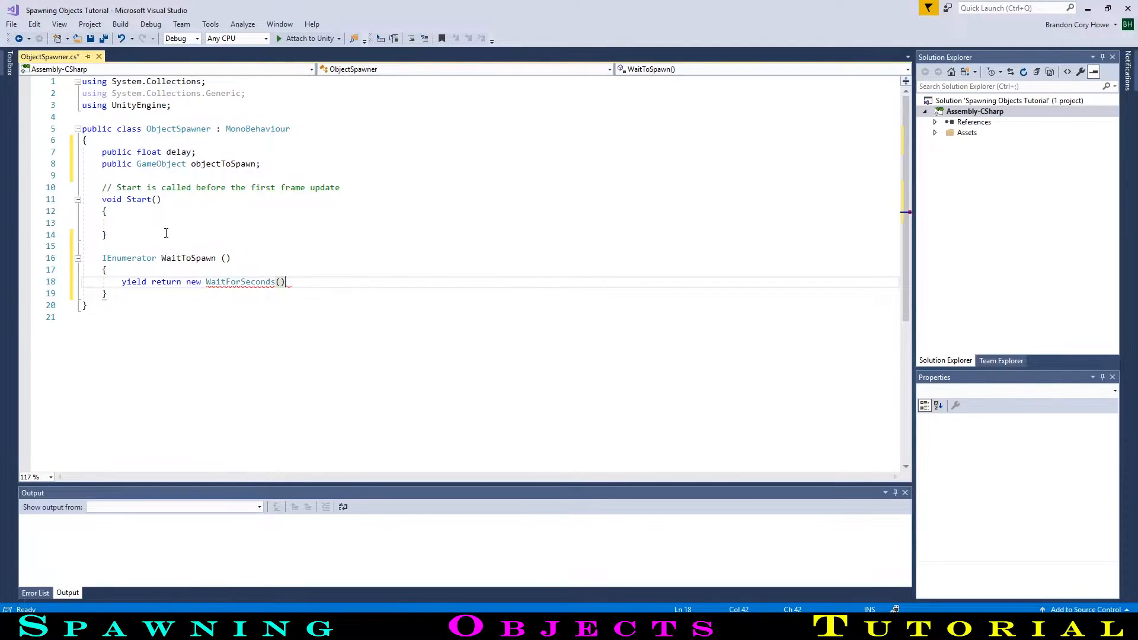
text(delay;)
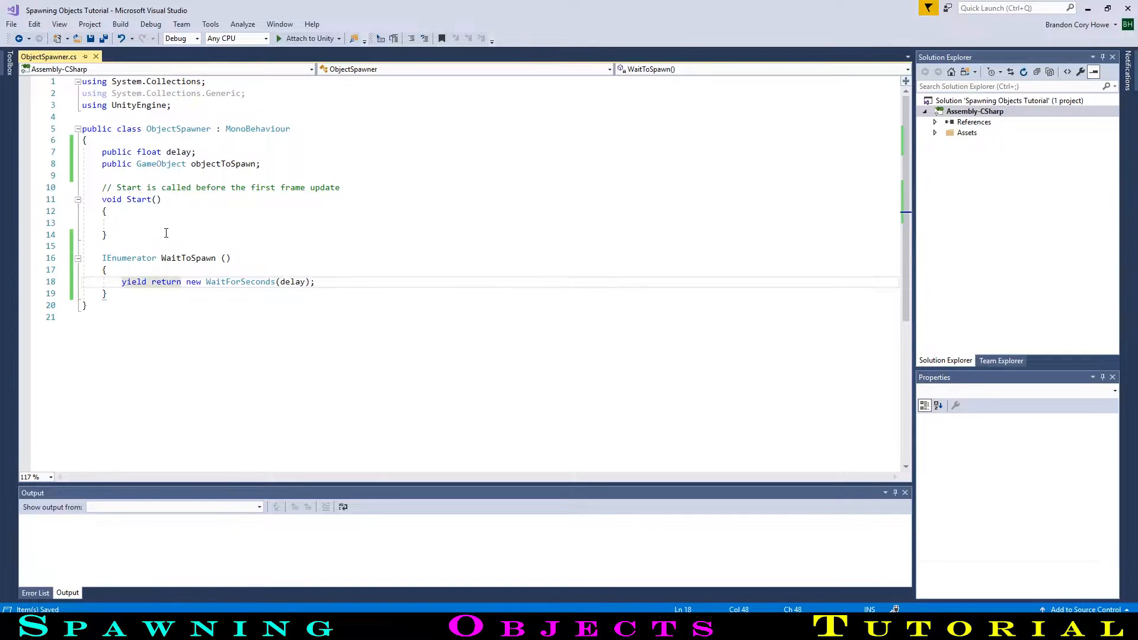
key(enter)
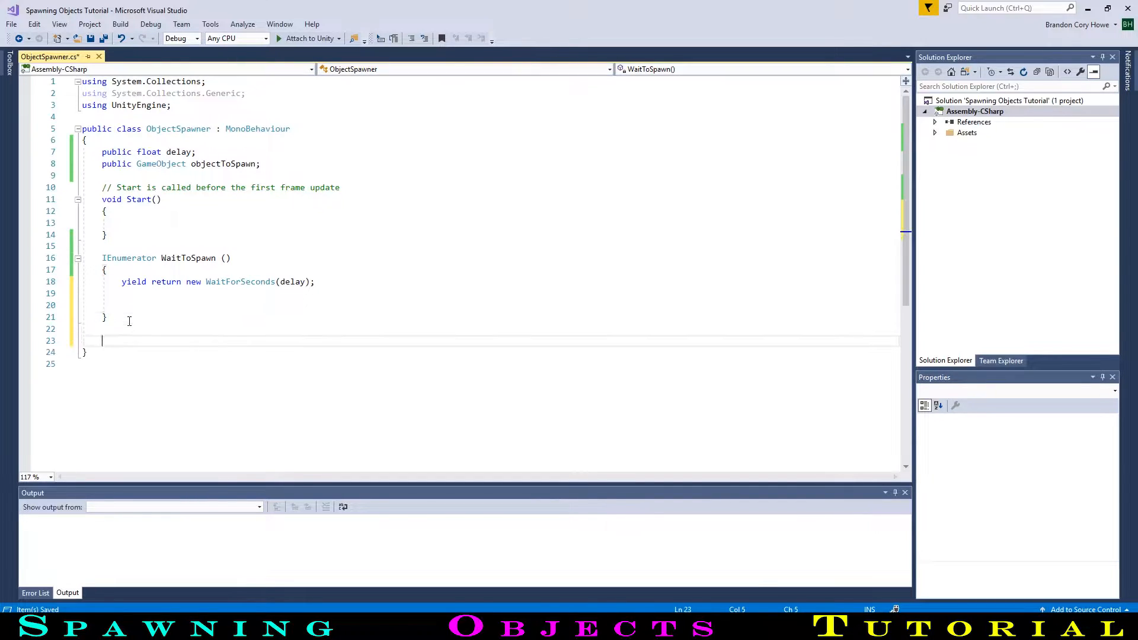
Write a Spawn() method calling Instantiate(objectToSpawn, transform.position, transform.rotation).
text(void S)
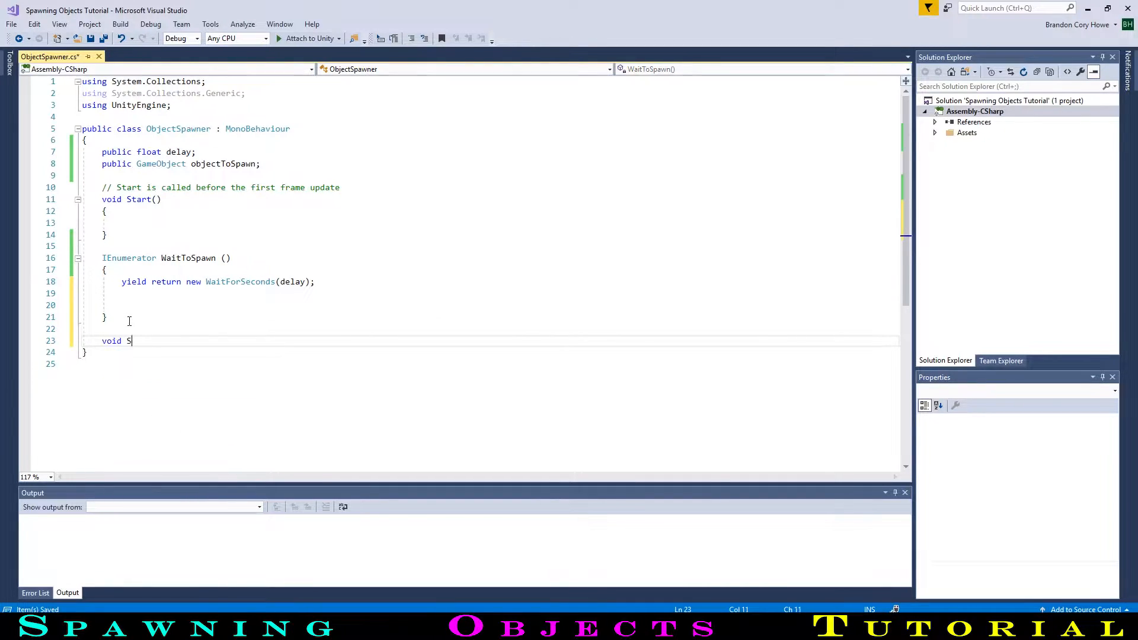
text(pawn ())
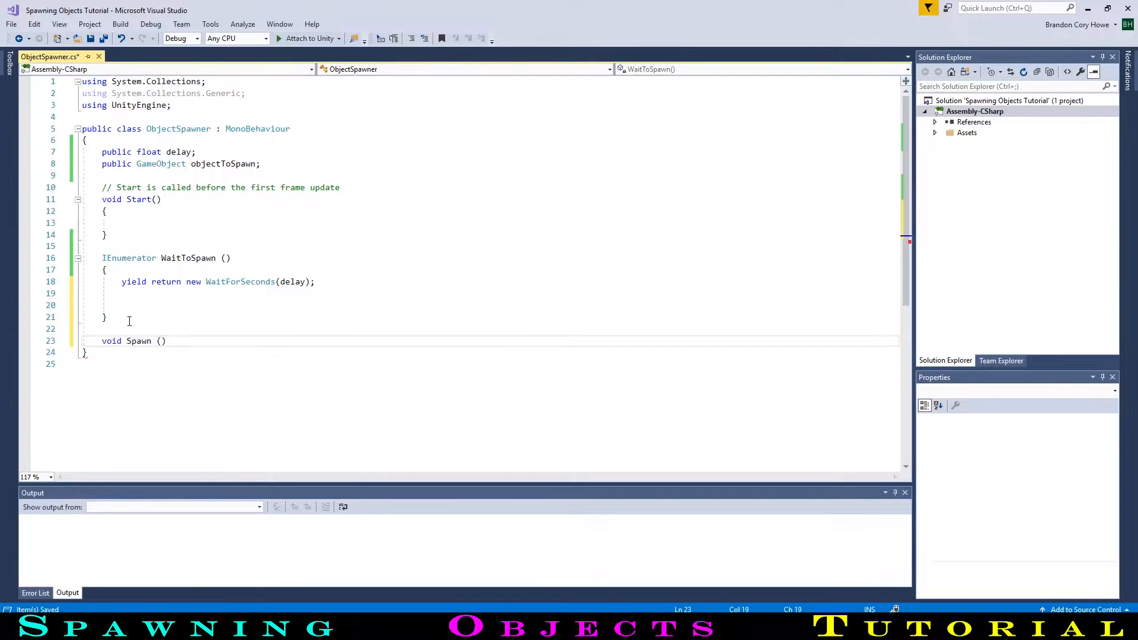
text({)
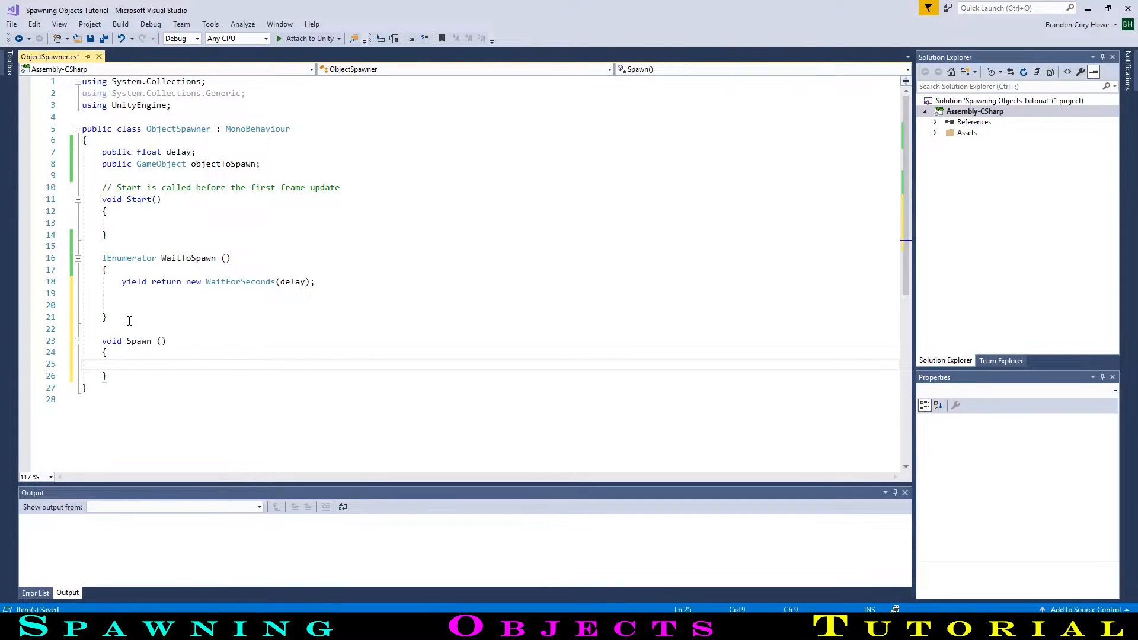
text(Instantiate()
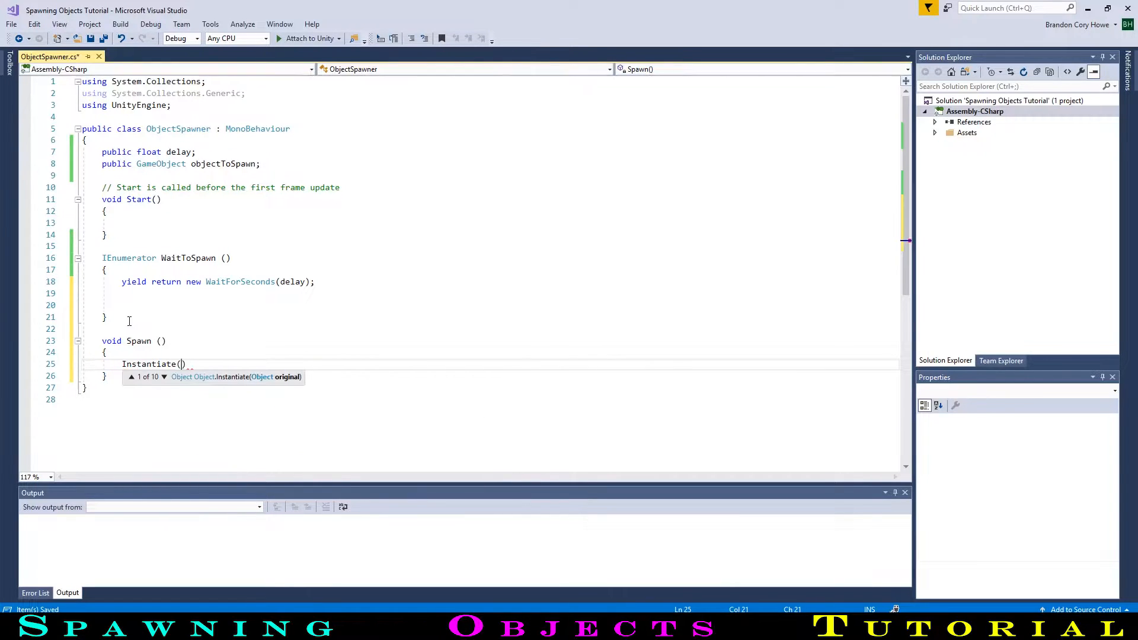
text(obje)
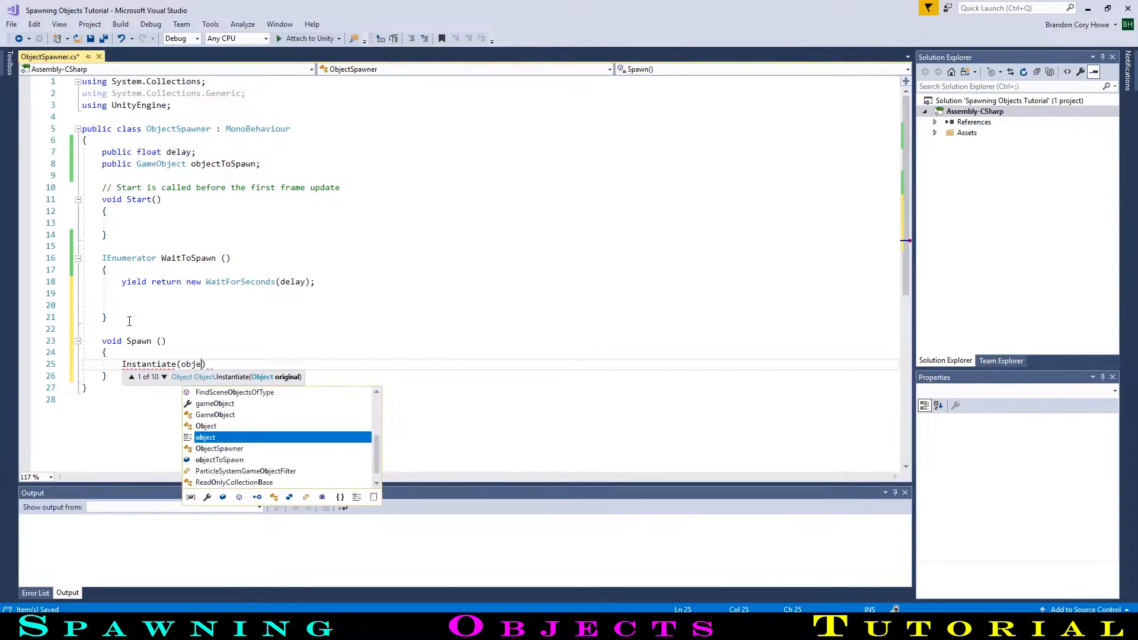
text(objectToSpawn)
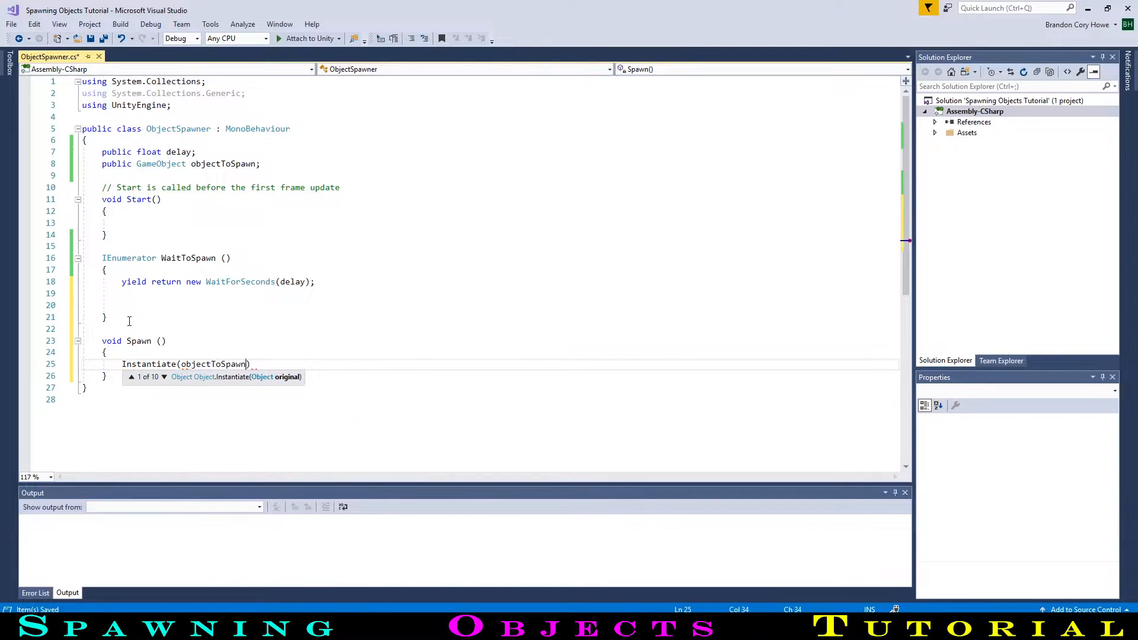
text(, transform.position,)
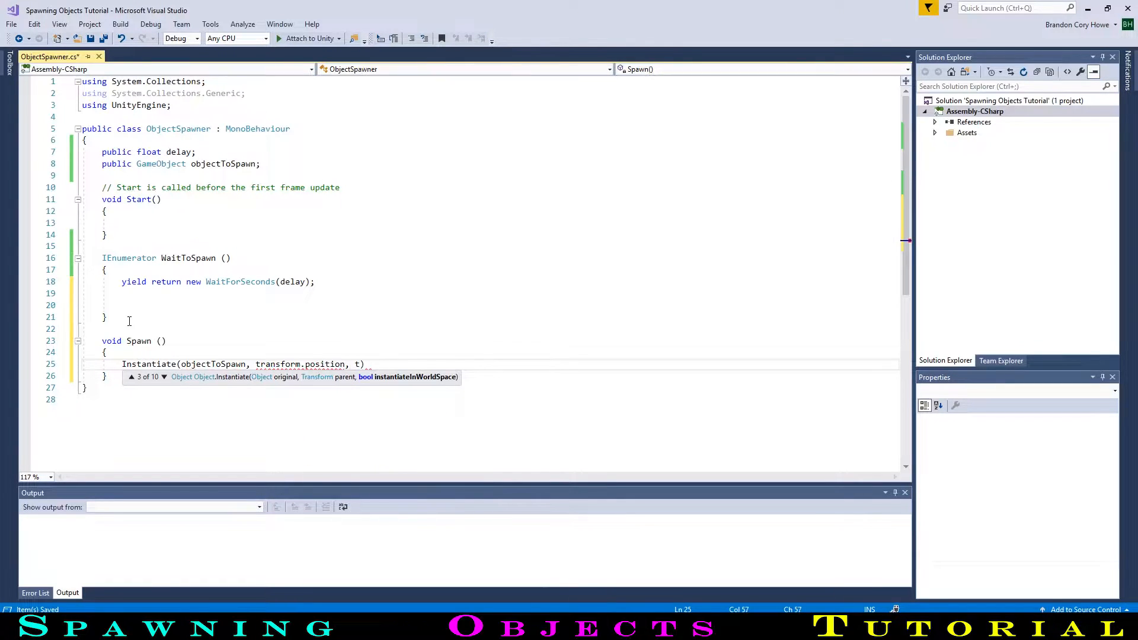
text(transform.)
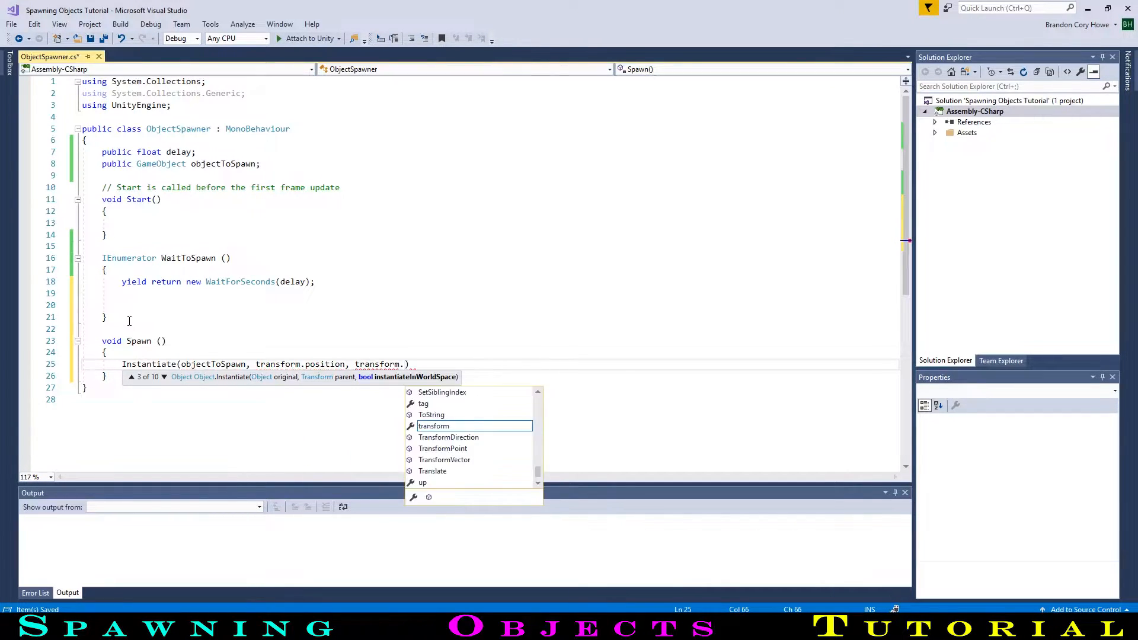
text(rotation)
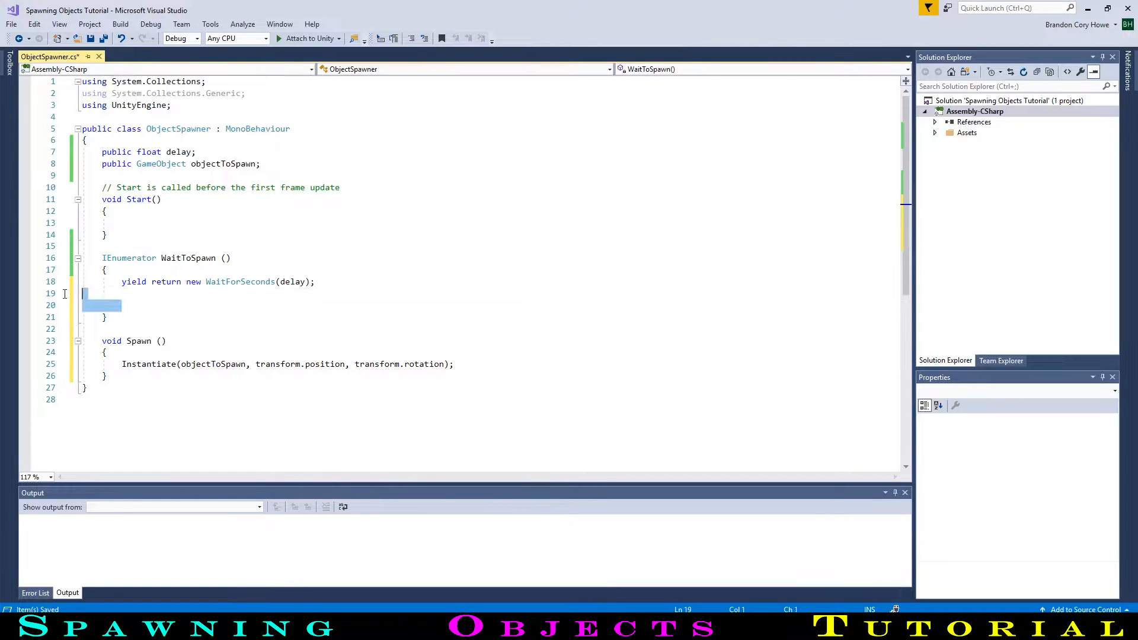
Remove the blank line and call Spawn() at the end of WaitToSpawn.
key(Delete)
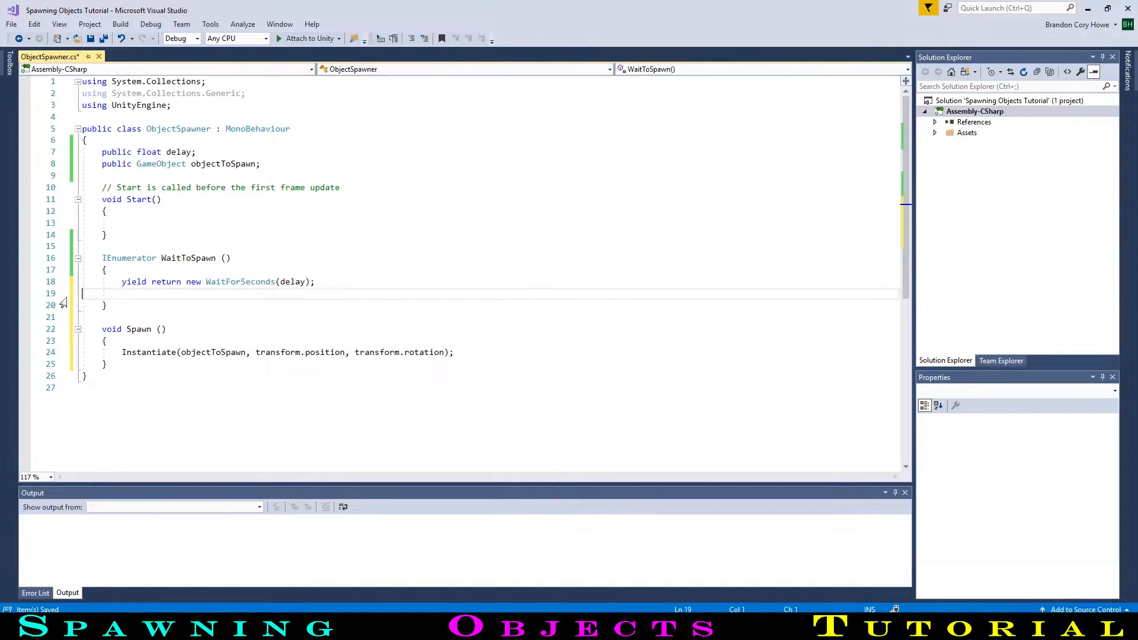
text(Spaw)
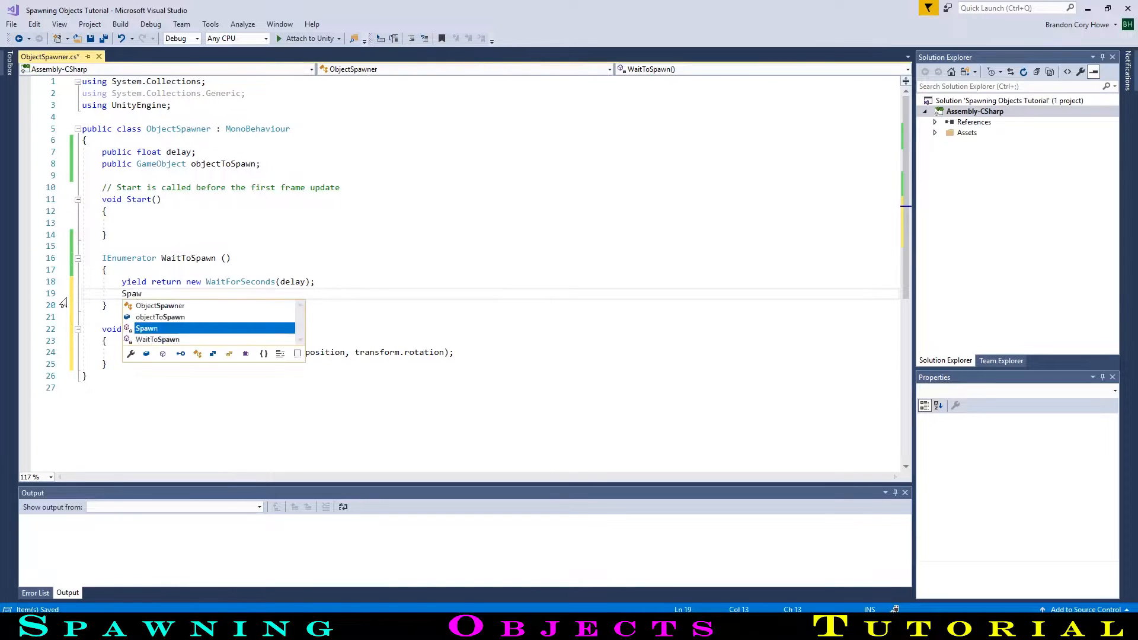
text(n();)
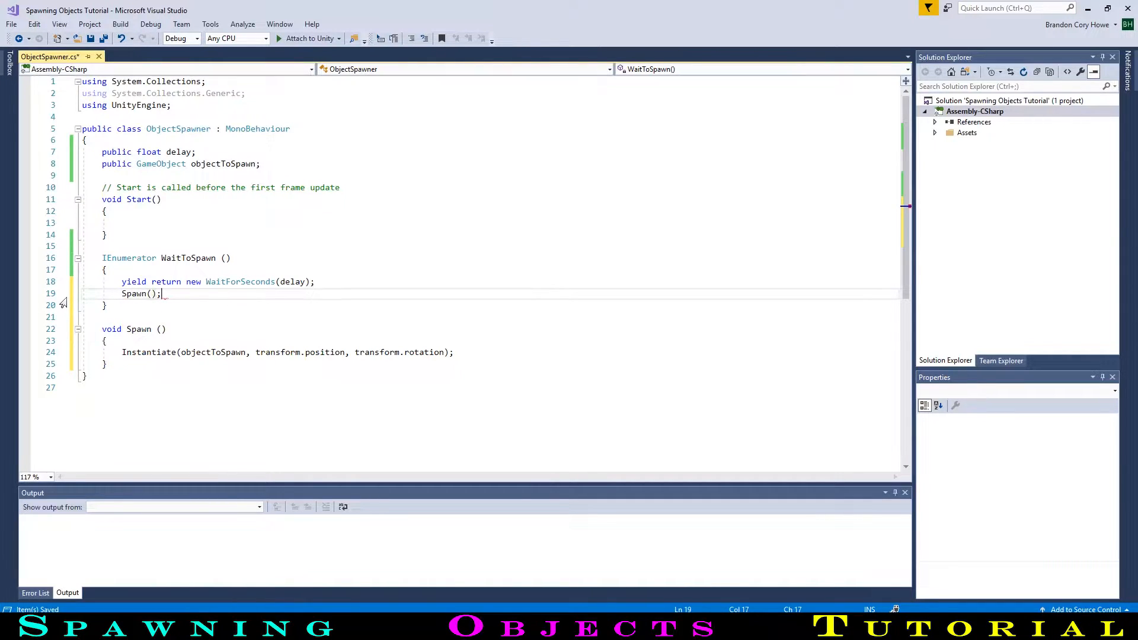
Add StartCoroutine(WaitToSpawn()); below the Instantiate line in Spawn.
click(455, 352)
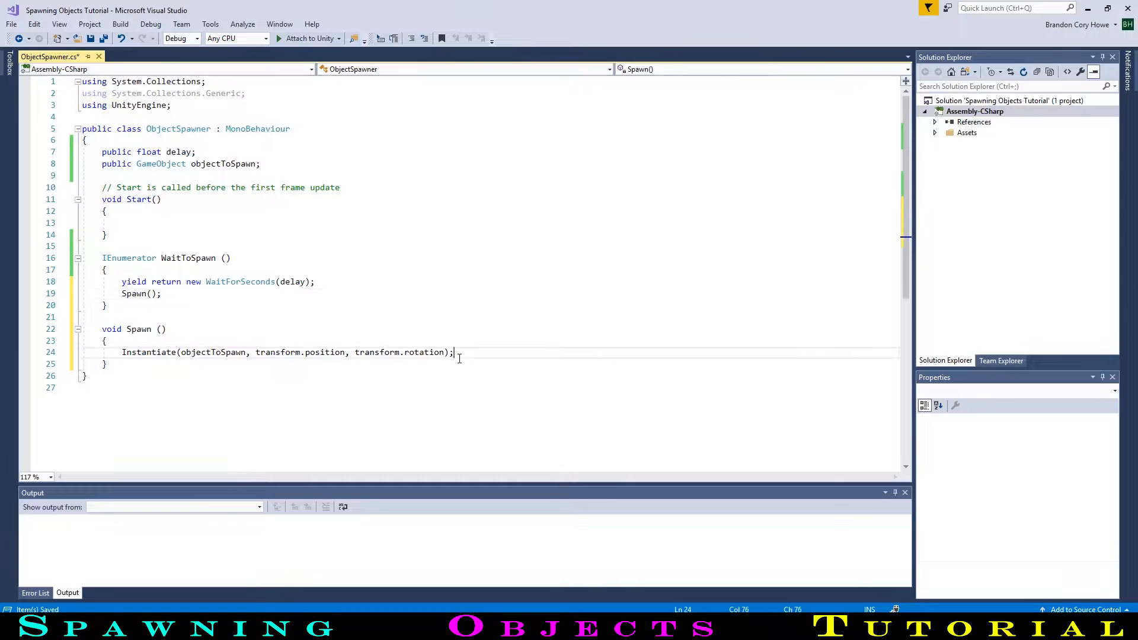
key(enter)
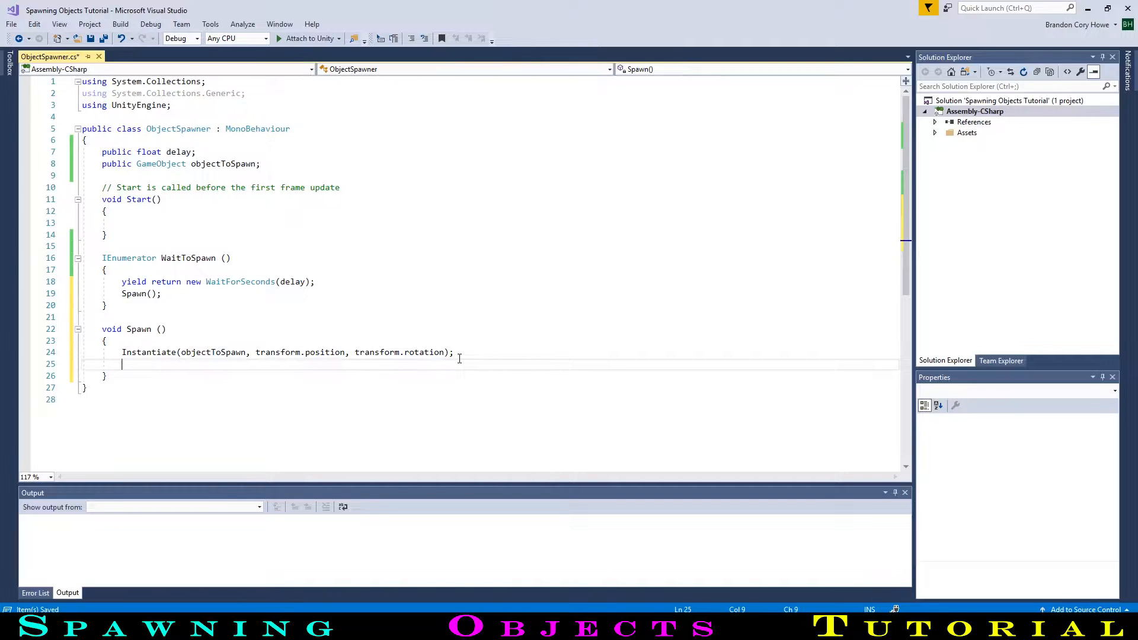
text(Startco)
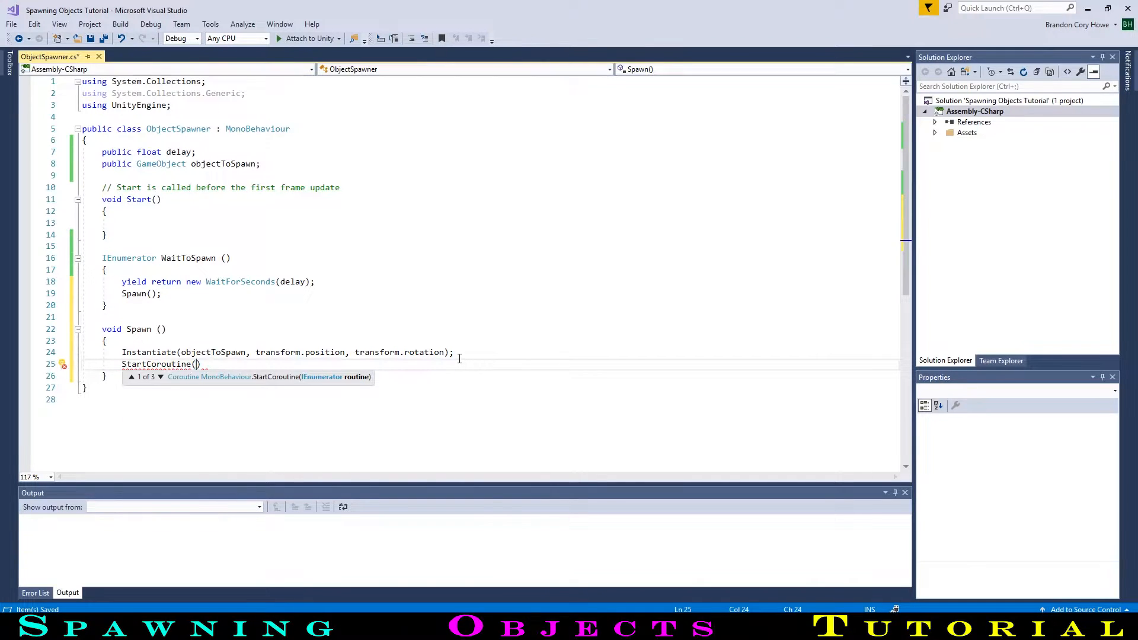
text(WaitToSpawn()
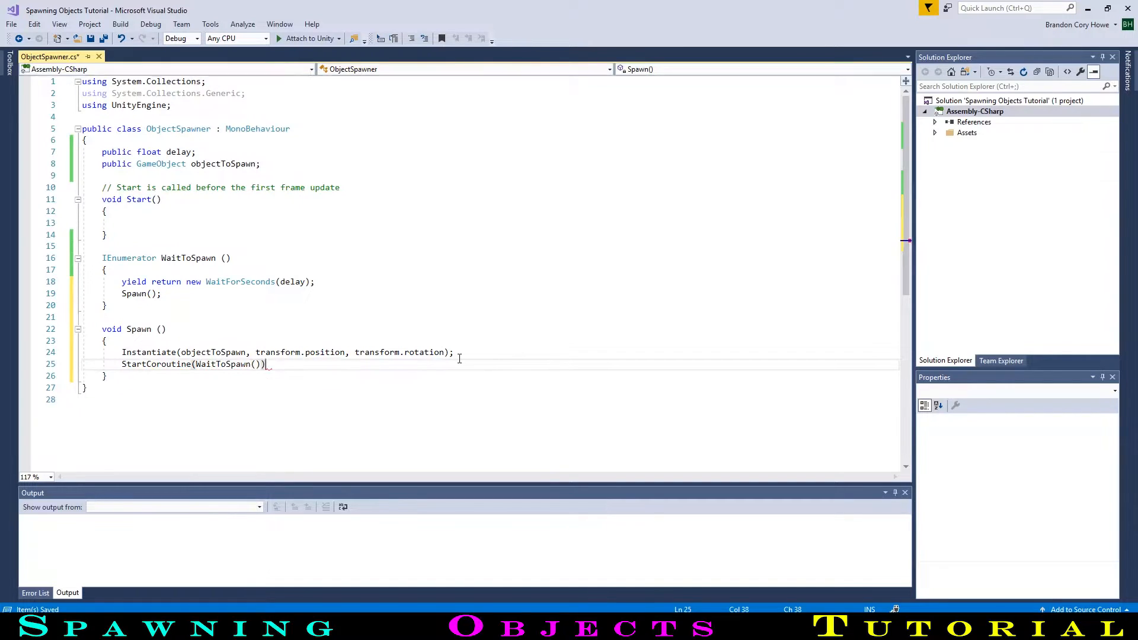
text(;)
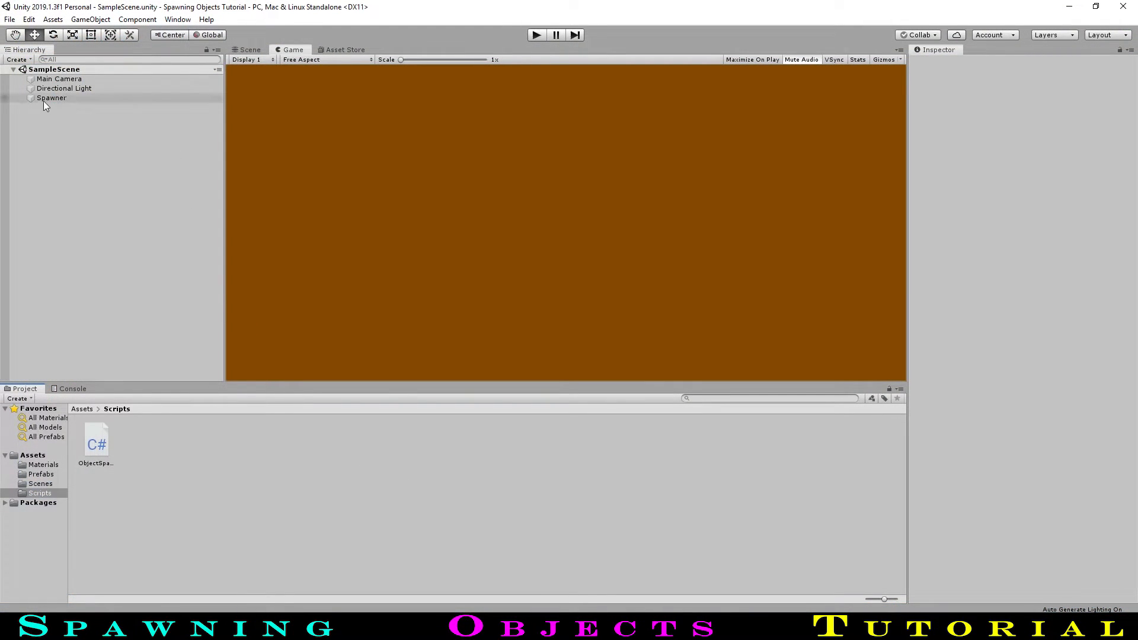
Set the Spawner's Delay to 0.5, then play and stop the scene to test spawning.
click(51, 98)
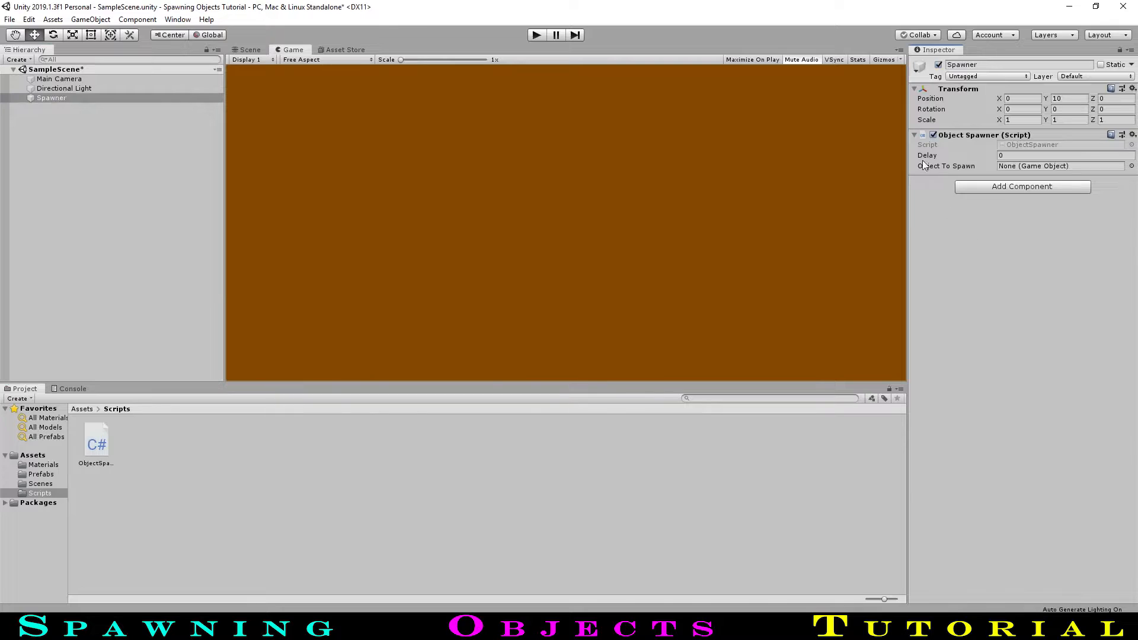
click(1064, 155)
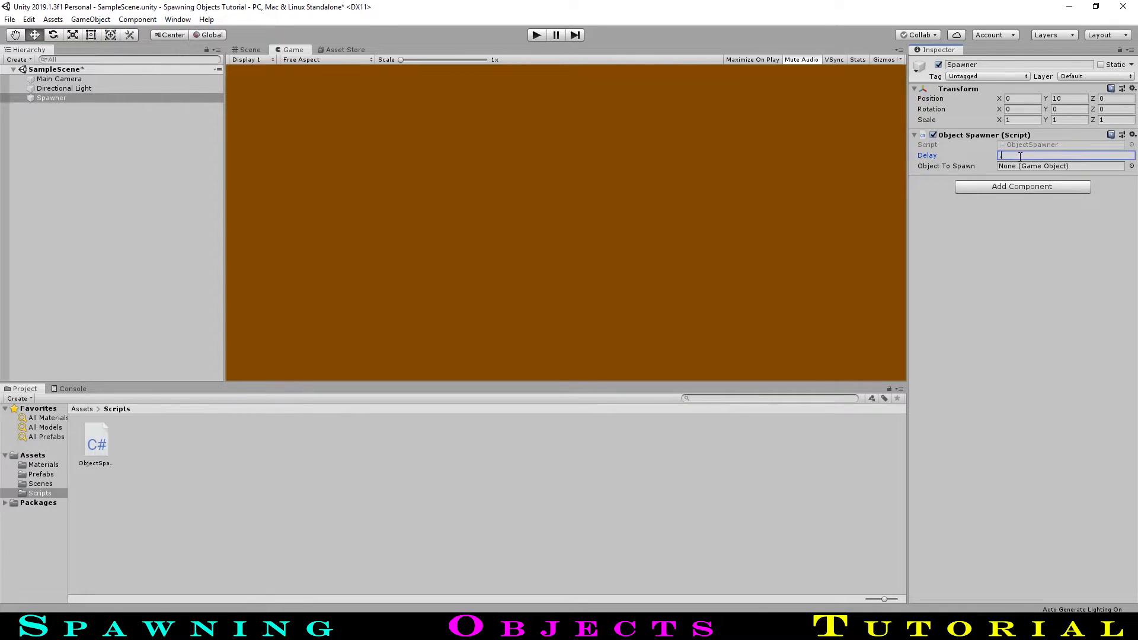
text(0.5)
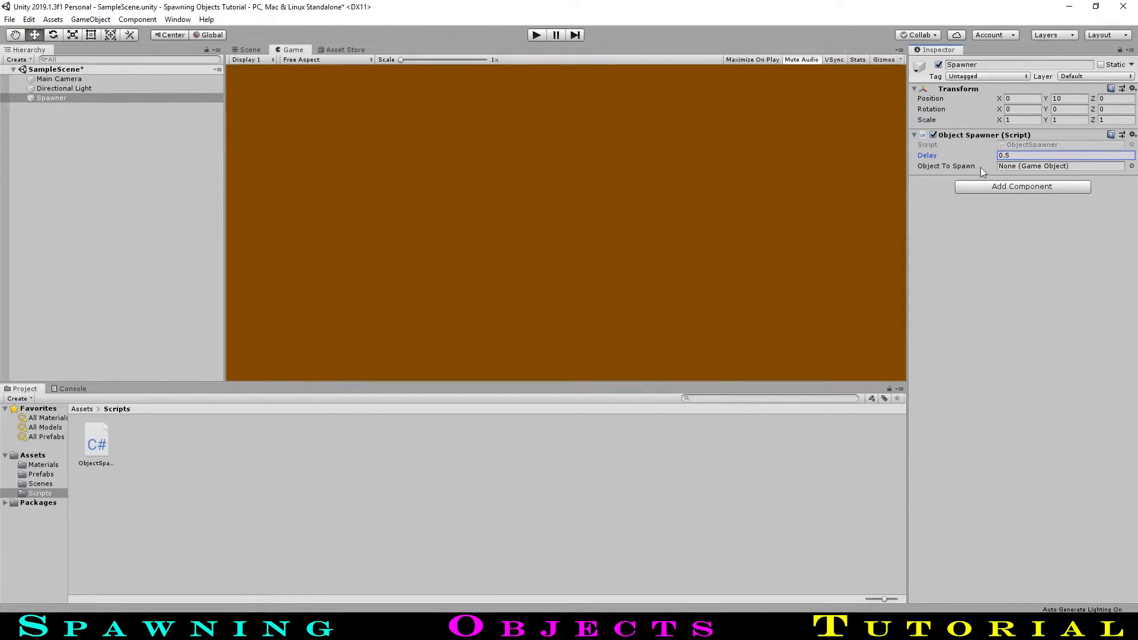
click(41, 474)
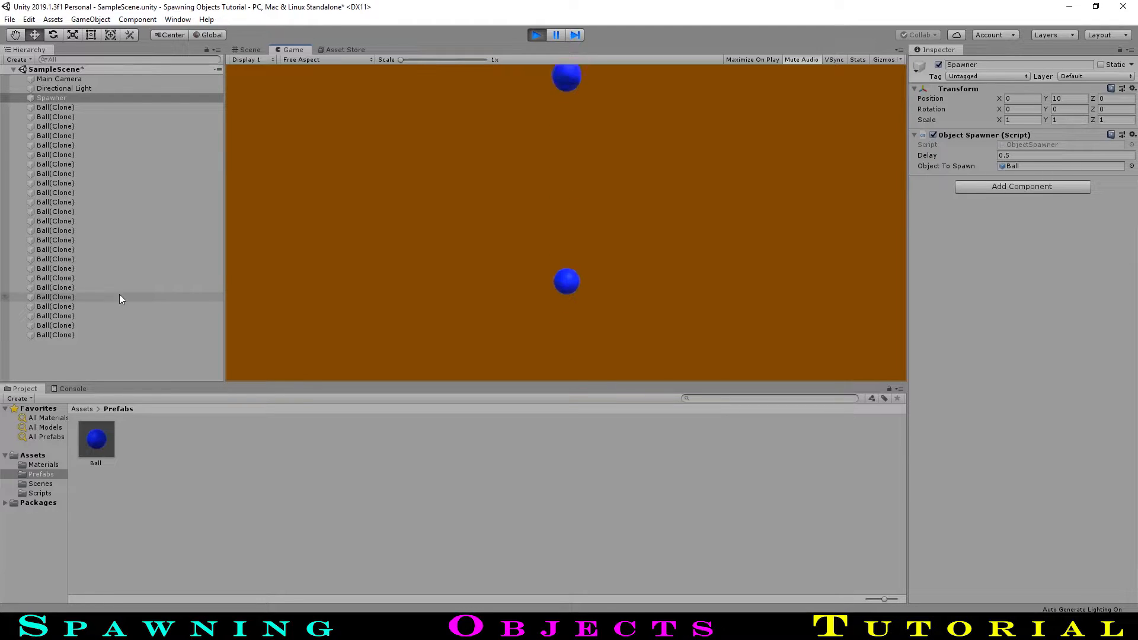
click(536, 34)
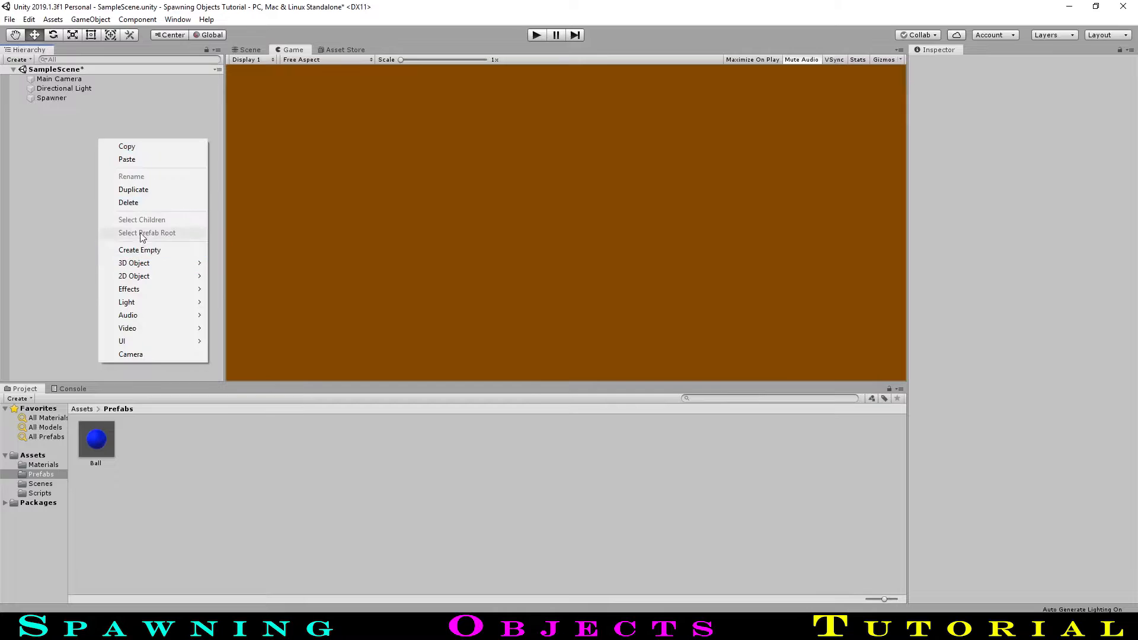
Create an empty GameObject and begin renaming it 'Spawned Objects'.
click(139, 249)
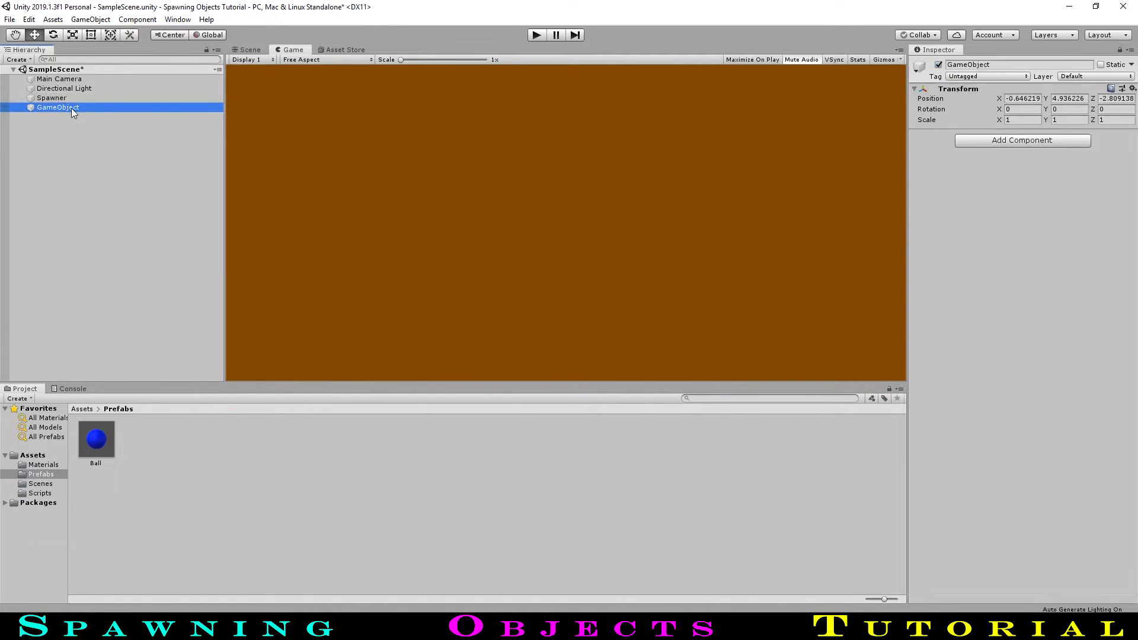
text(Spawn;)
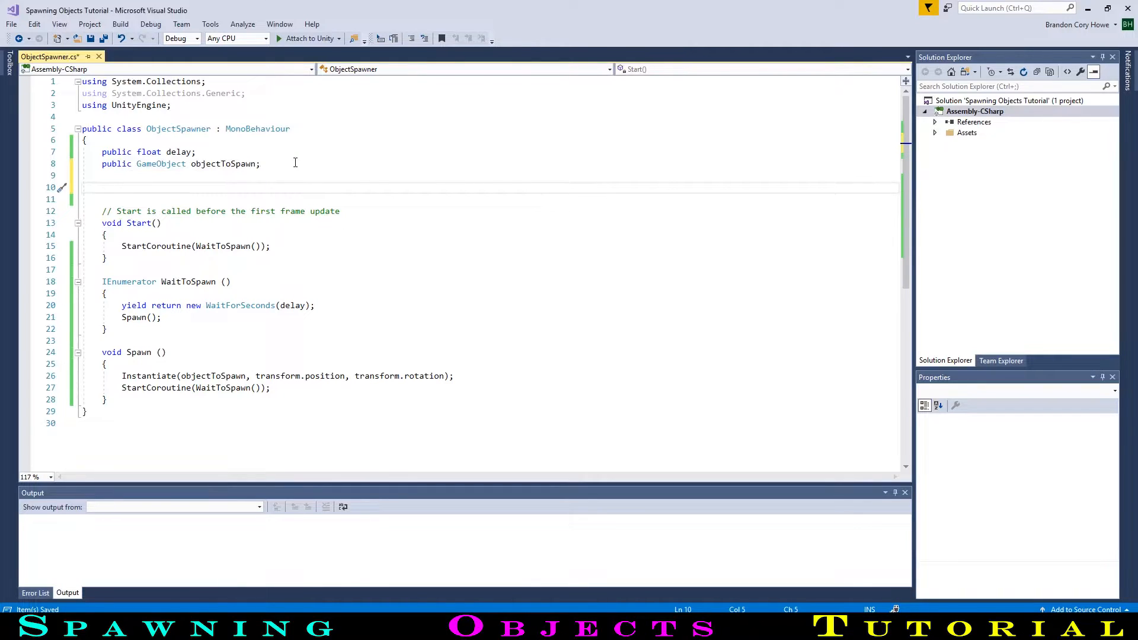
Declare a private Transform spawnParent field in ObjectSpawner.
text(pri)
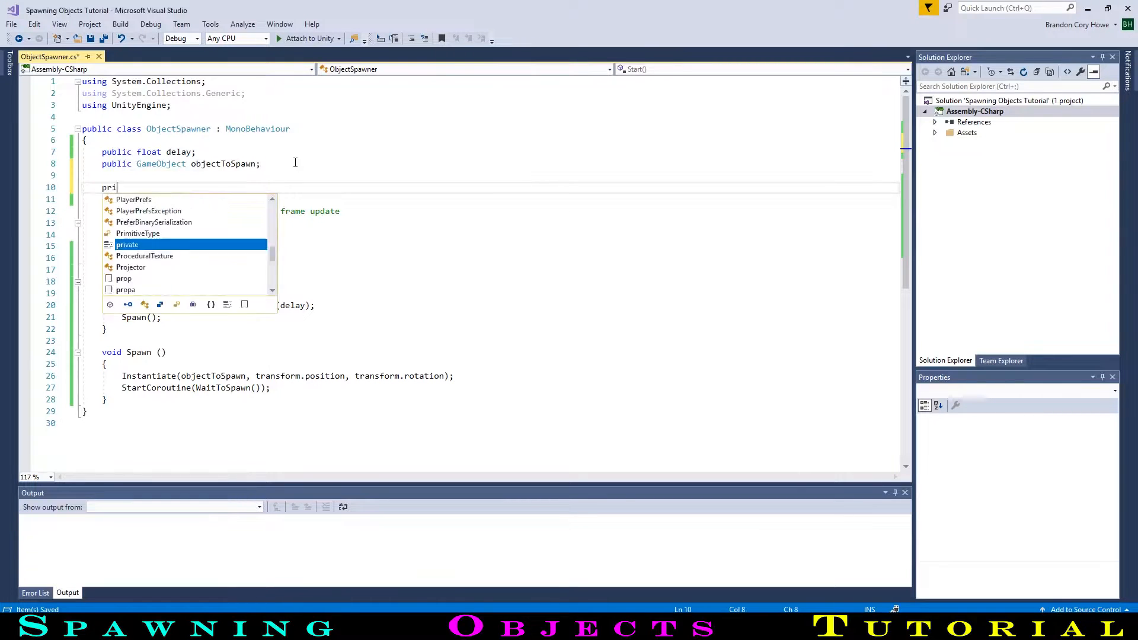
text(vate Tra)
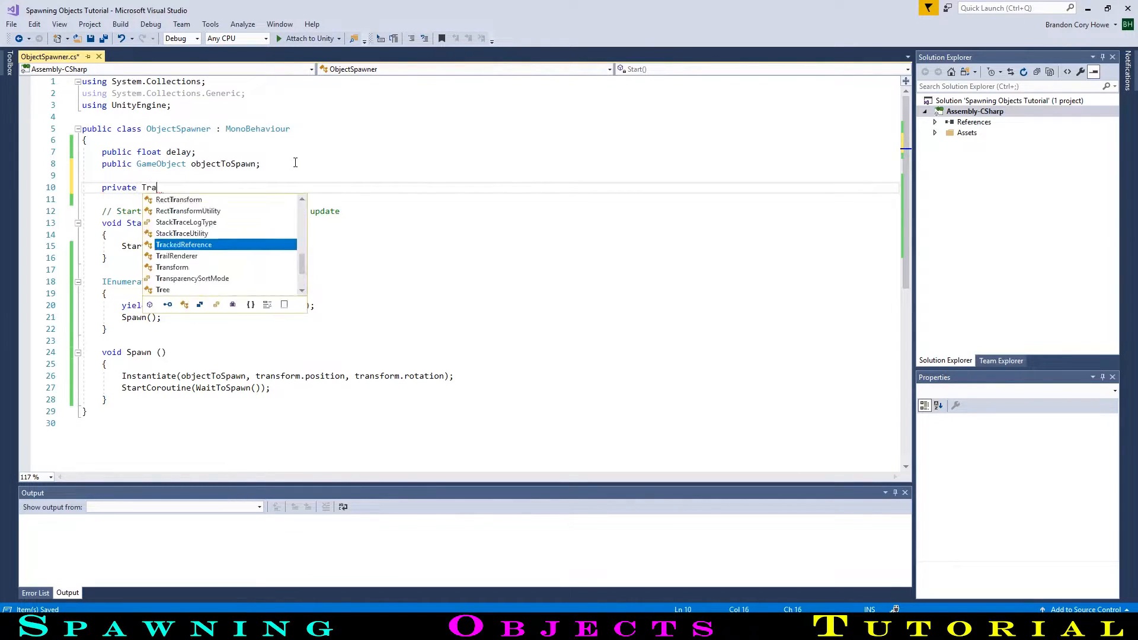
text(nsform spwn)
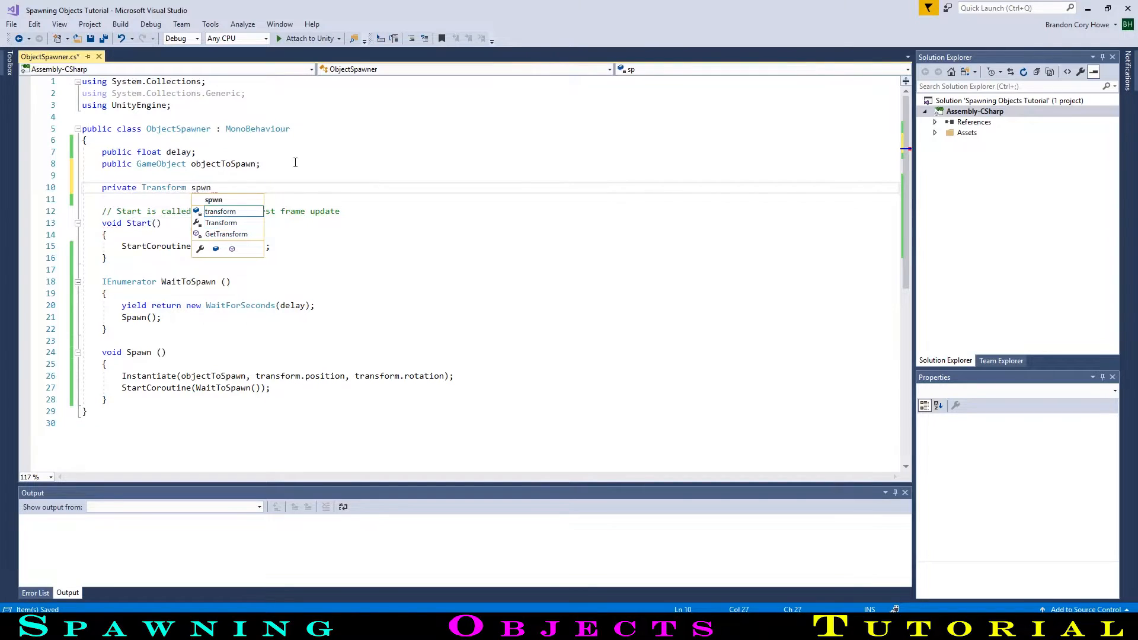
text(Par)
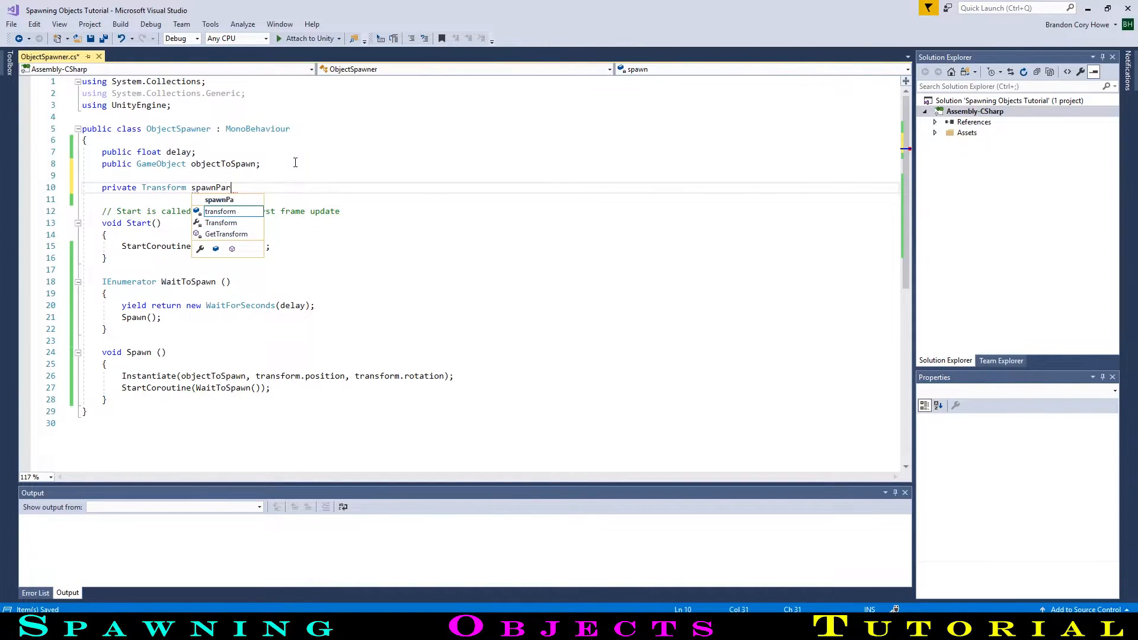
text(rent;)
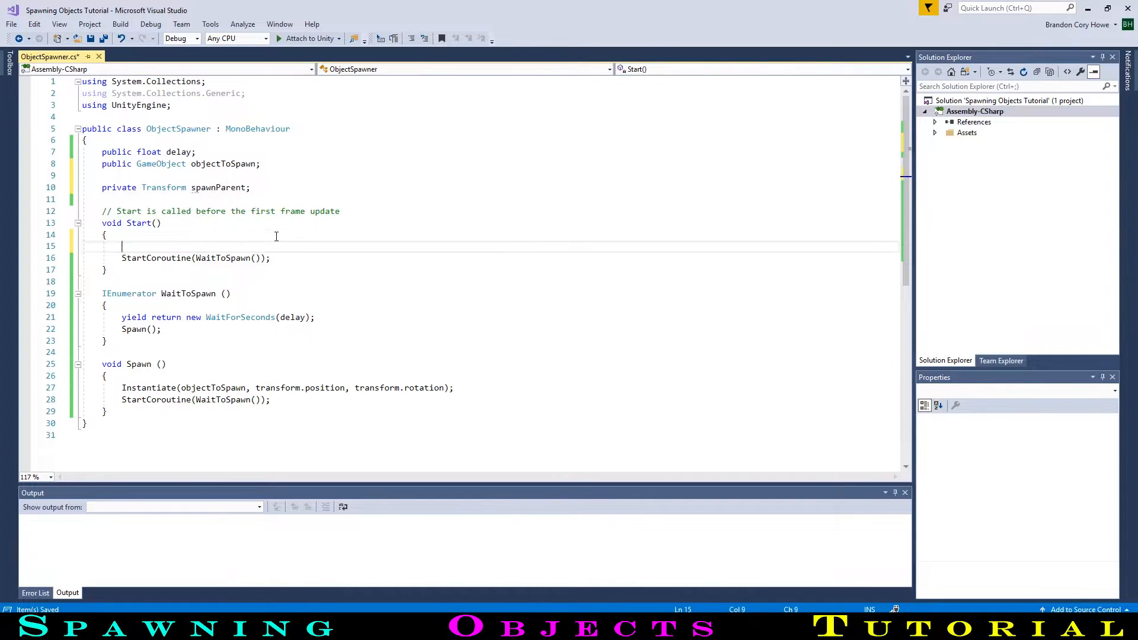
Set spawnParent to GameObject.Find("Spawned Objects").transform and pass it to Instantiate.
text(spawnParent)
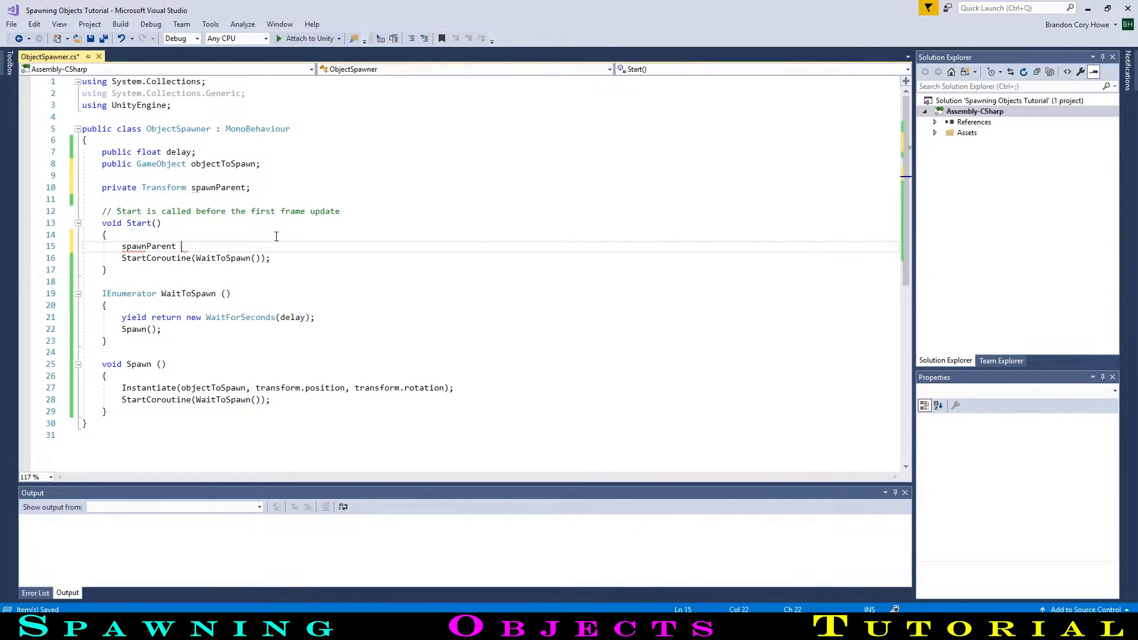
text(= GameObject.Find (")
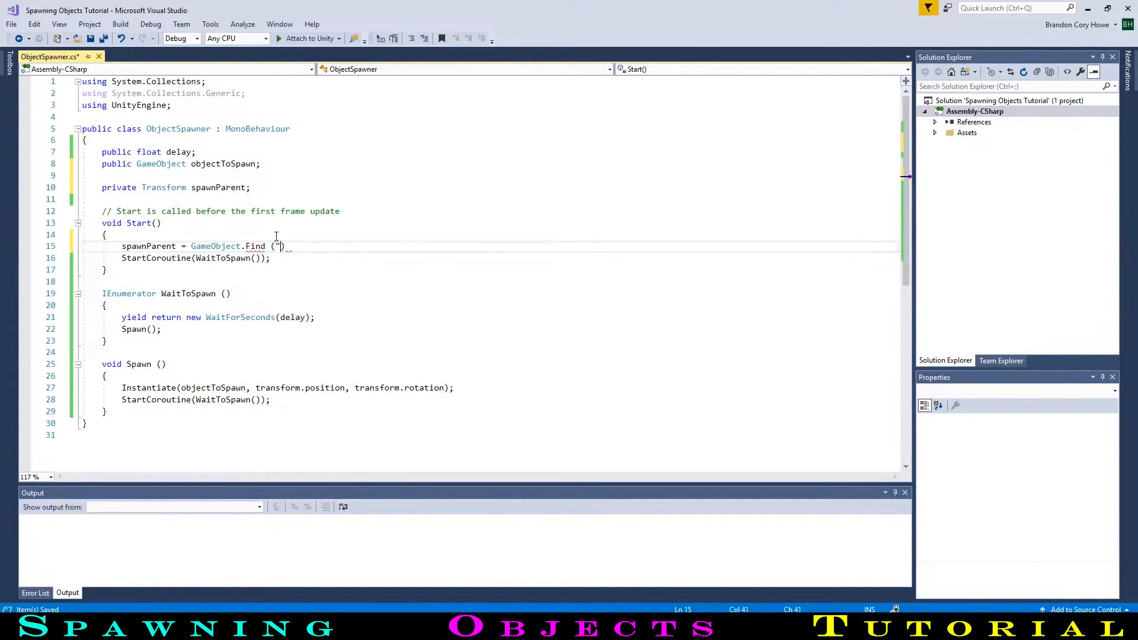
text(Spawned Objects)
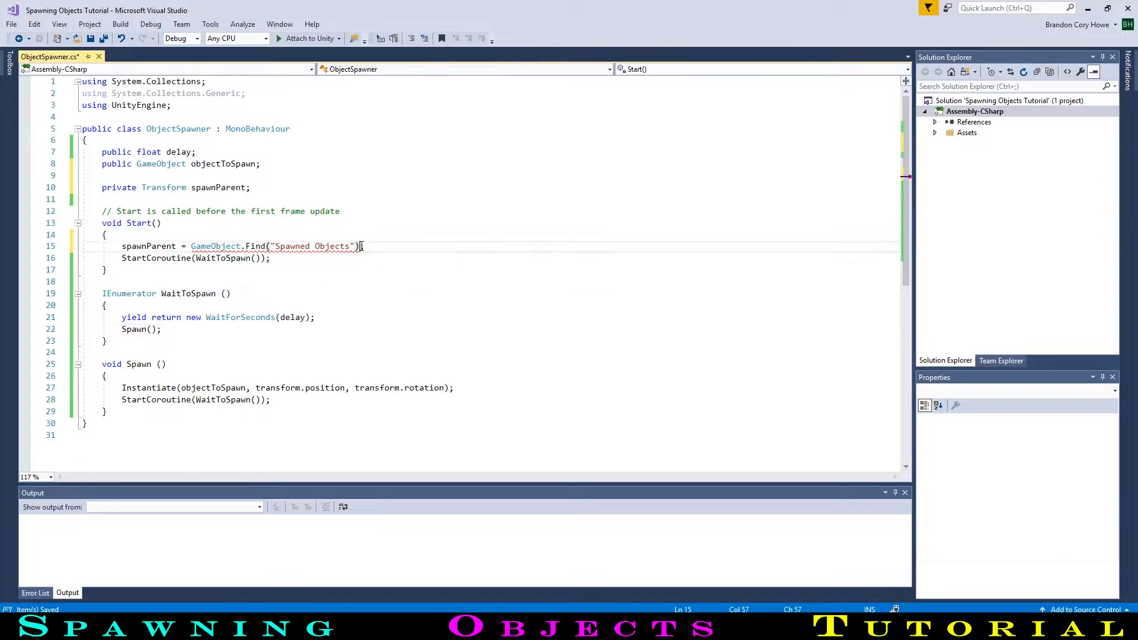
text(.transform;)
click(490, 387)
text(, )
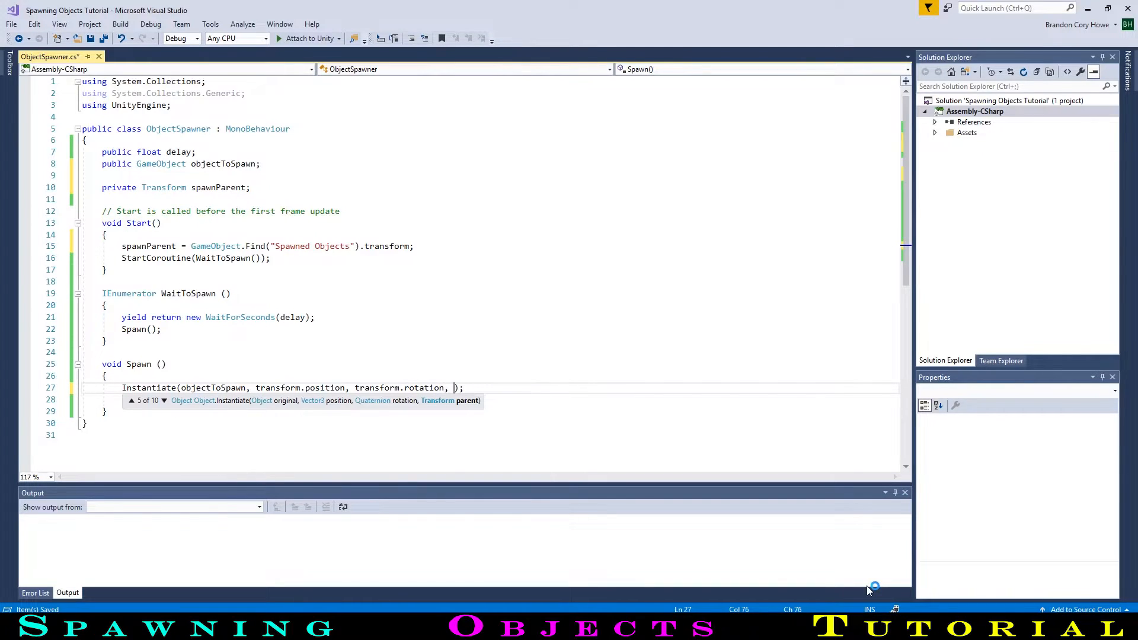
text(spawnParent)
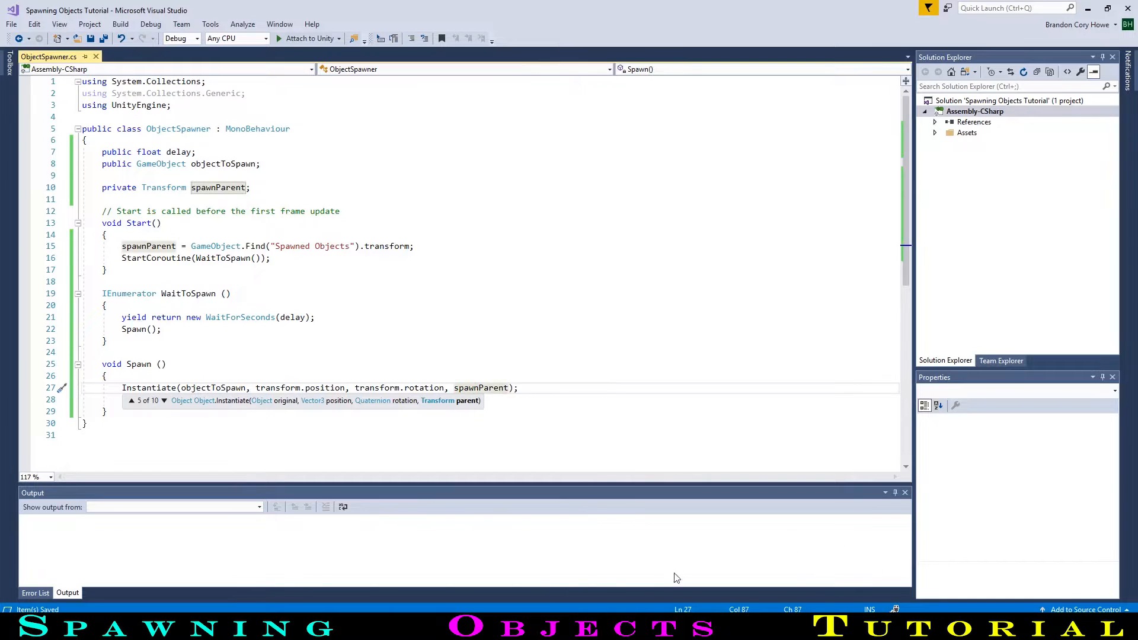
key(alt+tab)
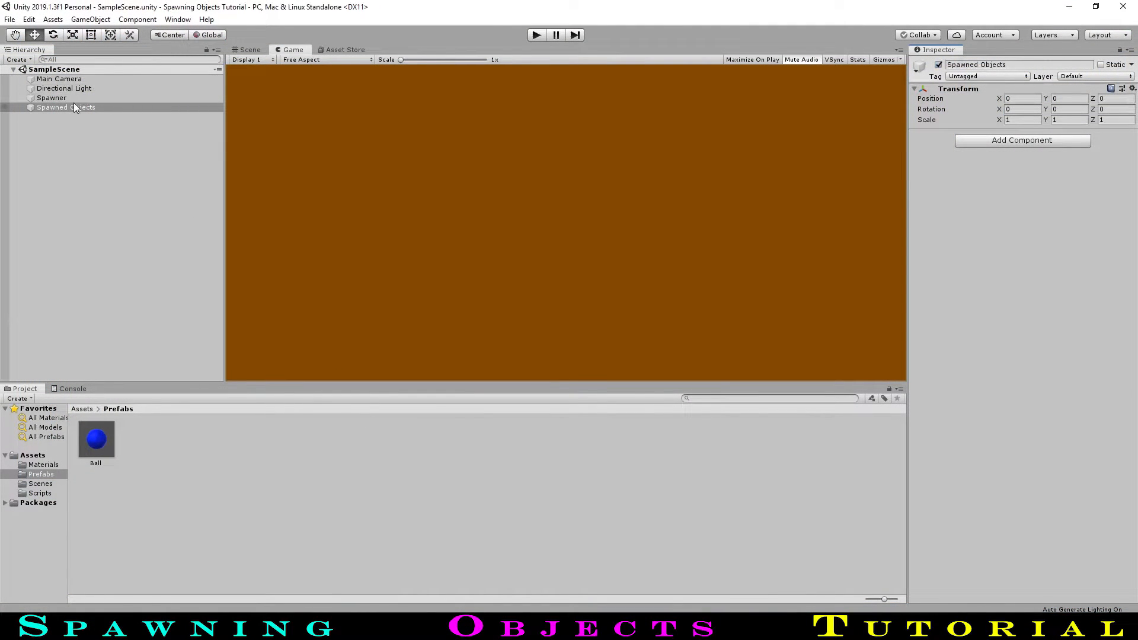
mouse_move(64, 176)
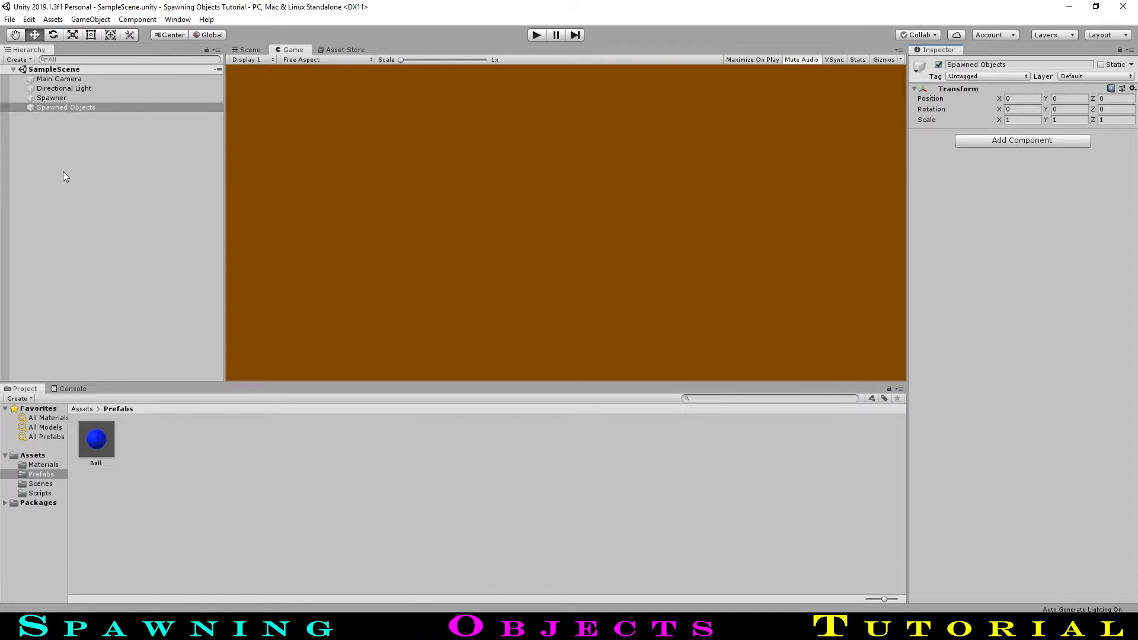
mouse_move(104, 159)
text(Destroy)
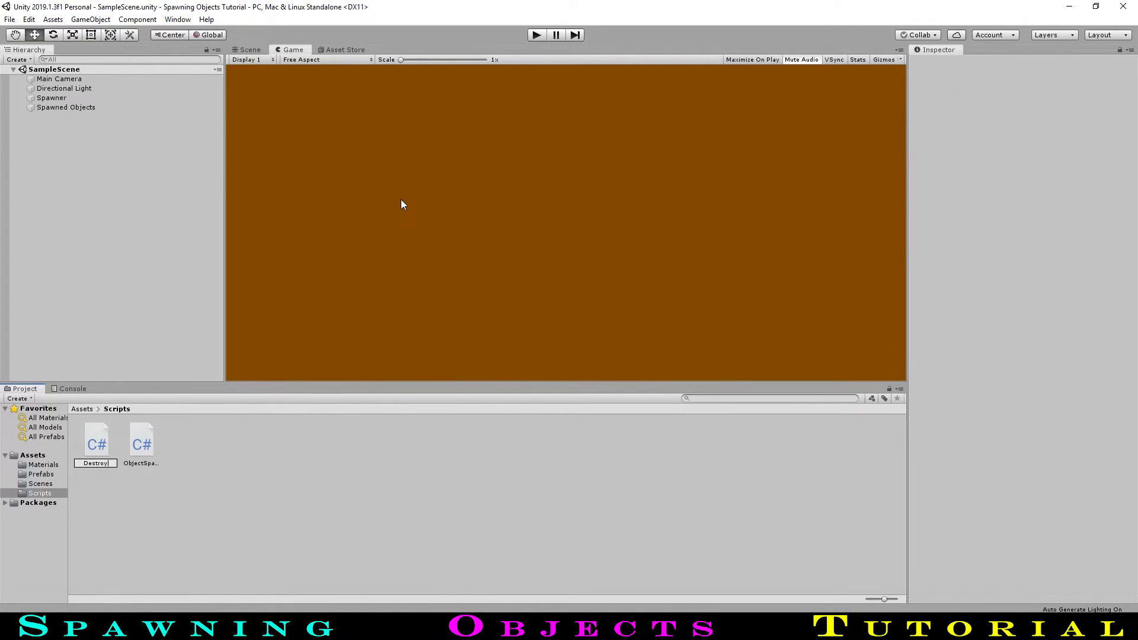
Name the new C# script DestroyByTime.
click(95, 439)
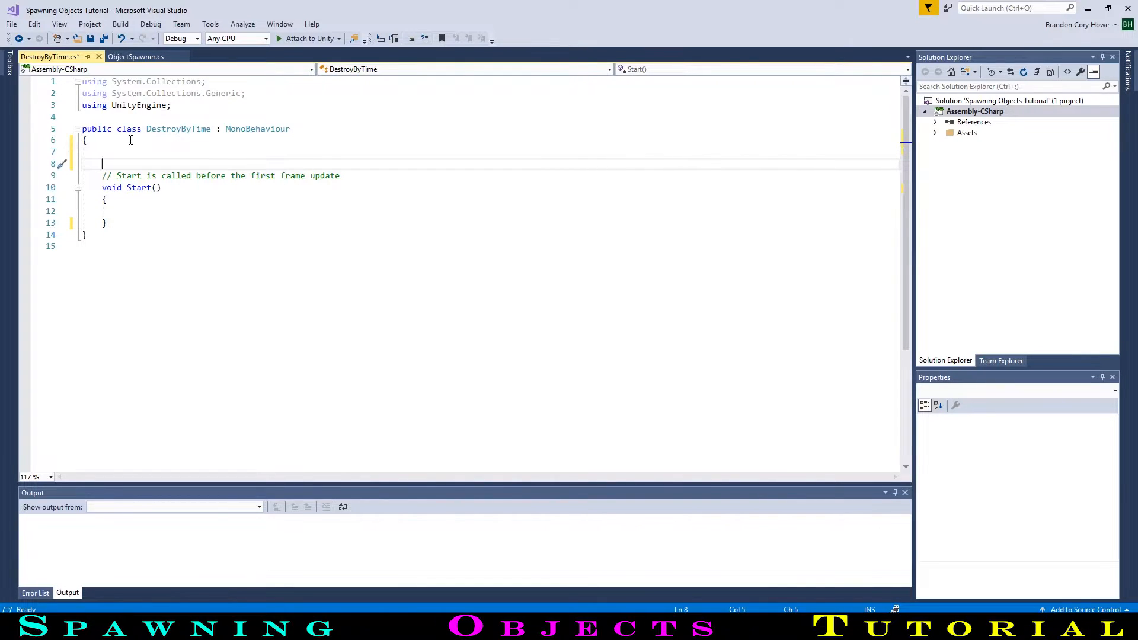
Declare a public float lifetime field in DestroyByTime.
text(p)
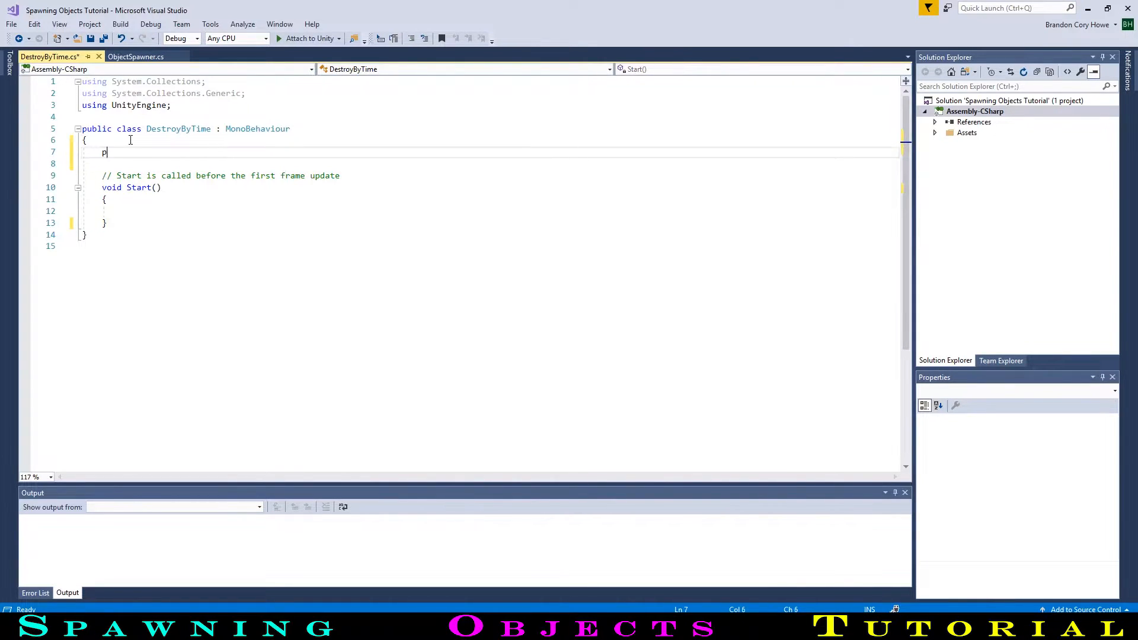
text(ublic float)
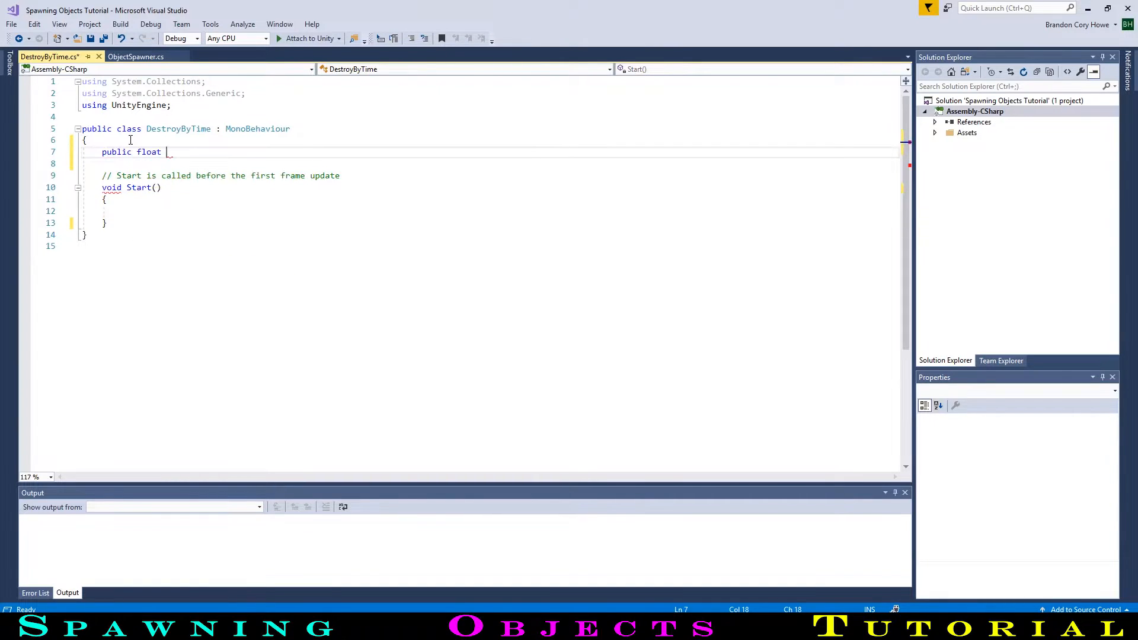
text(lifeti)
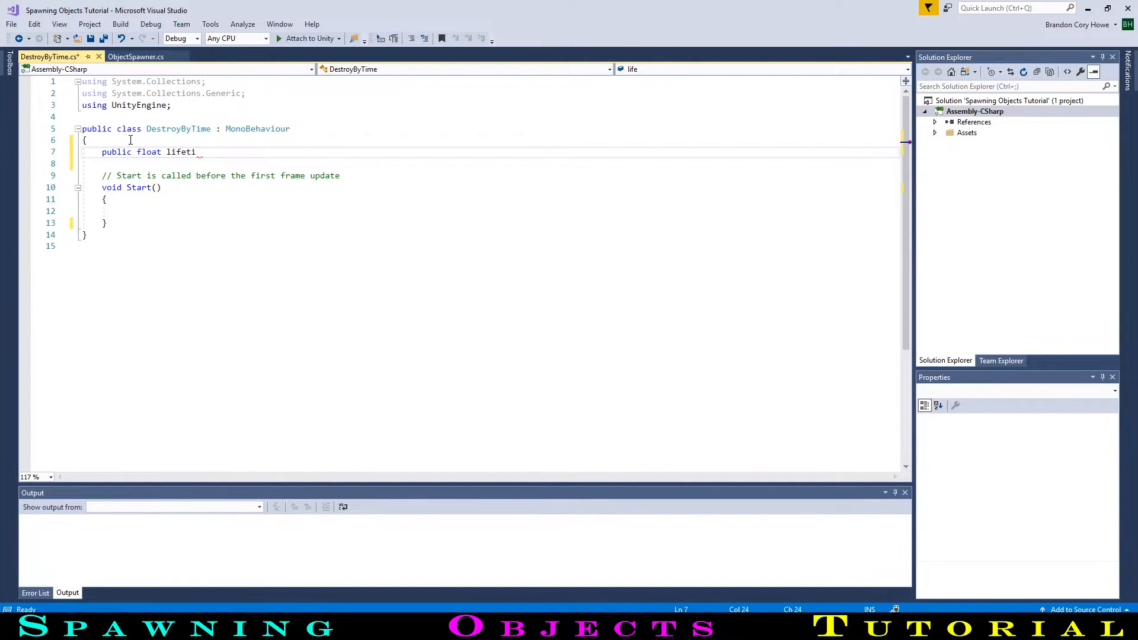
text(me;)
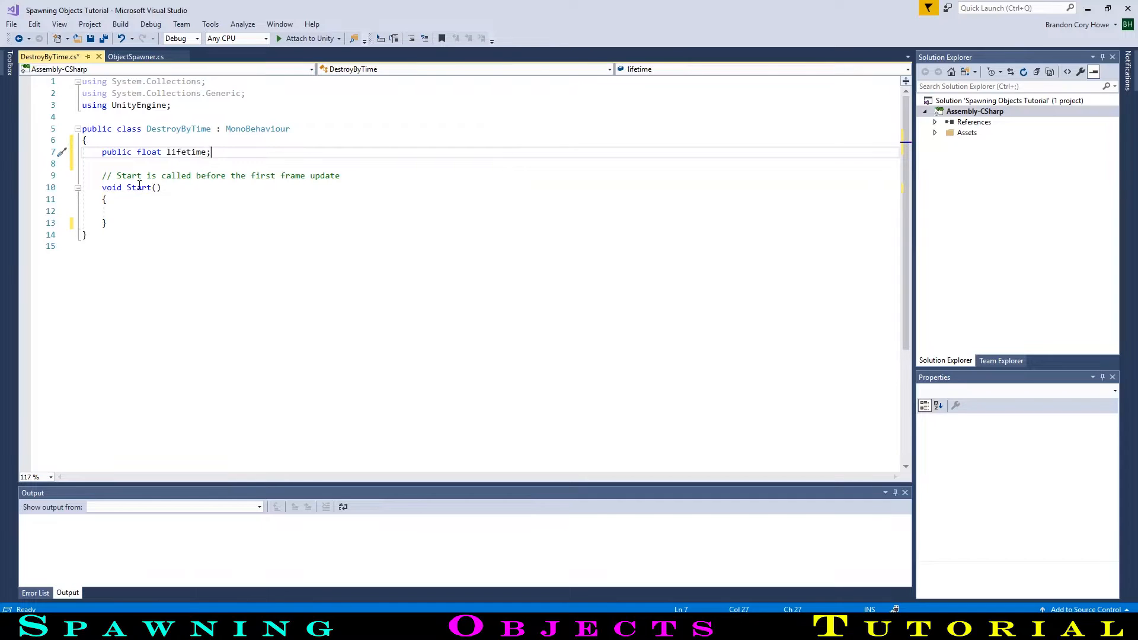
Call Destroy(gameObject, lifetime) inside Start.
text(D)
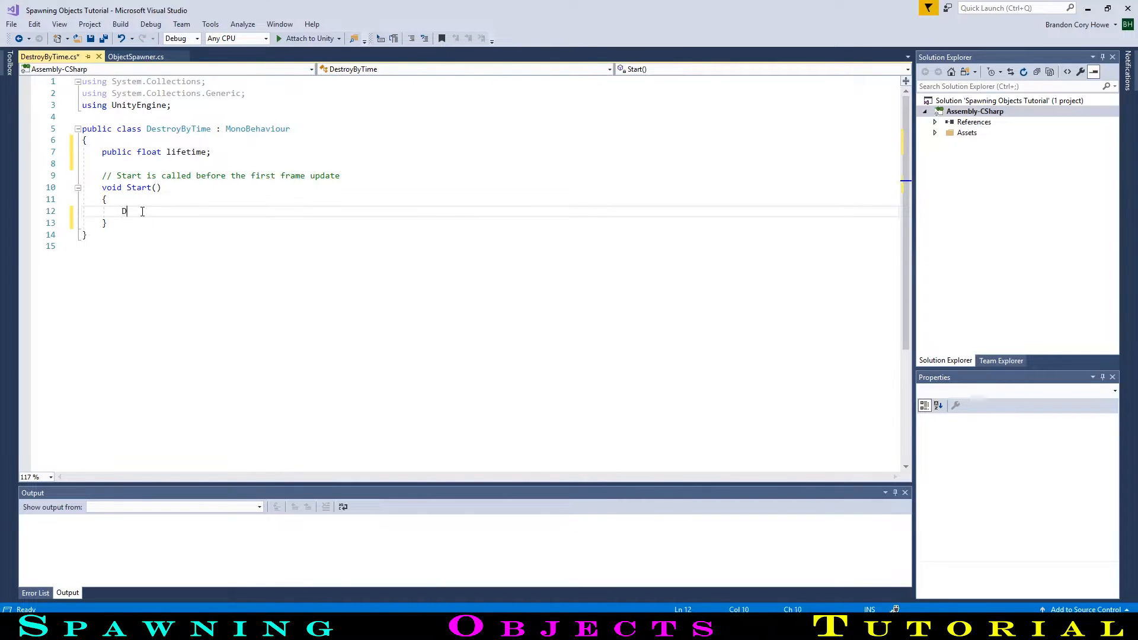
text(estroy ()
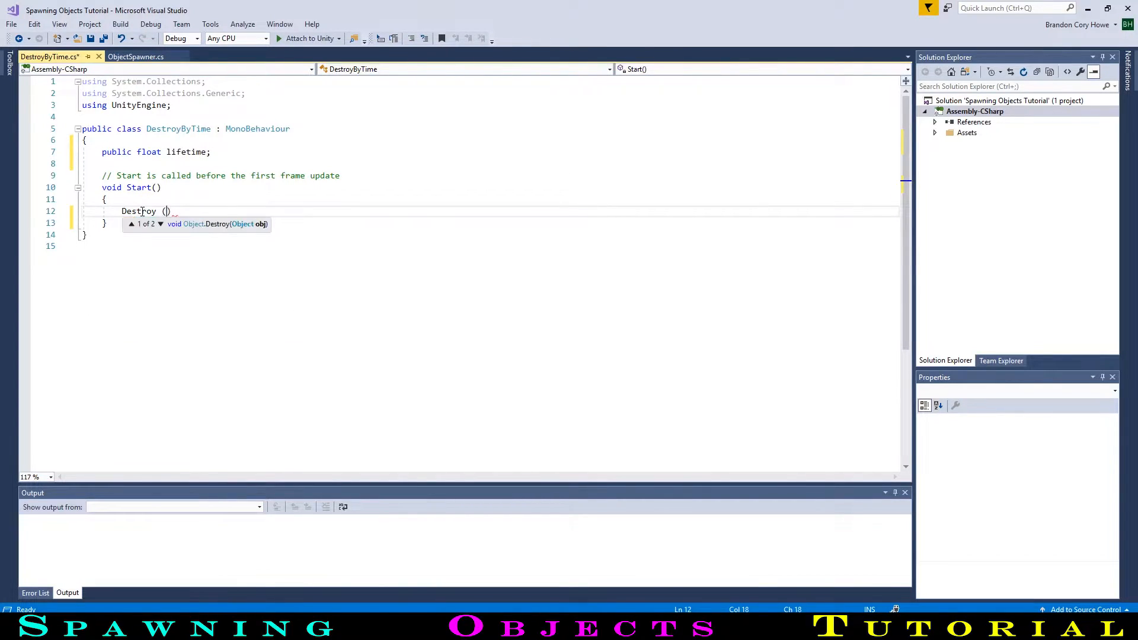
text(GameObject,)
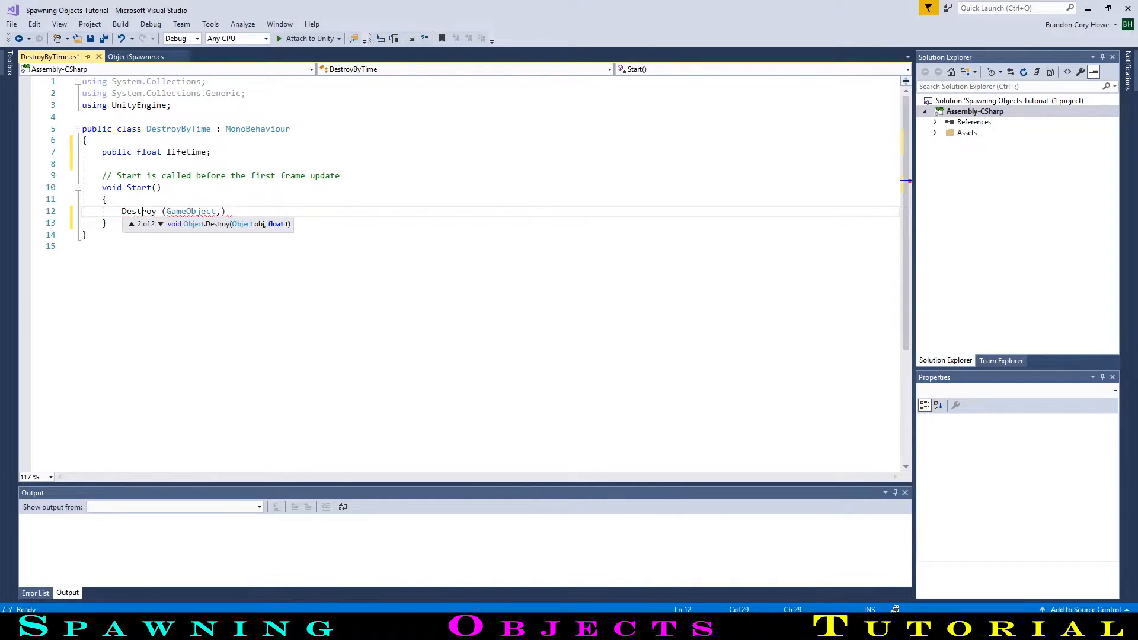
text(lifetime)
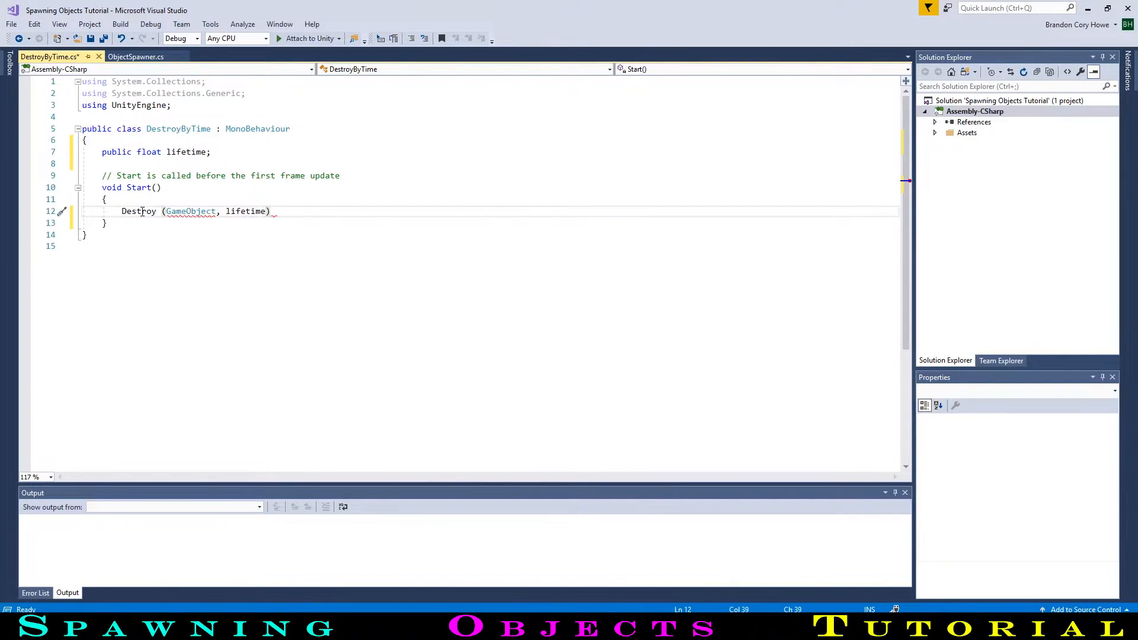
text(gameObject)
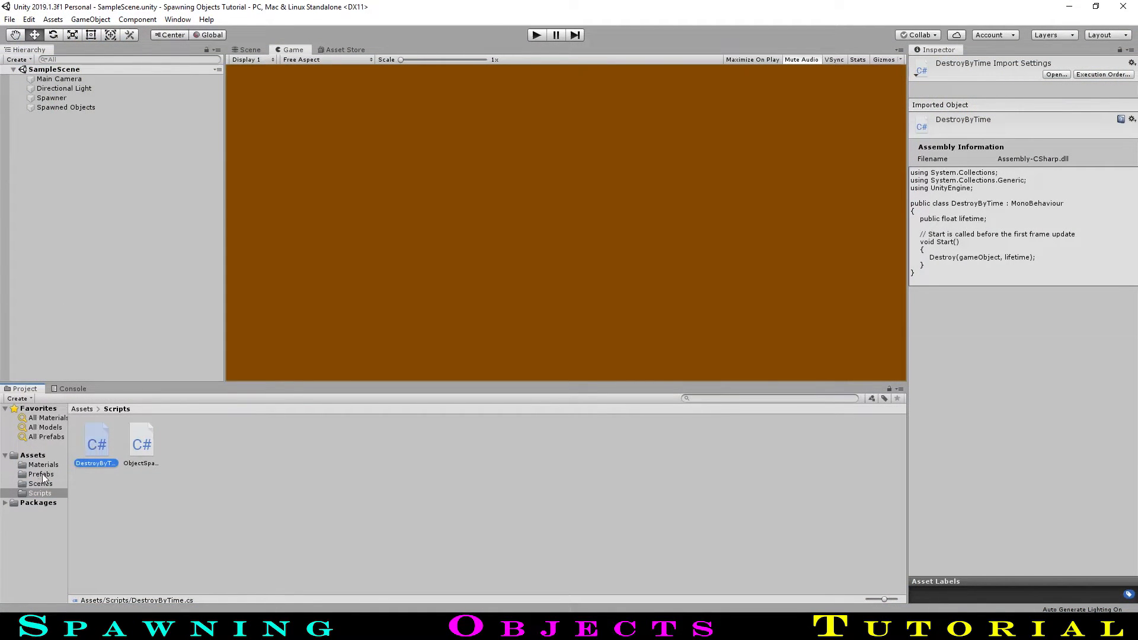
Add DestroyByTime to the Ball prefab and set Lifetime to 5.
click(41, 474)
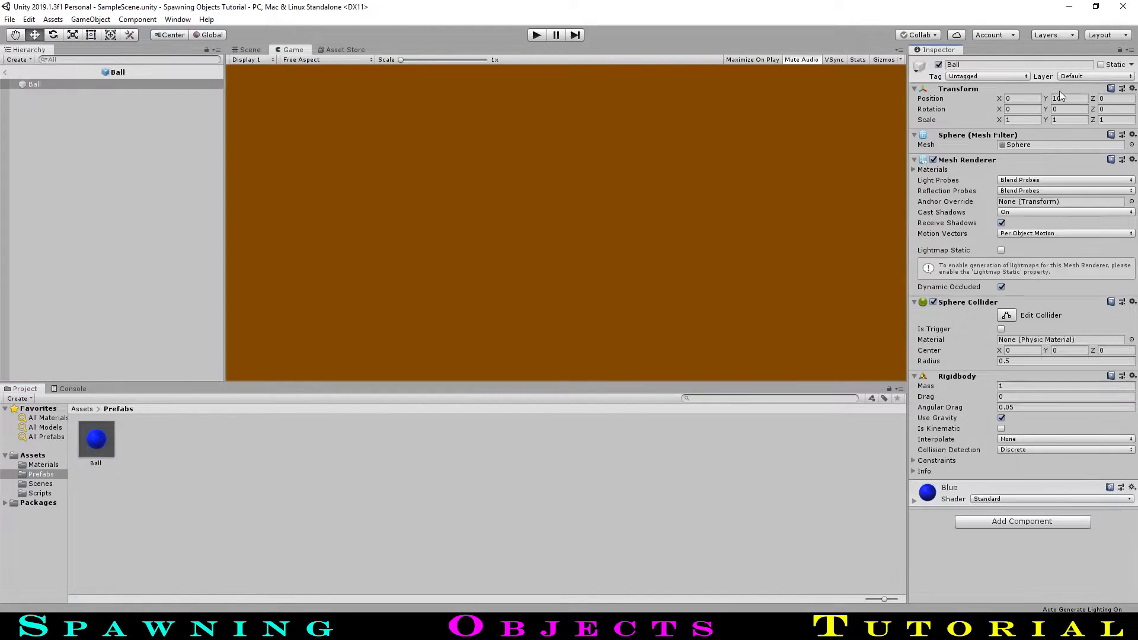
click(41, 494)
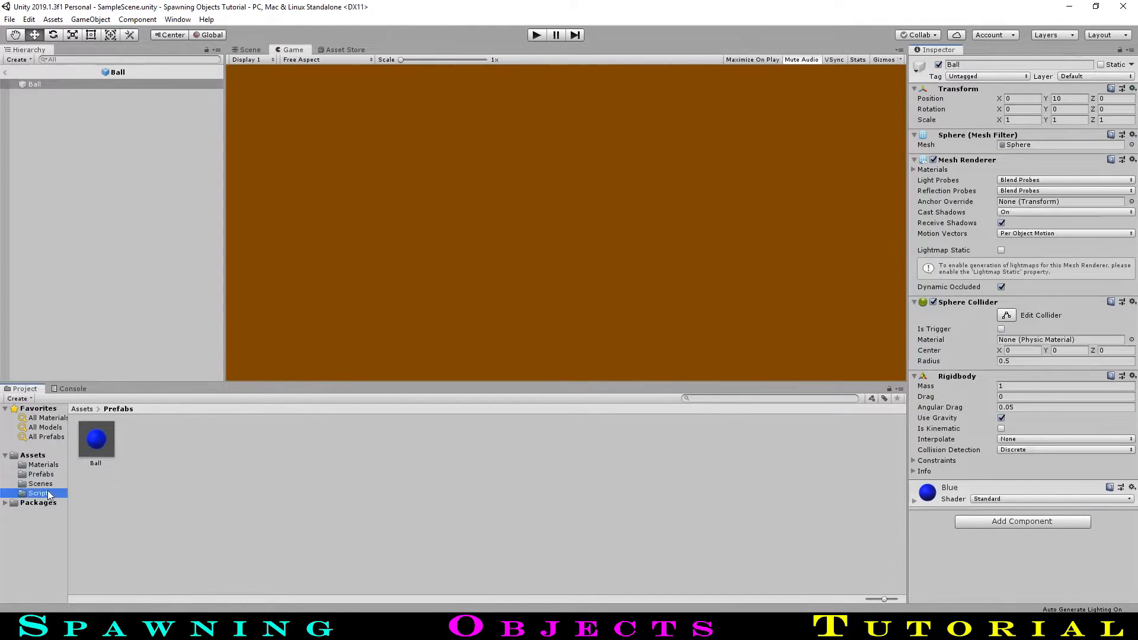
click(39, 493)
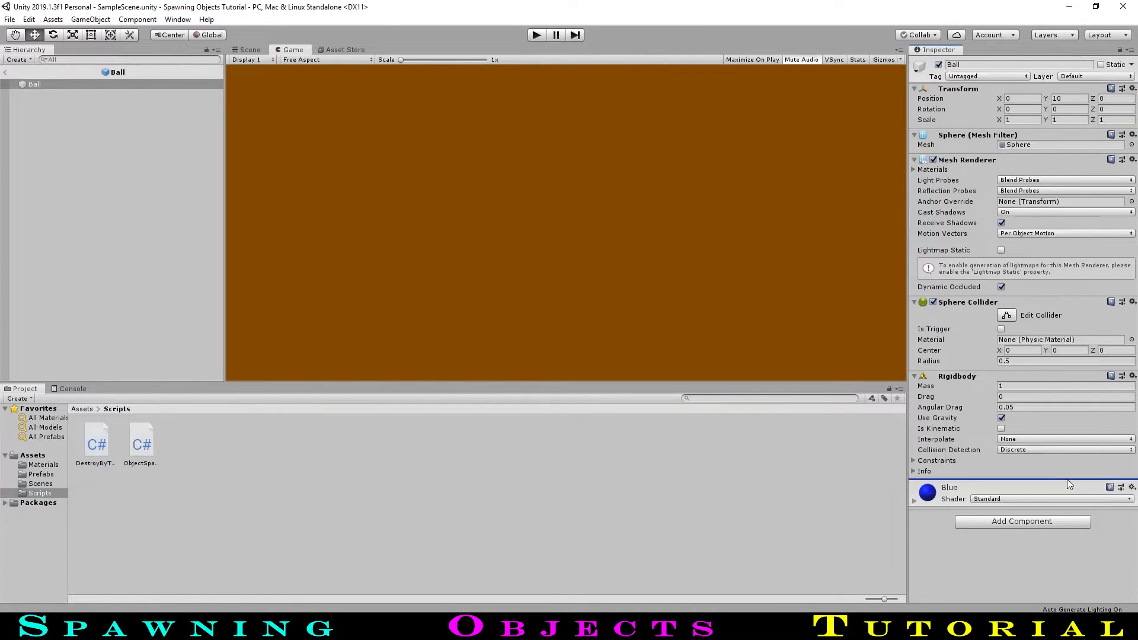
click(1021, 521)
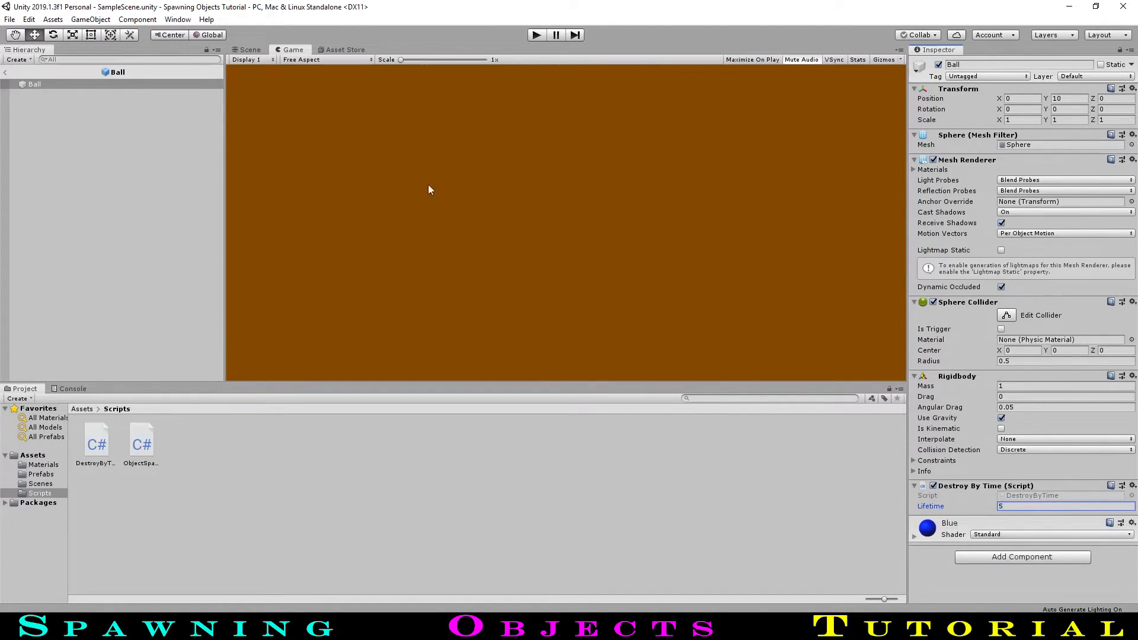
click(249, 49)
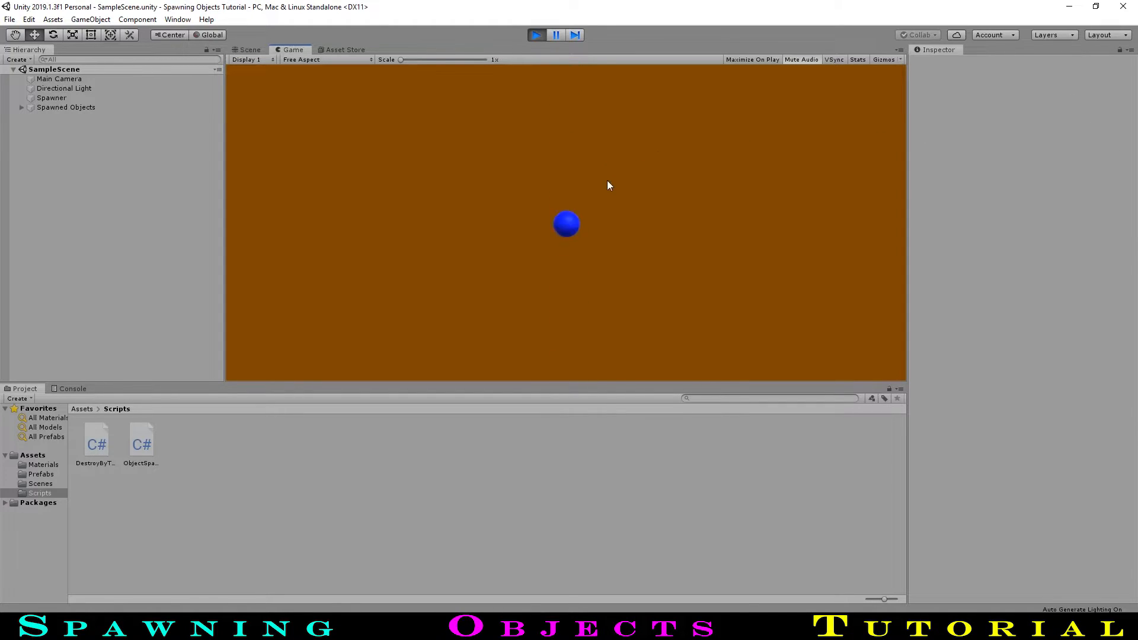
Return from prefab mode to the scene to test the spawner.
click(66, 106)
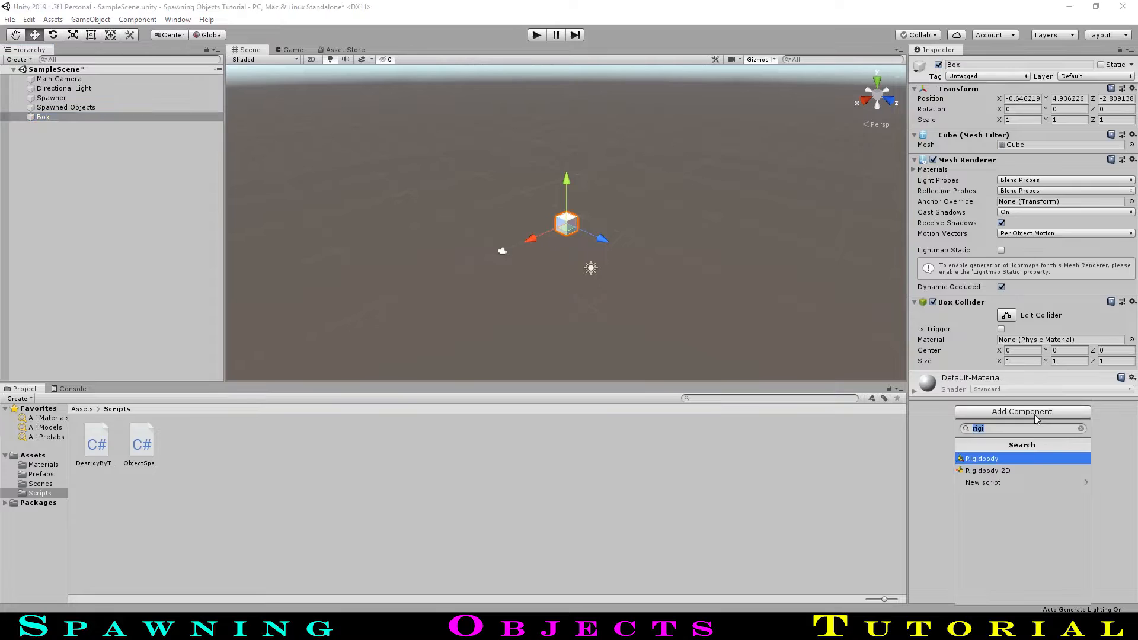
Add a Rigidbody to Box, then give the Ball 1 prefab the Magenta material.
click(981, 458)
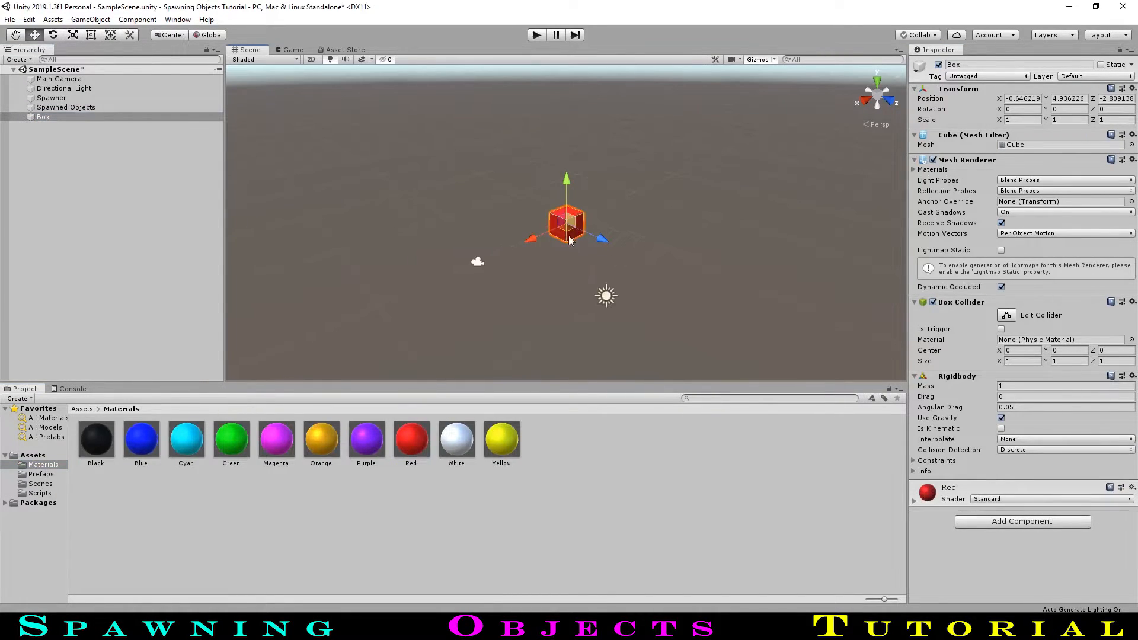
click(41, 474)
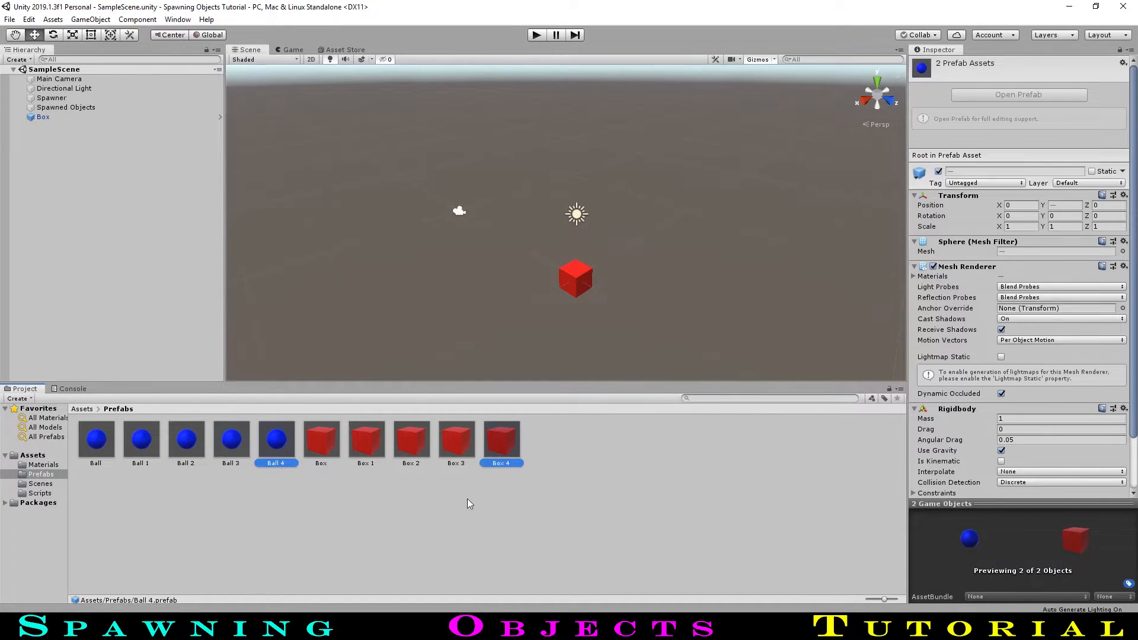
click(142, 438)
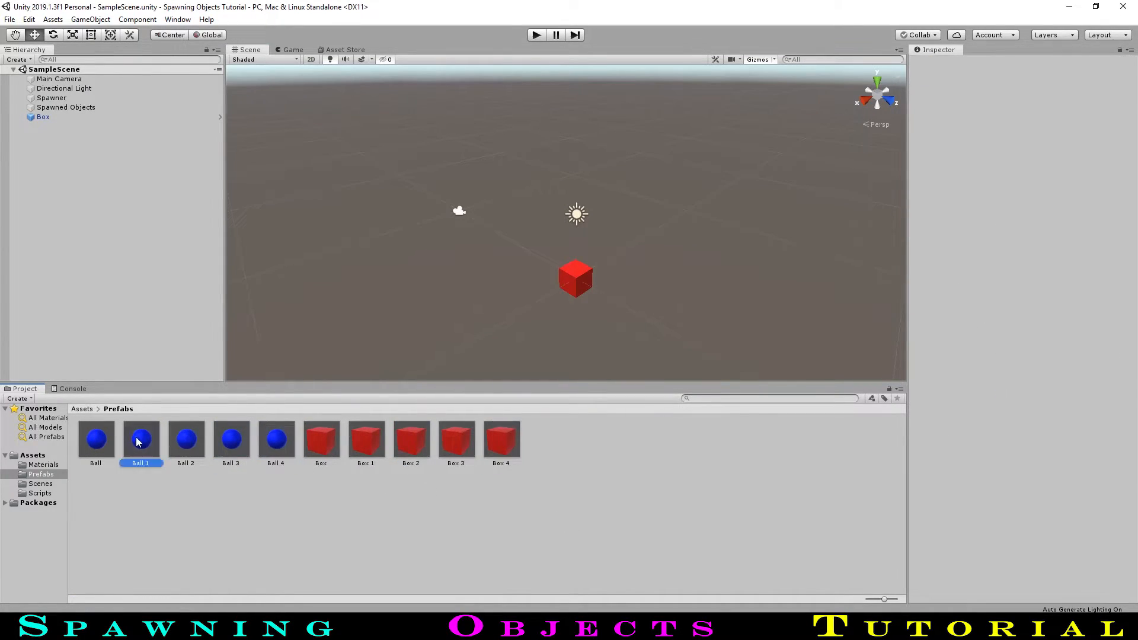
double_click(141, 437)
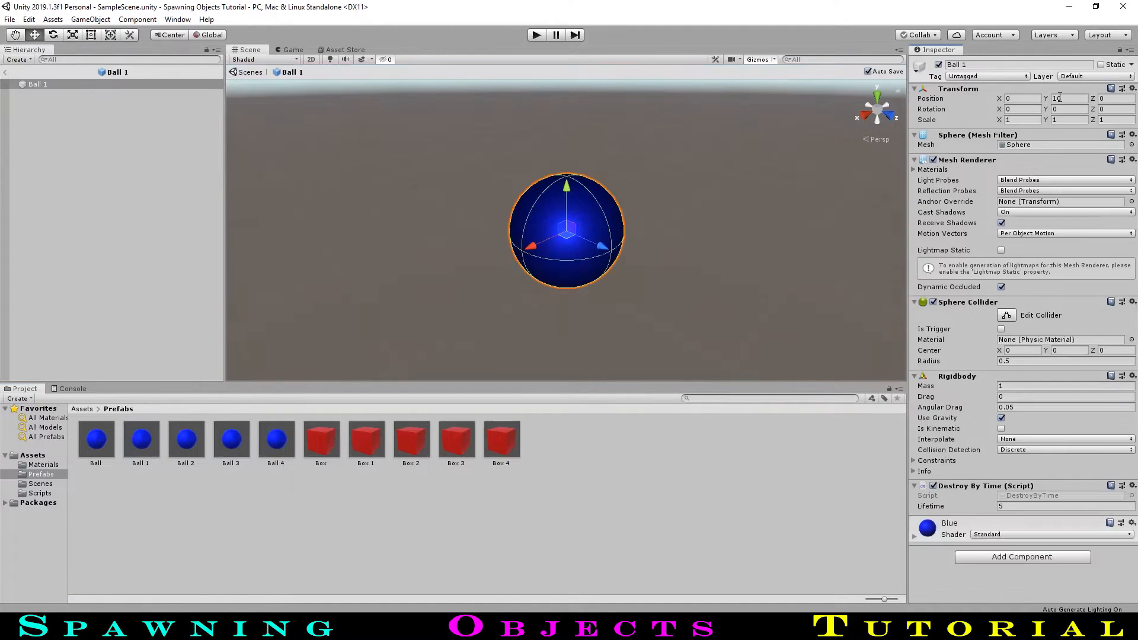
click(42, 465)
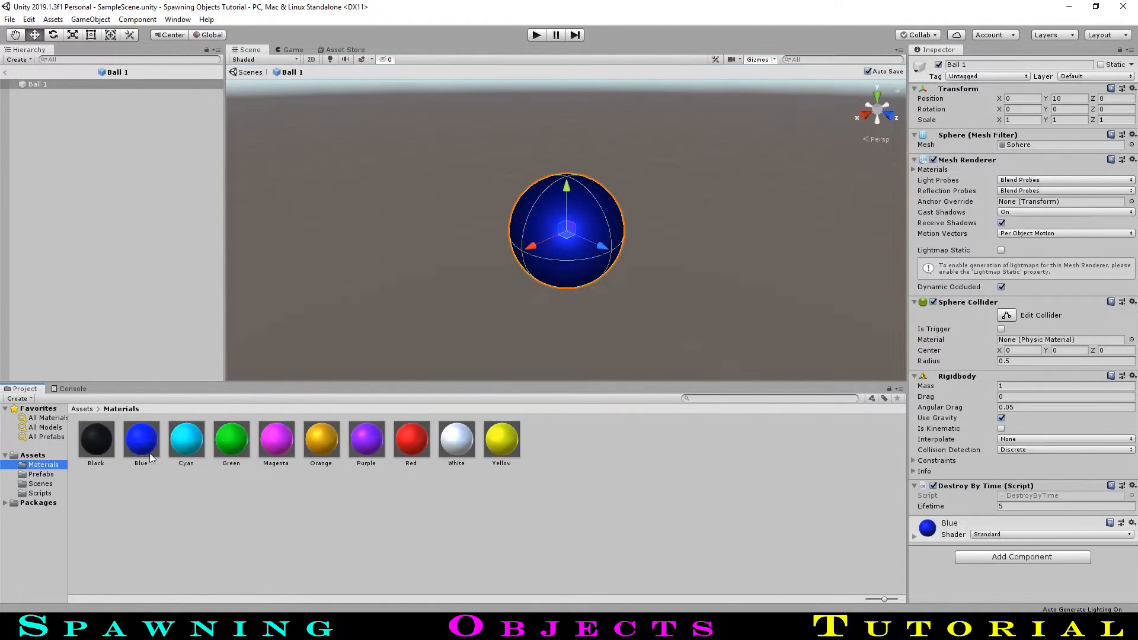
mouse_move(275, 439)
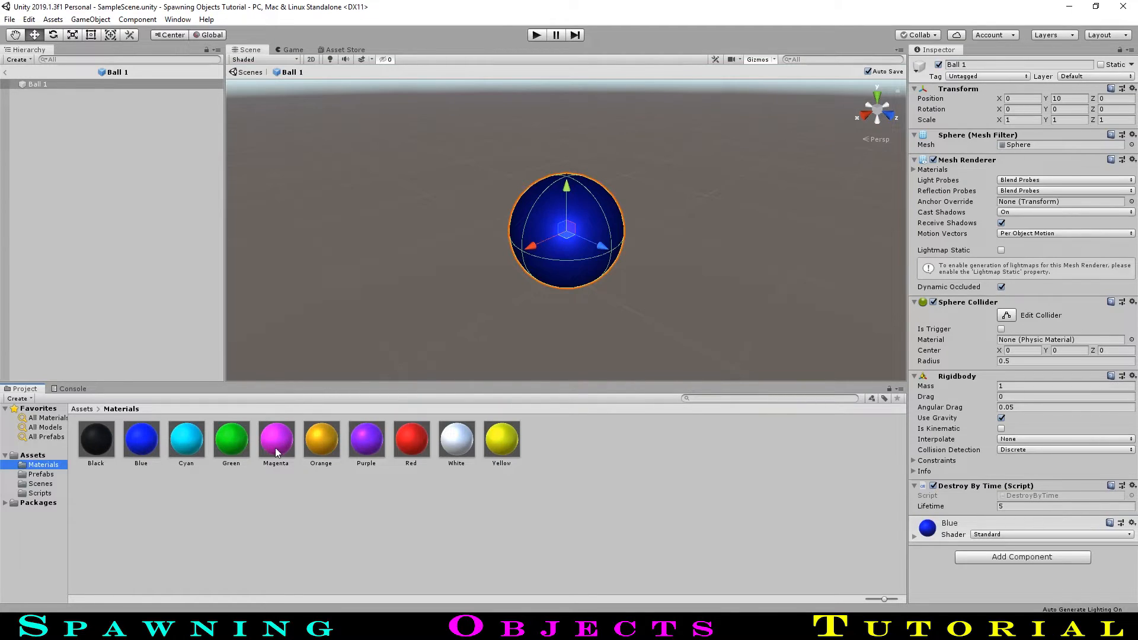
drag(231, 437, 566, 231)
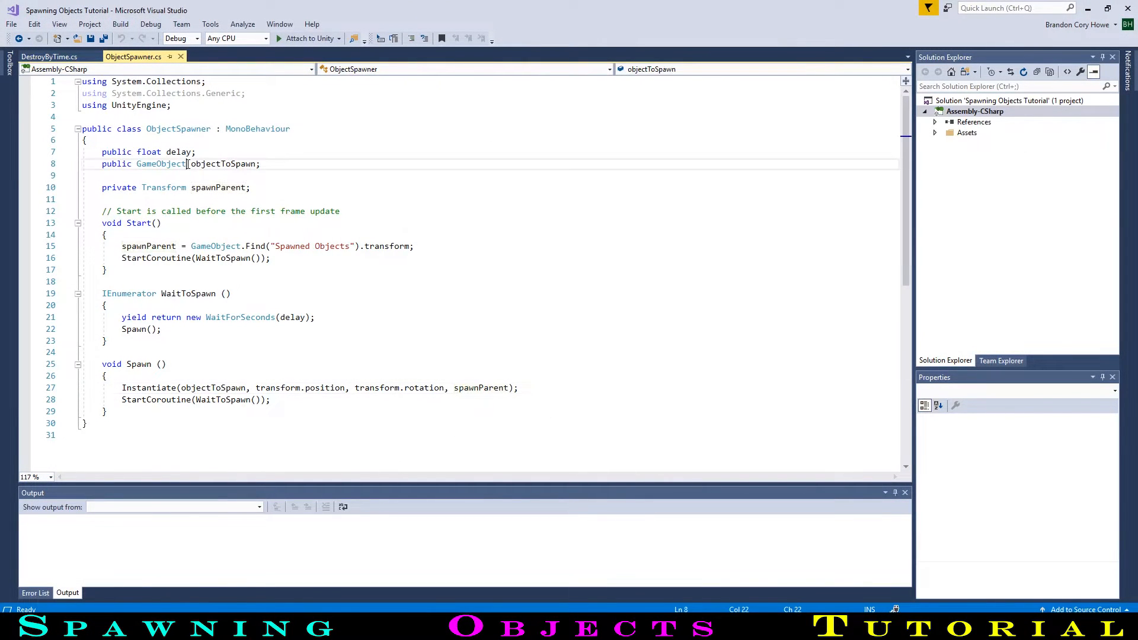
Turn objectToSpawn into an objectsToSpawn array of prefabs.
text(])
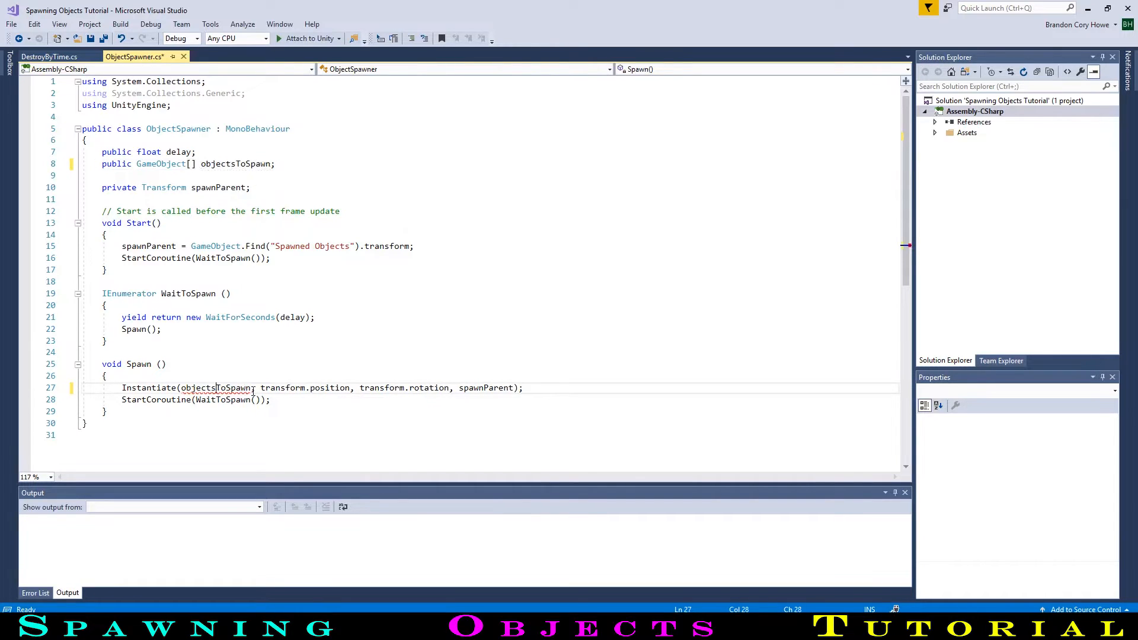
double_click(216, 388)
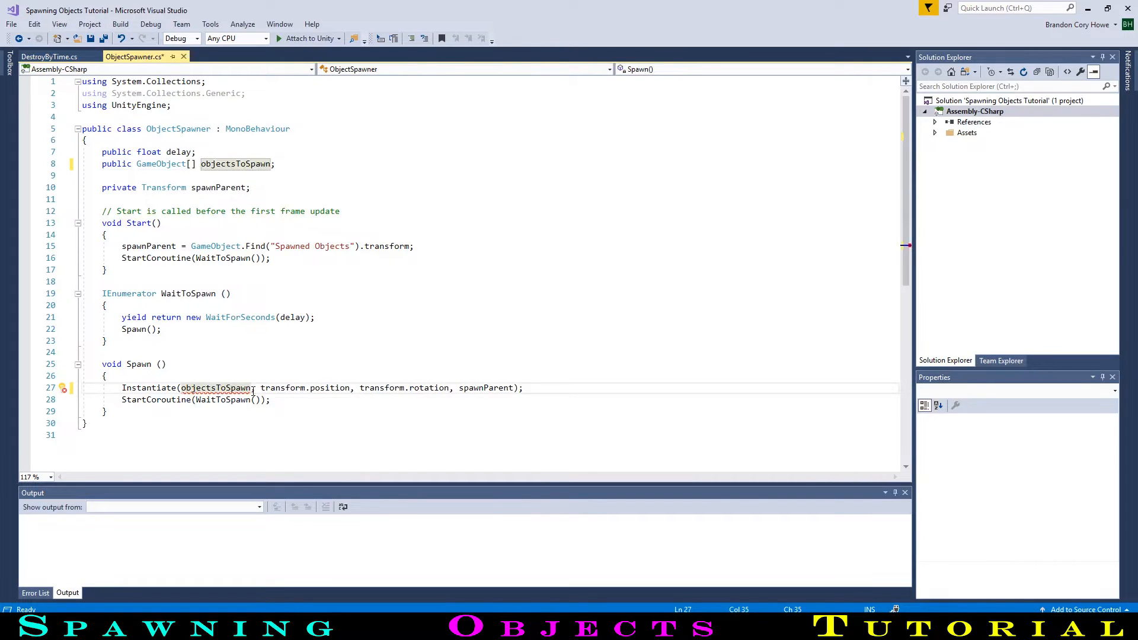
text([])
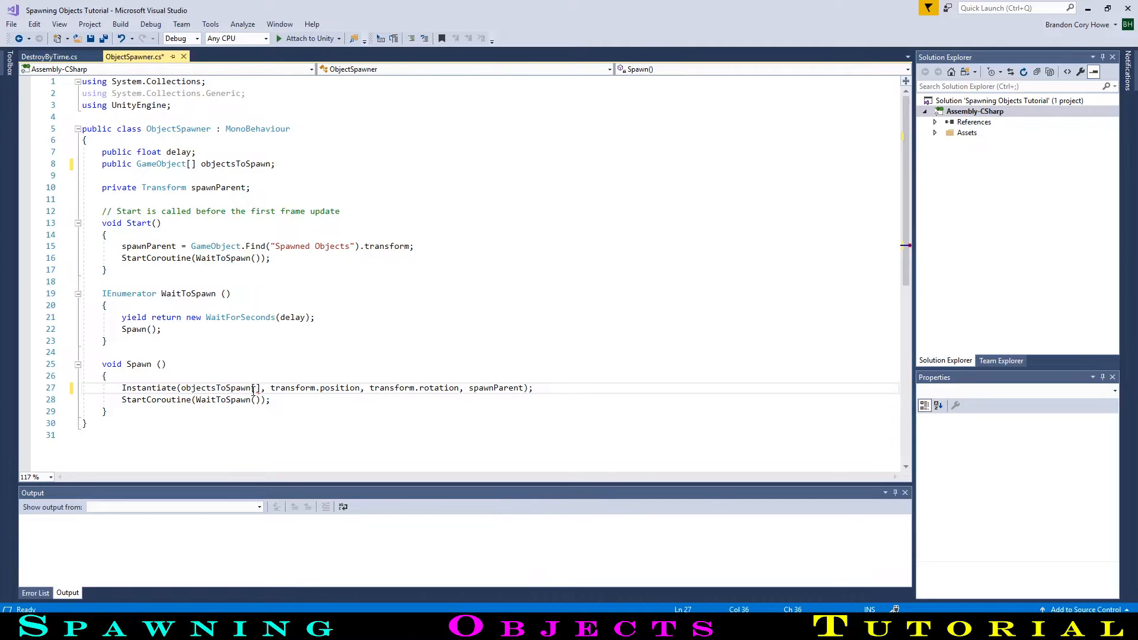
Instantiate objectsToSpawn[Random.Range(0, objectsToSpawn.Length)] with Random.rotation.
text(Random.r)
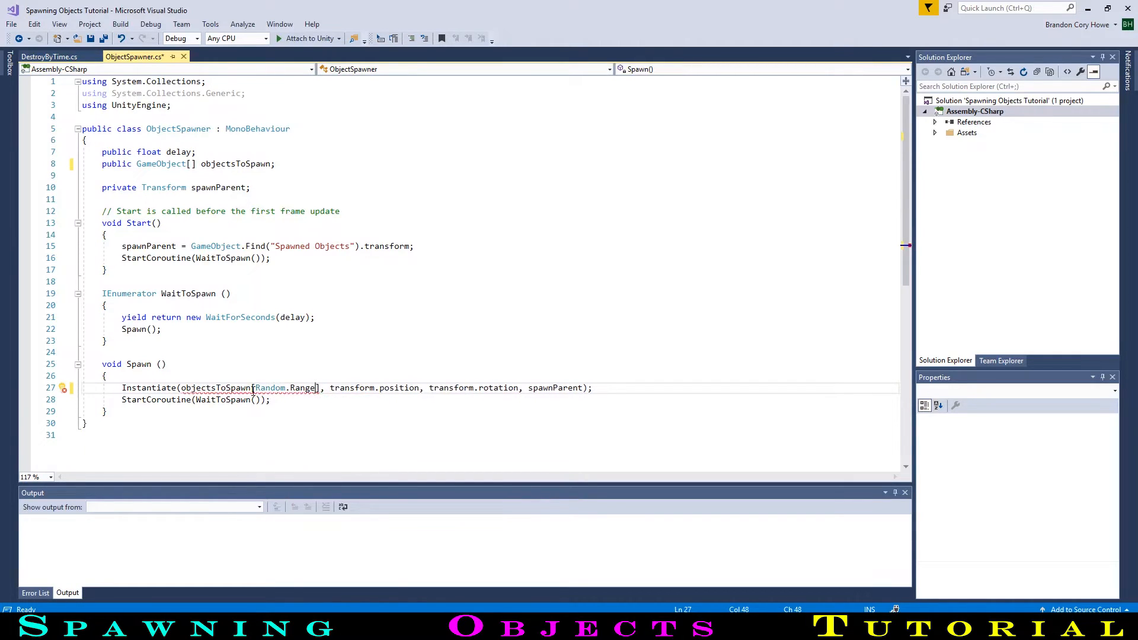
text(()
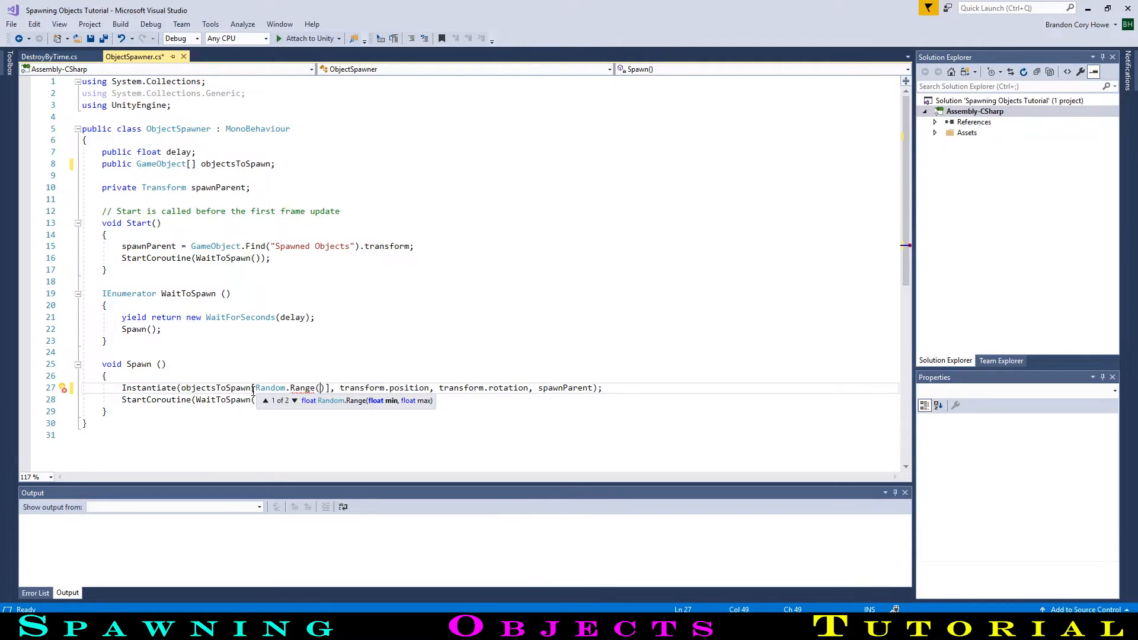
text(0, o)
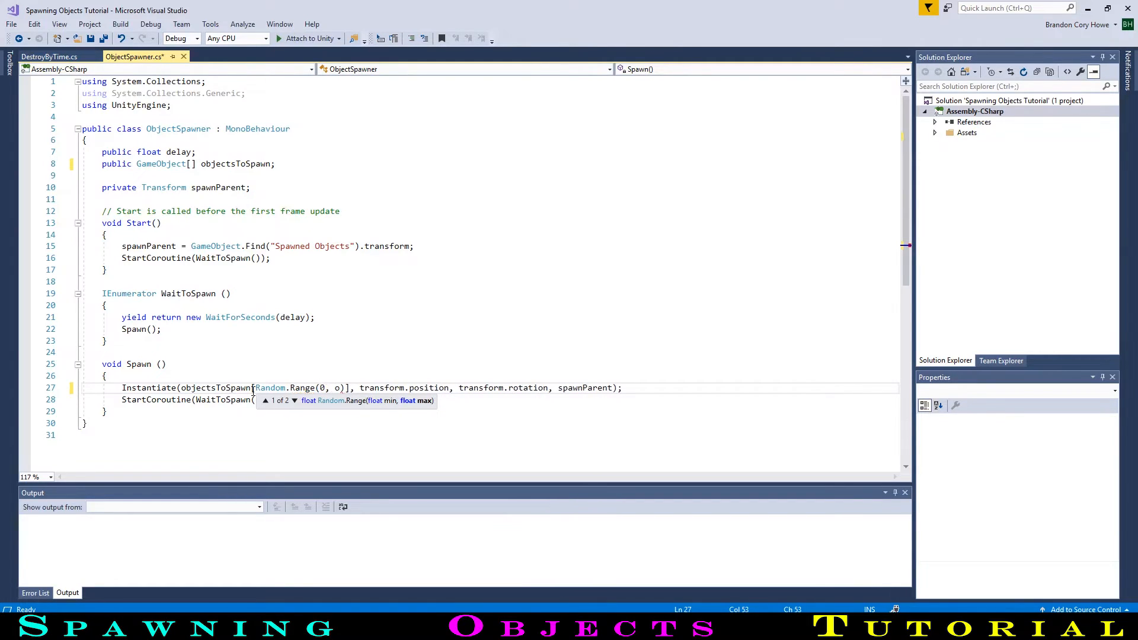
text(bjectsToSpawn.)
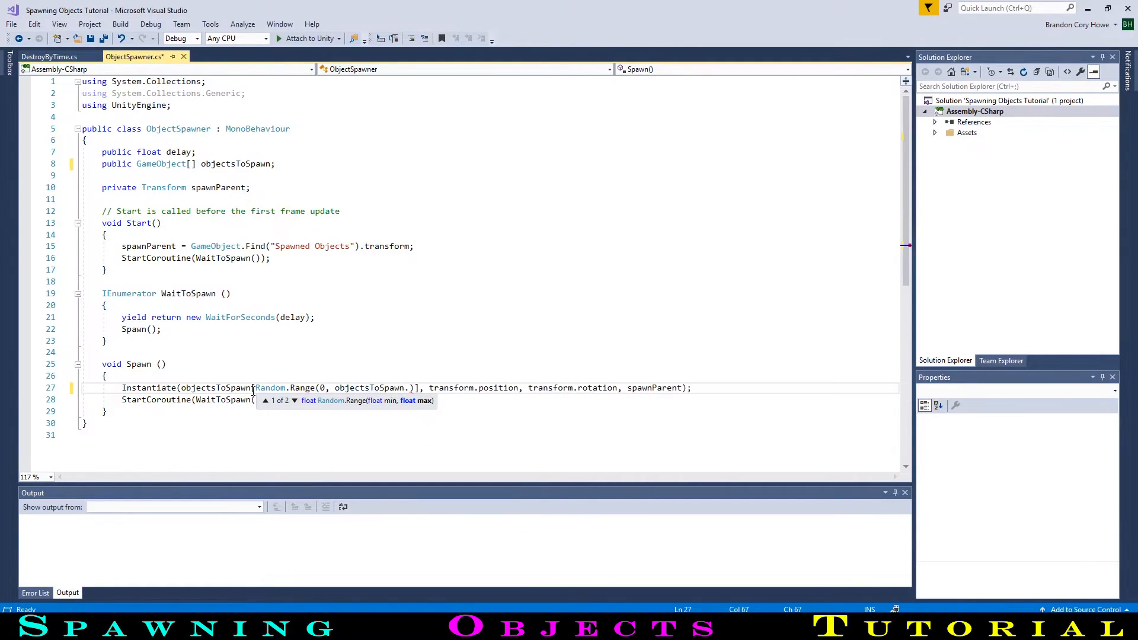
text(.len)
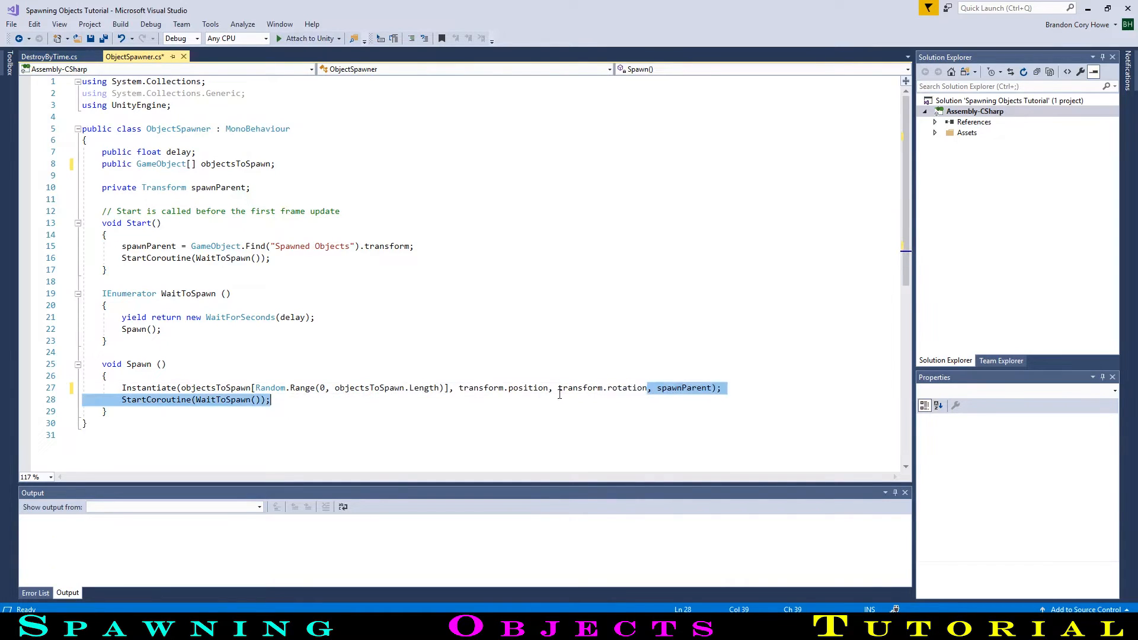
click(558, 387)
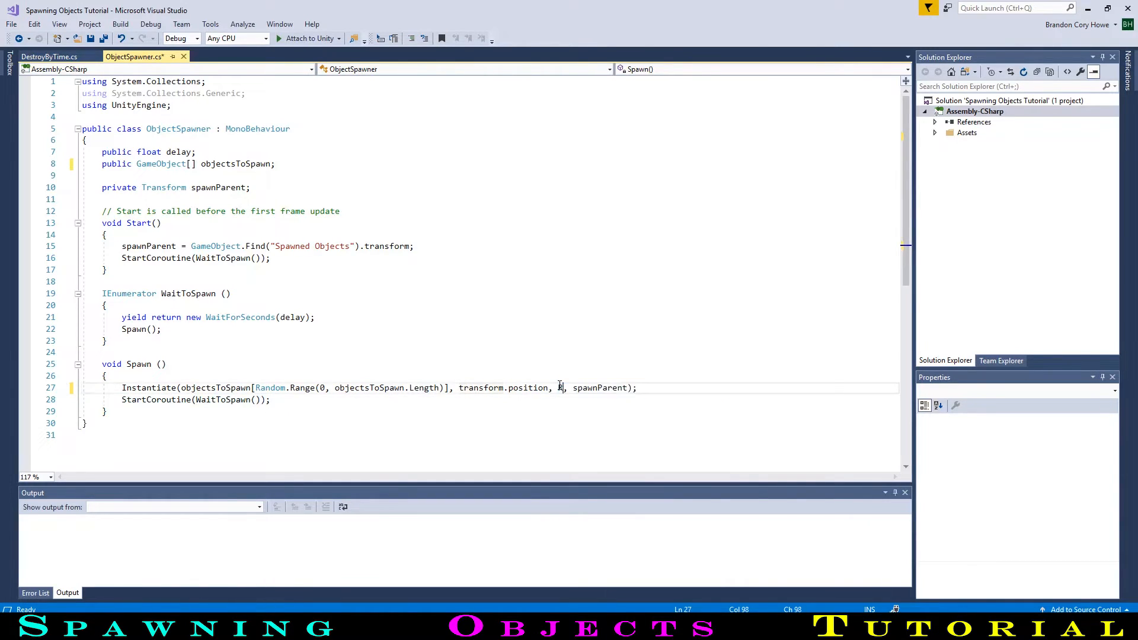
text(Random.)
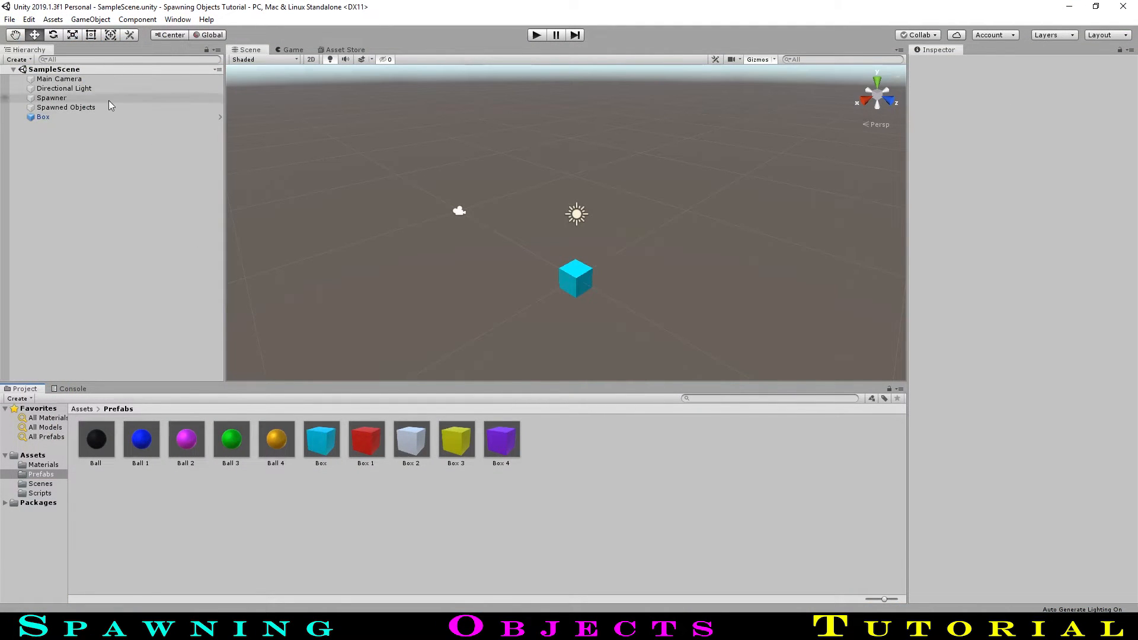
Give the Spawner 10 Objects To Spawn entries and a 0.01 Delay, then enter Play mode.
click(51, 98)
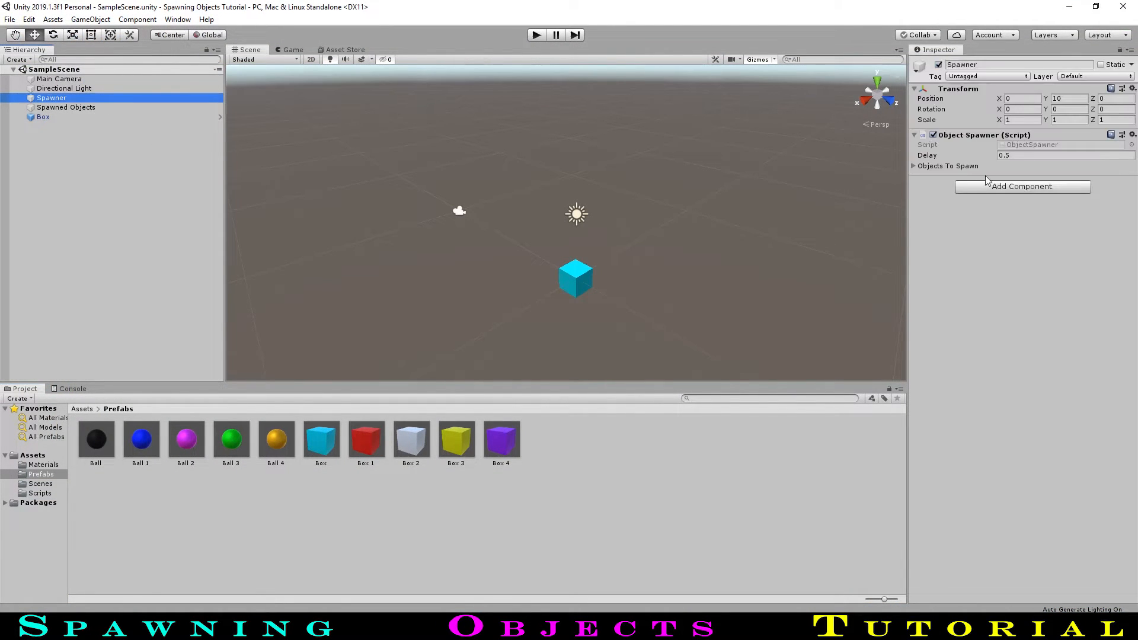
click(916, 165)
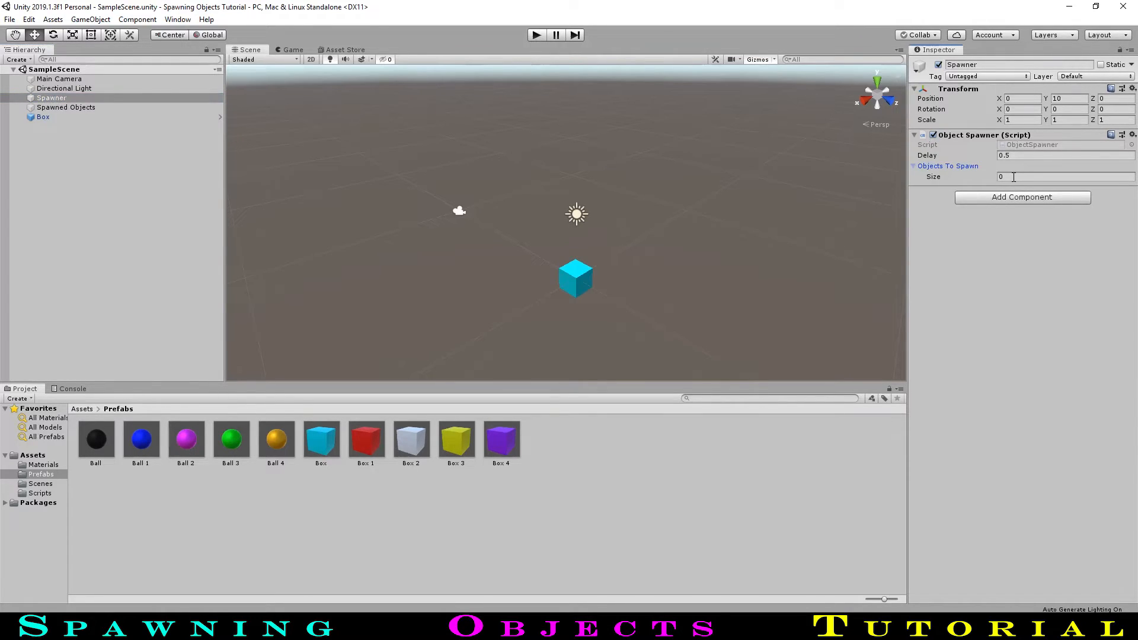
click(1063, 177)
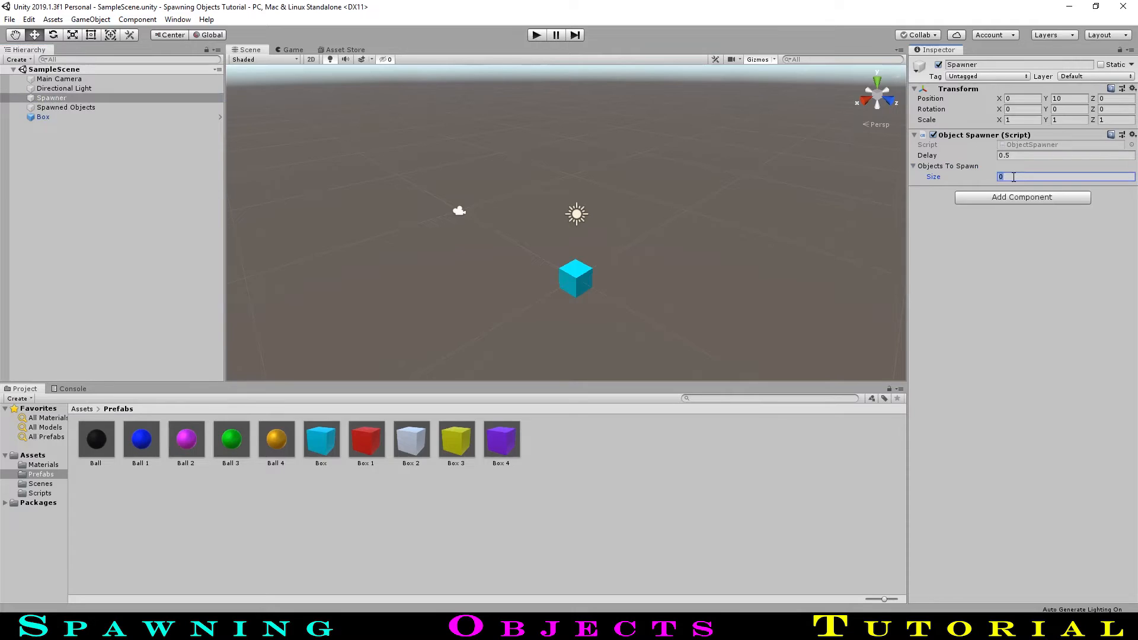
text(10)
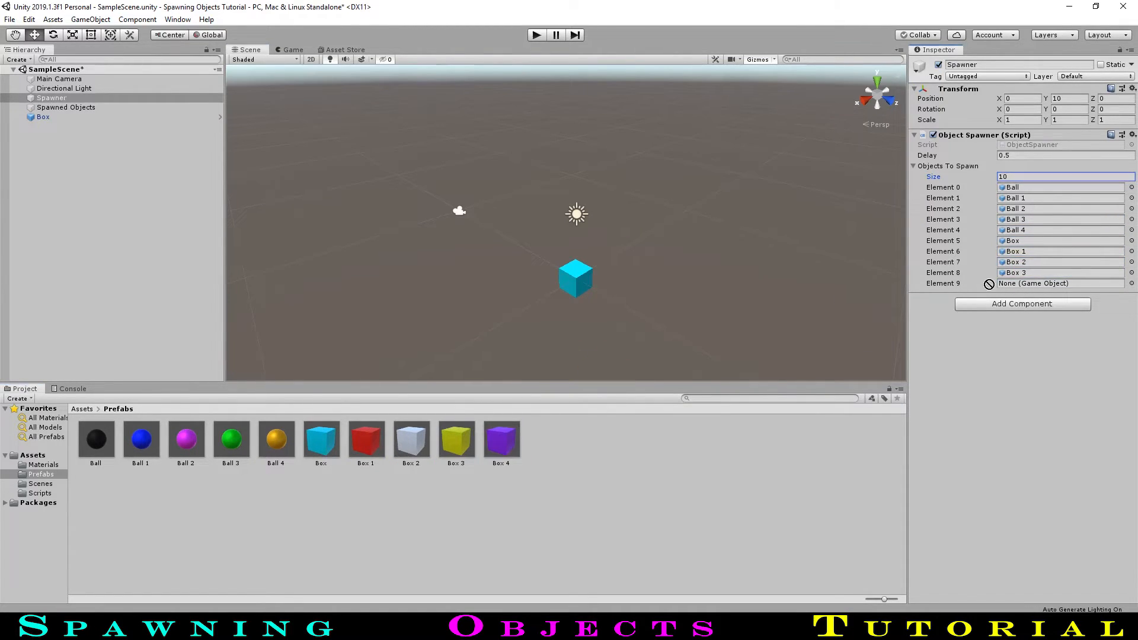
text(0.01)
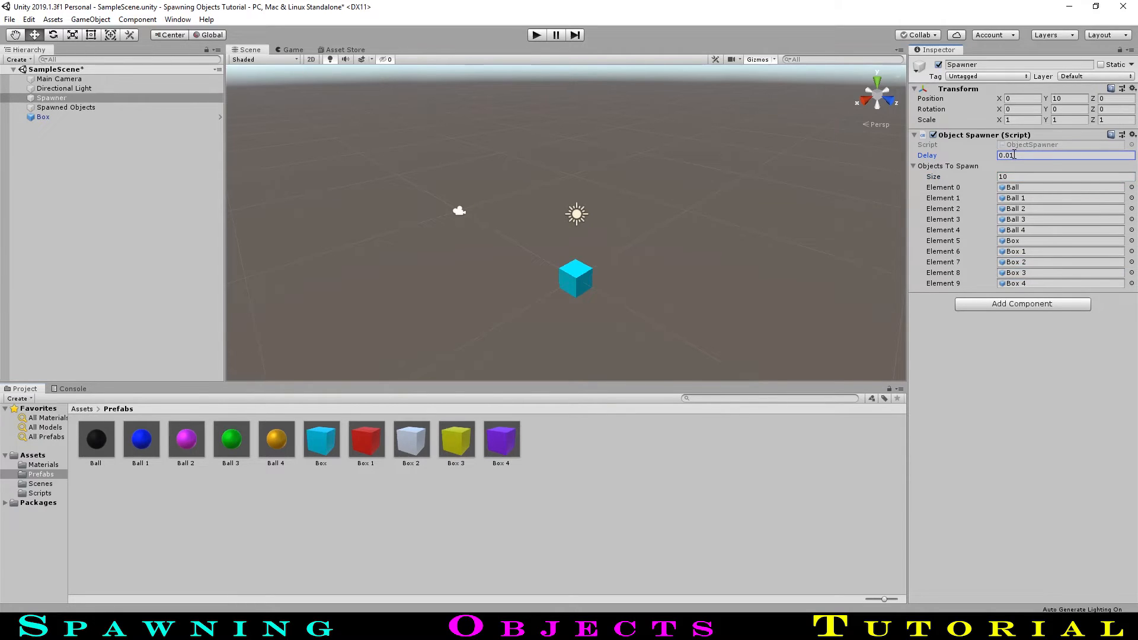
click(536, 34)
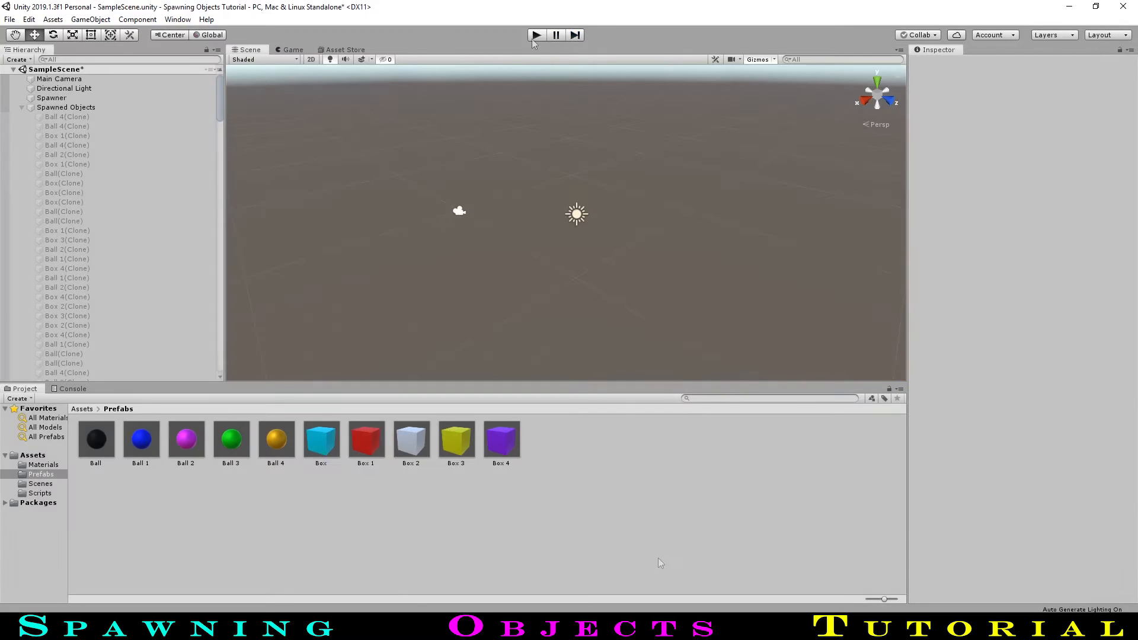
Stop Play mode after ball and box clones spawn.
click(537, 34)
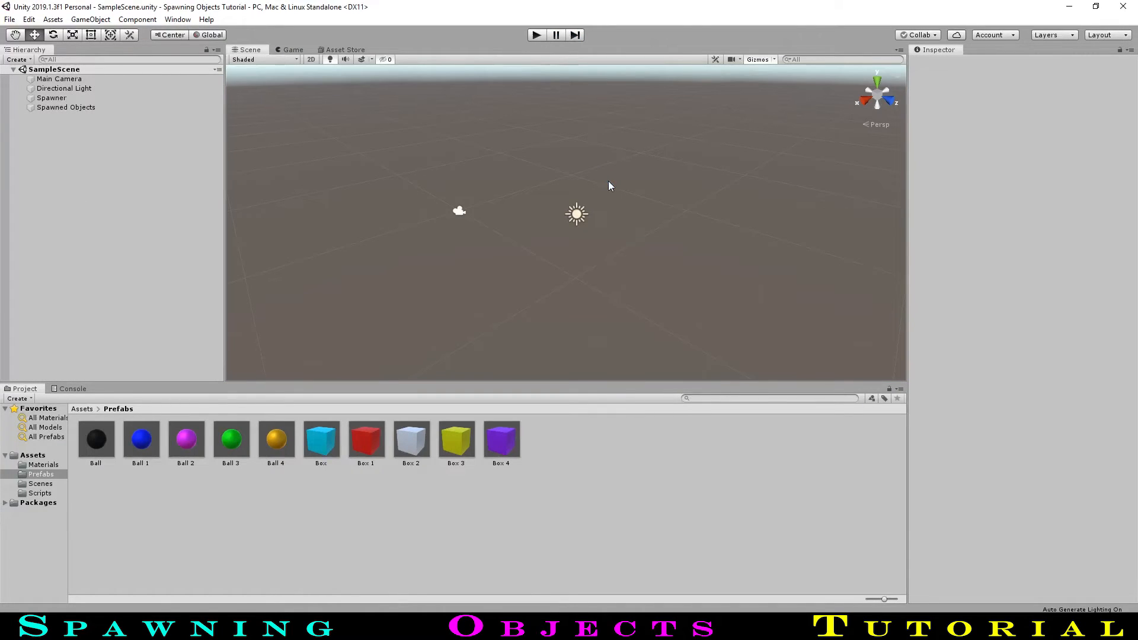
mouse_move(628, 168)
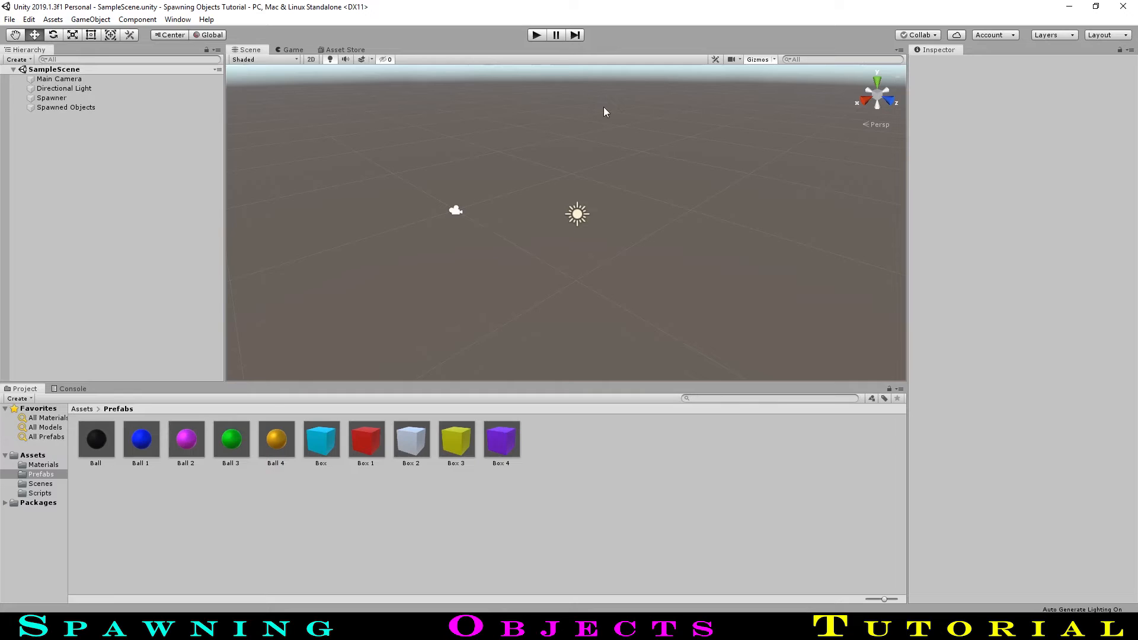
mouse_move(623, 123)
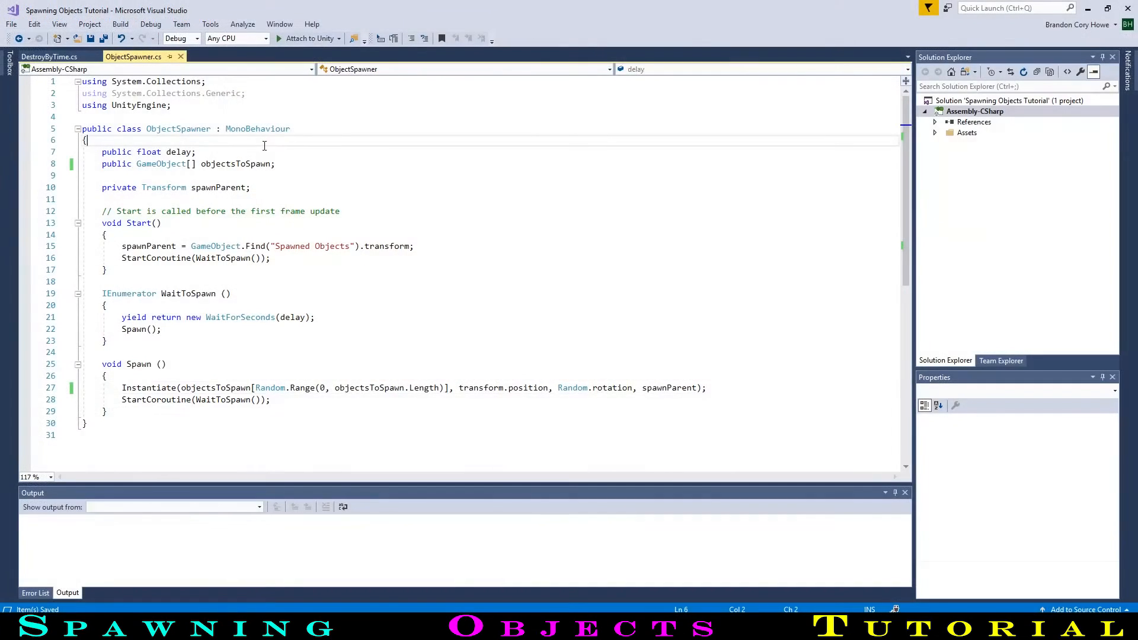
Declare a 'public float range;' field in ObjectSpawner.
text(public)
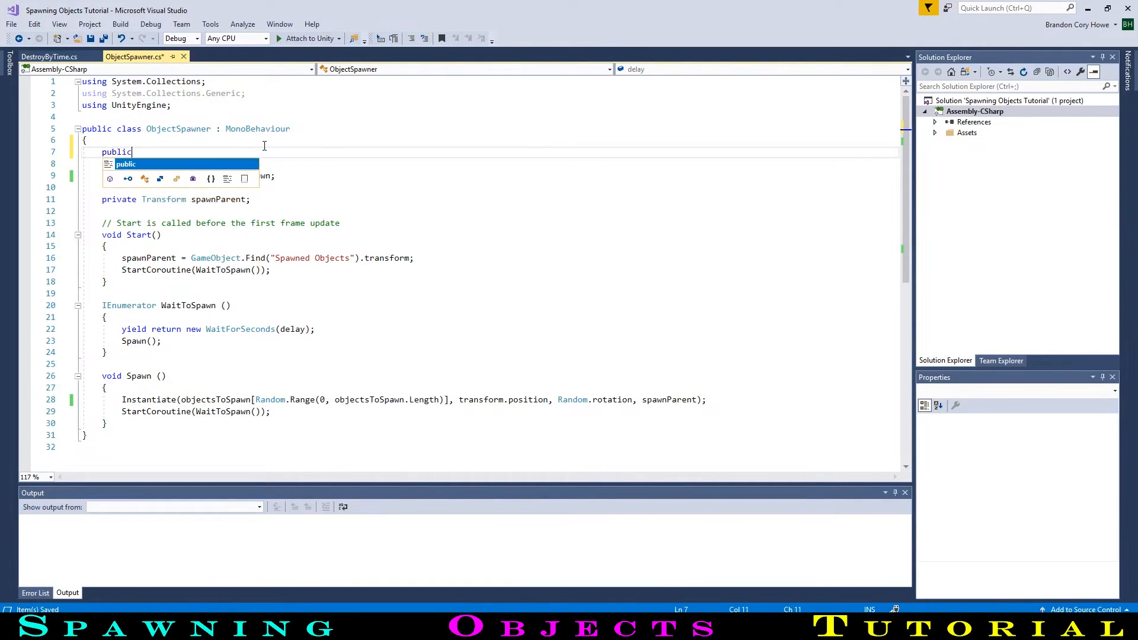
text(float)
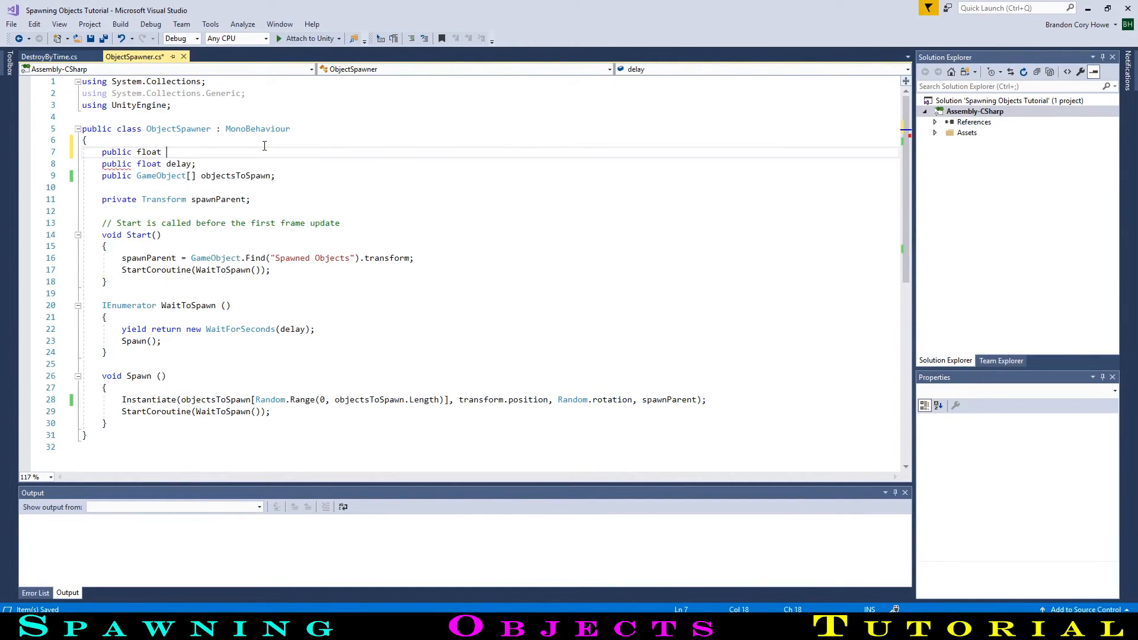
text(range;)
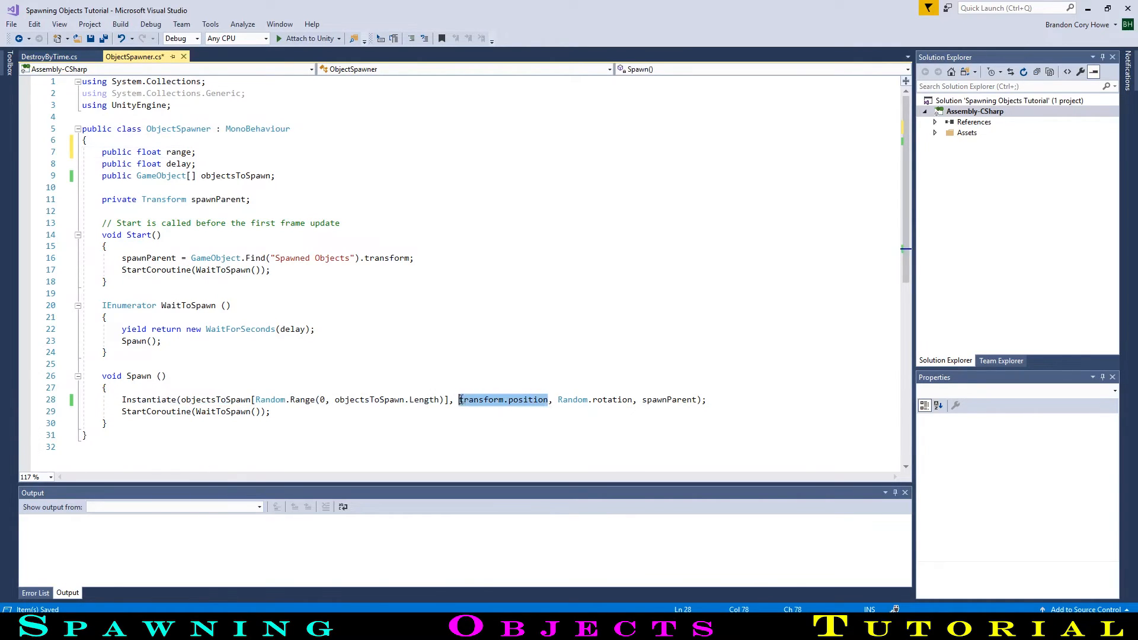
Spawn at new Vector3 with x offset by Random.Range(-range, range), keeping y and z.
text(new v)
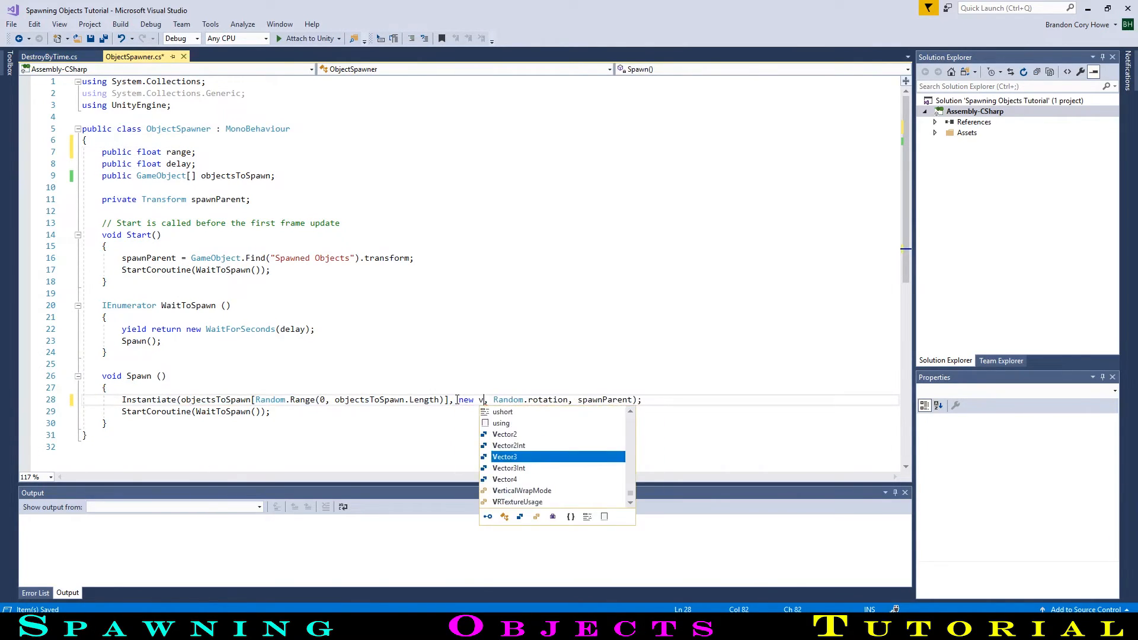
text(ector)
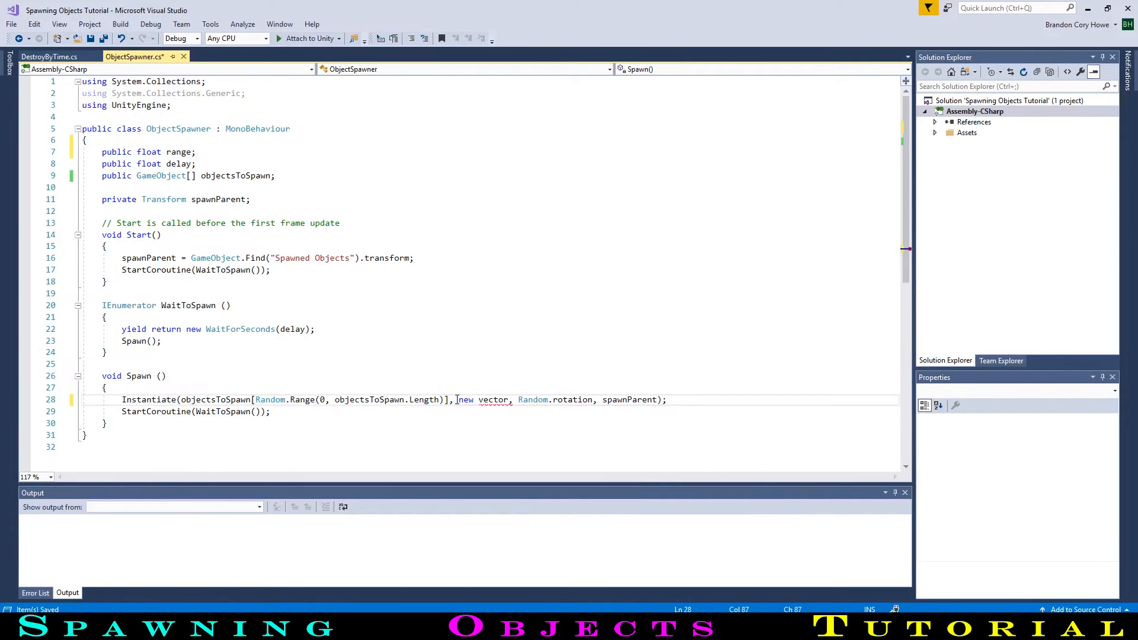
text(Vector3 (transform.position.)
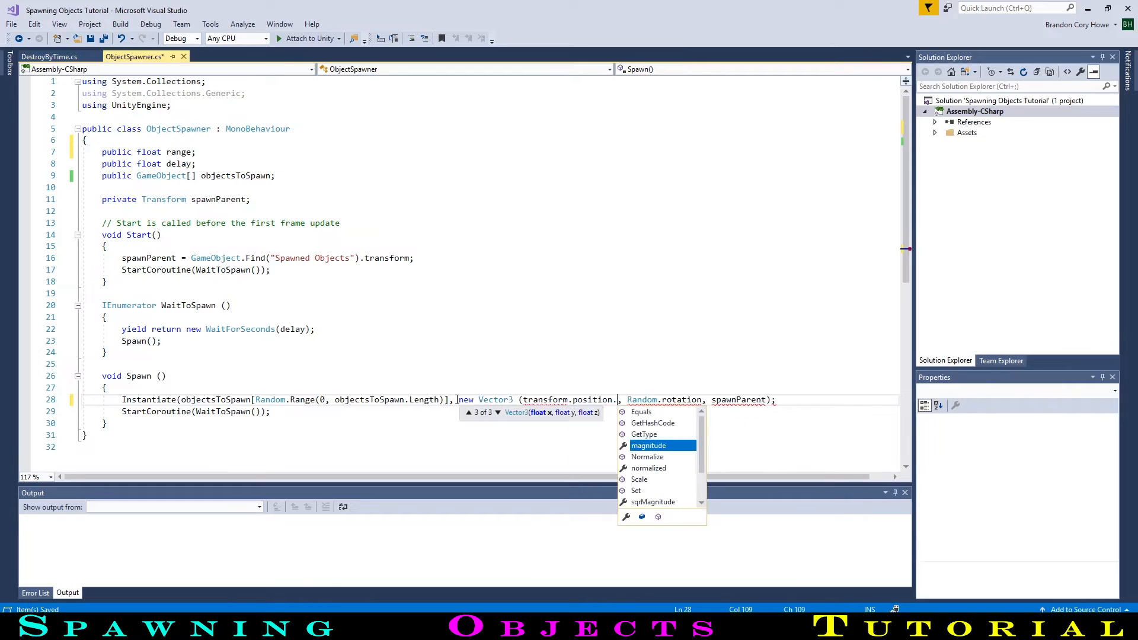
text(x, transform.position.y,)
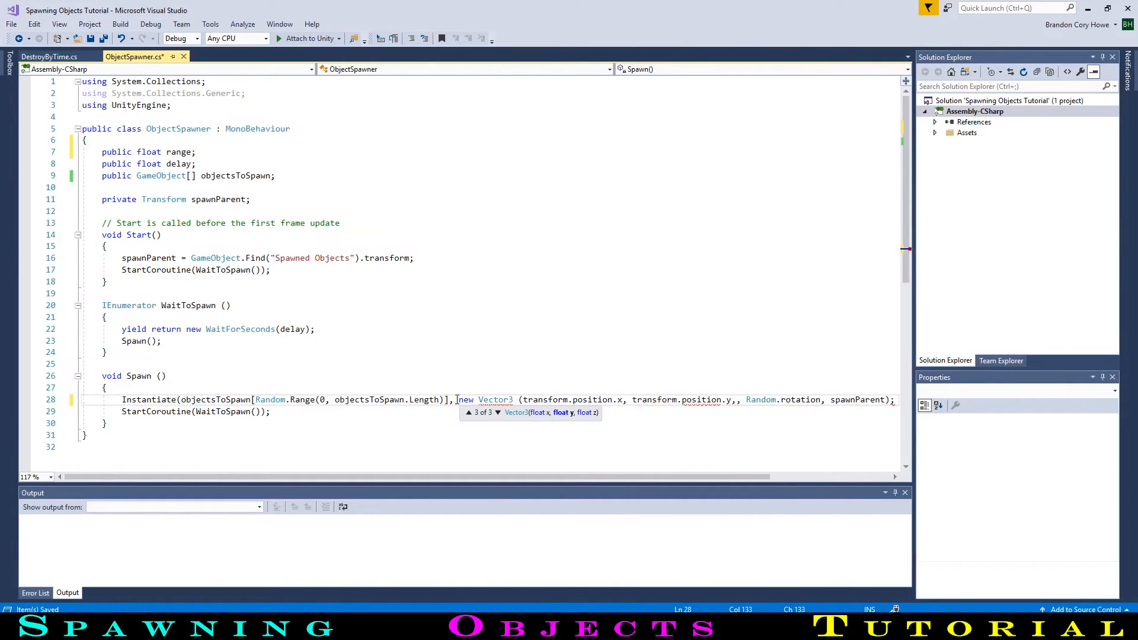
text(transform.position.z)
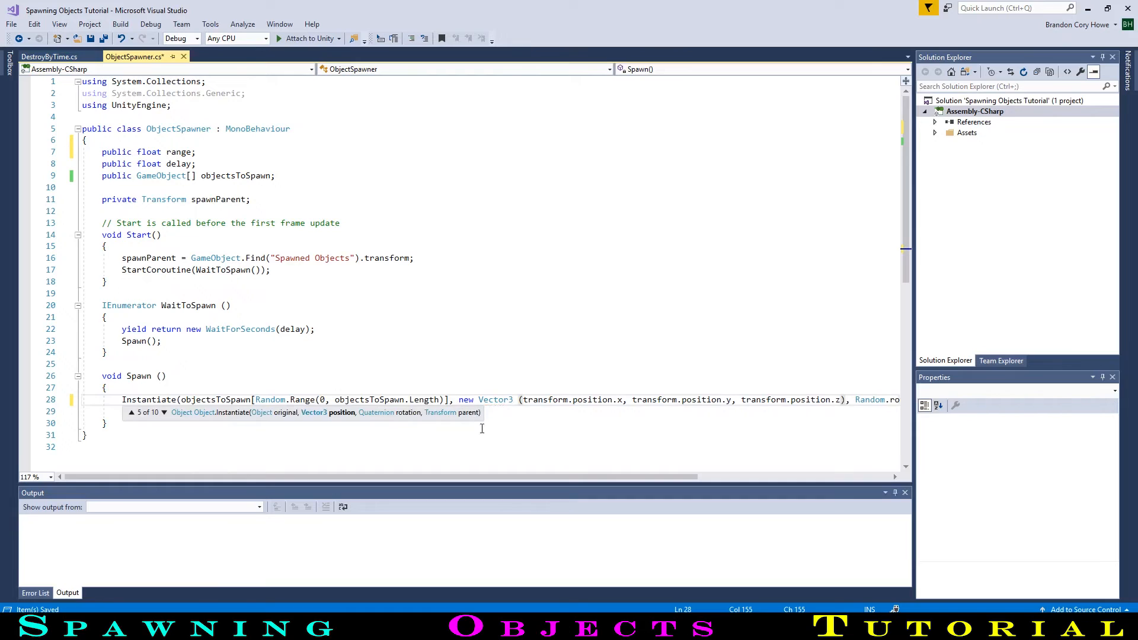
text(StartCoroutine(WaitToSpawn());)
text( + )
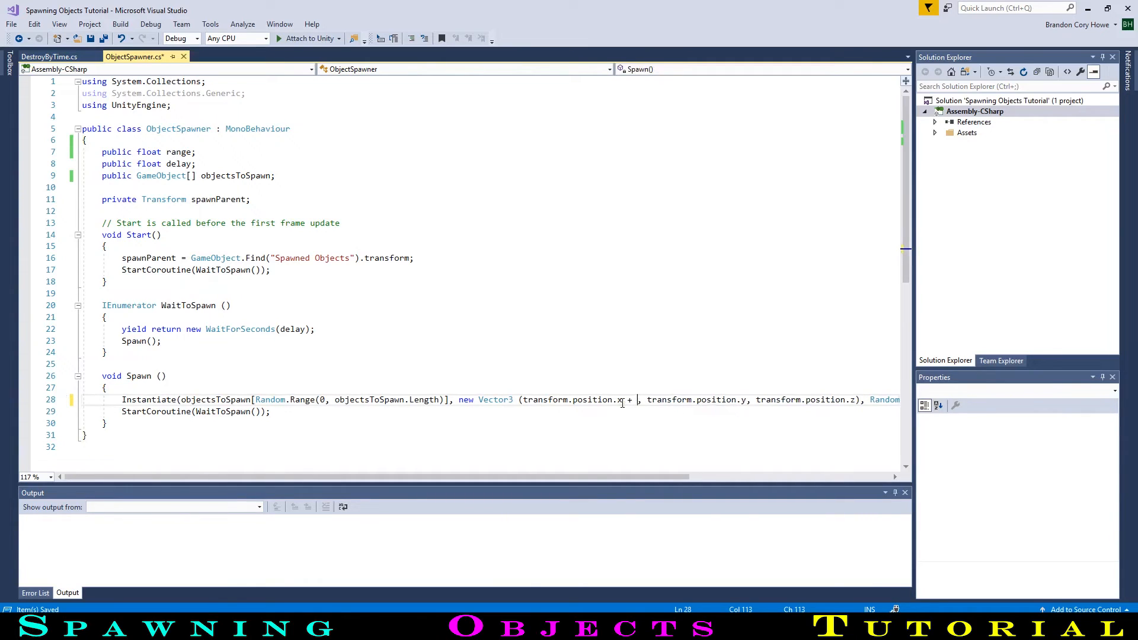
text(Random.Range)
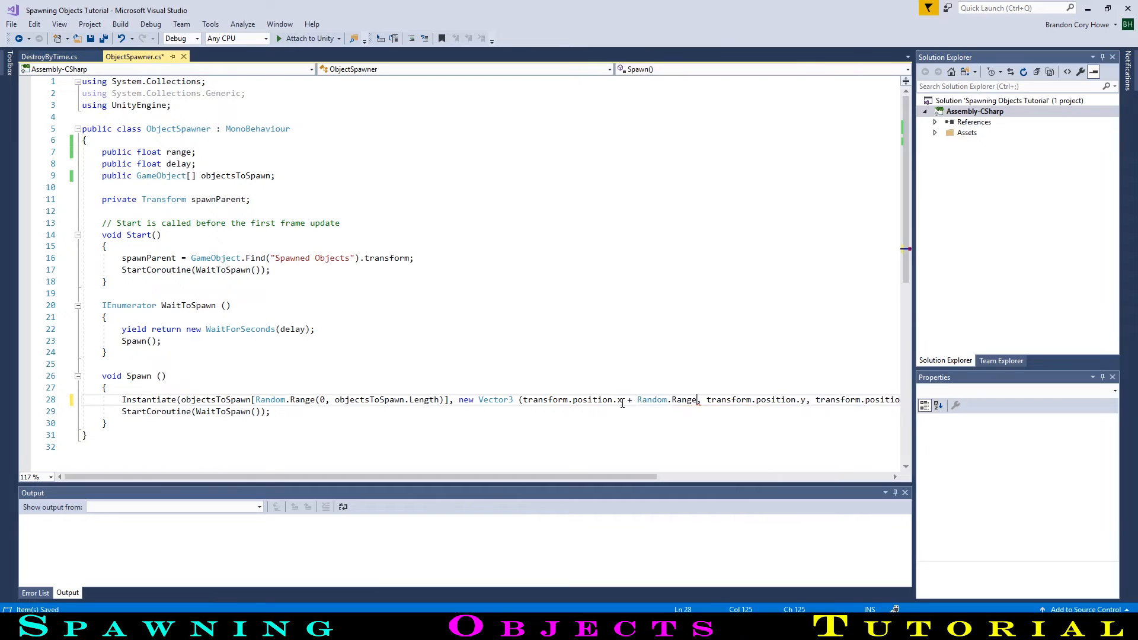
text(-r,)
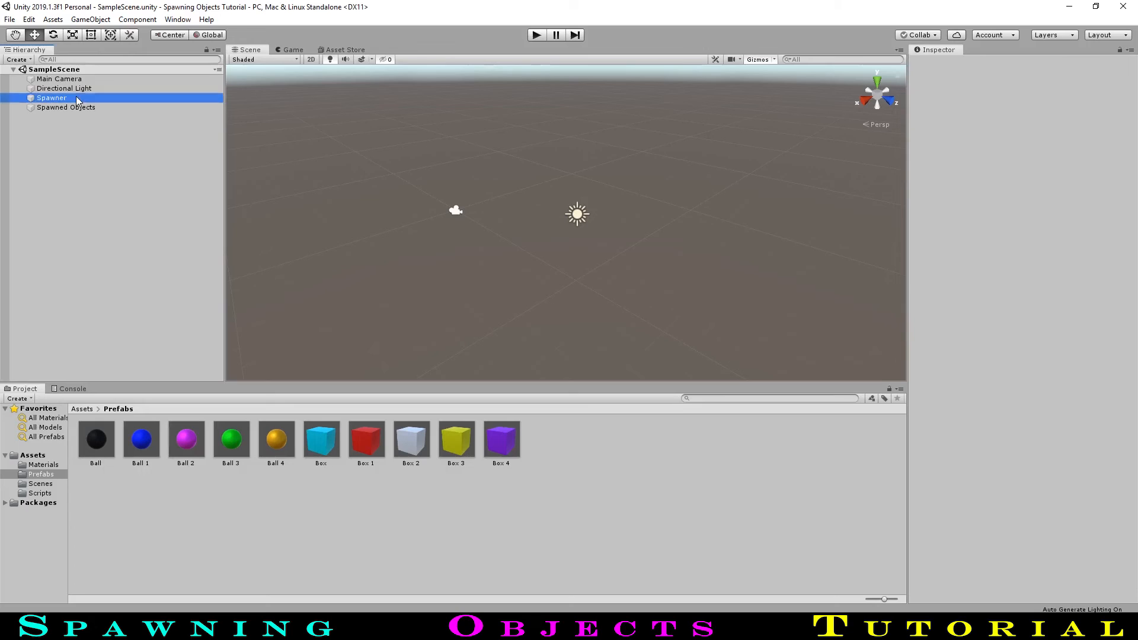
Set the Spawner's Range to 10 and play in the Game view.
click(51, 98)
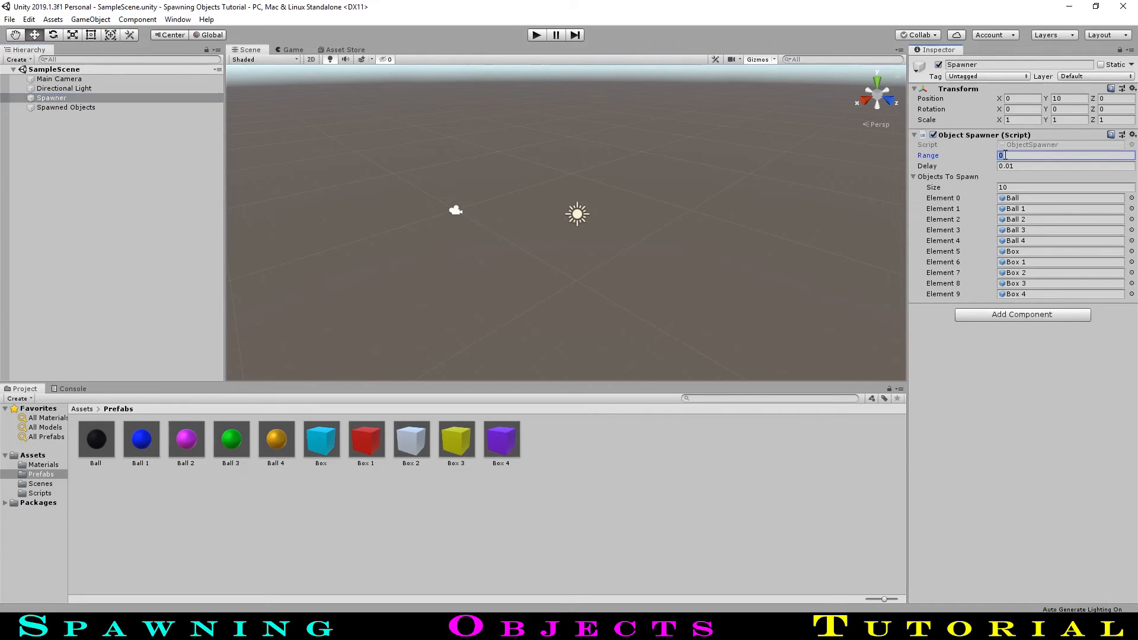
text(10)
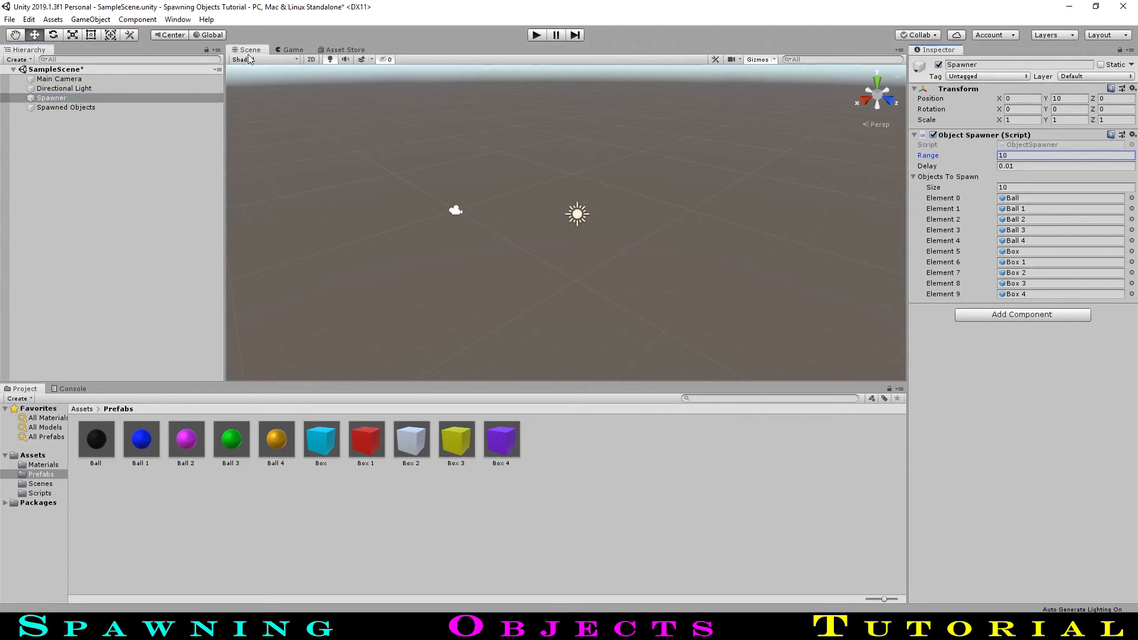
click(294, 49)
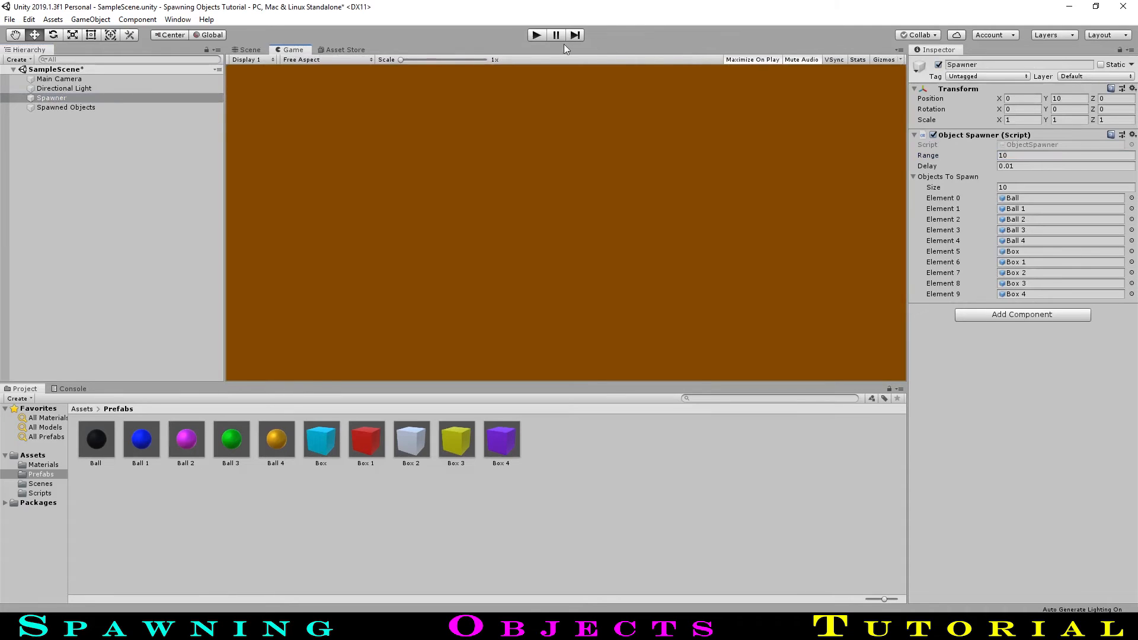
click(535, 35)
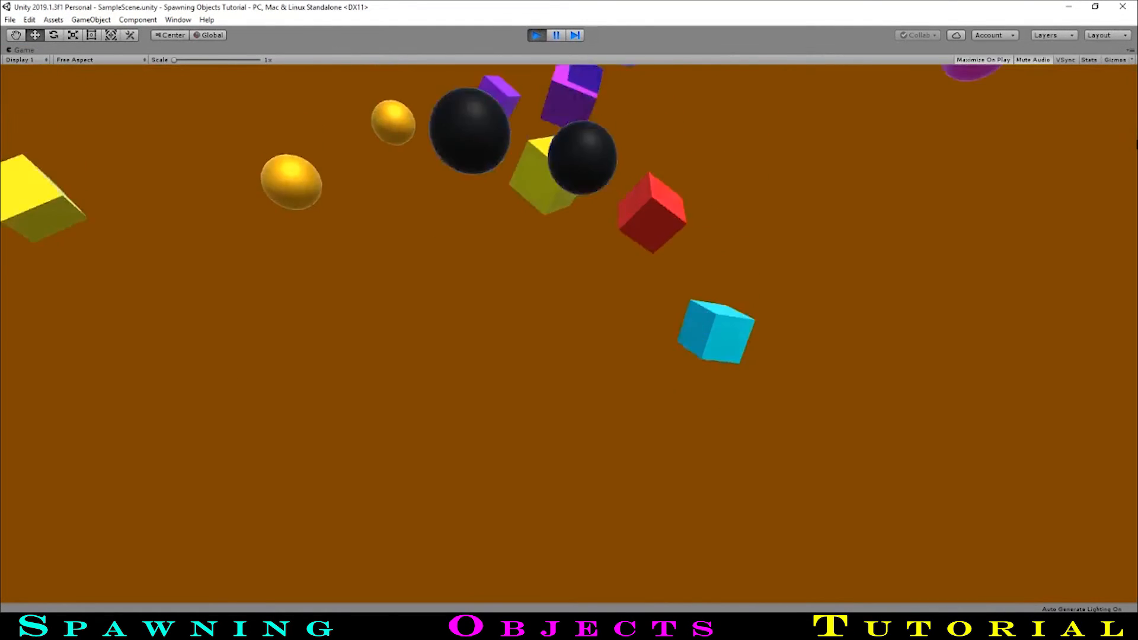